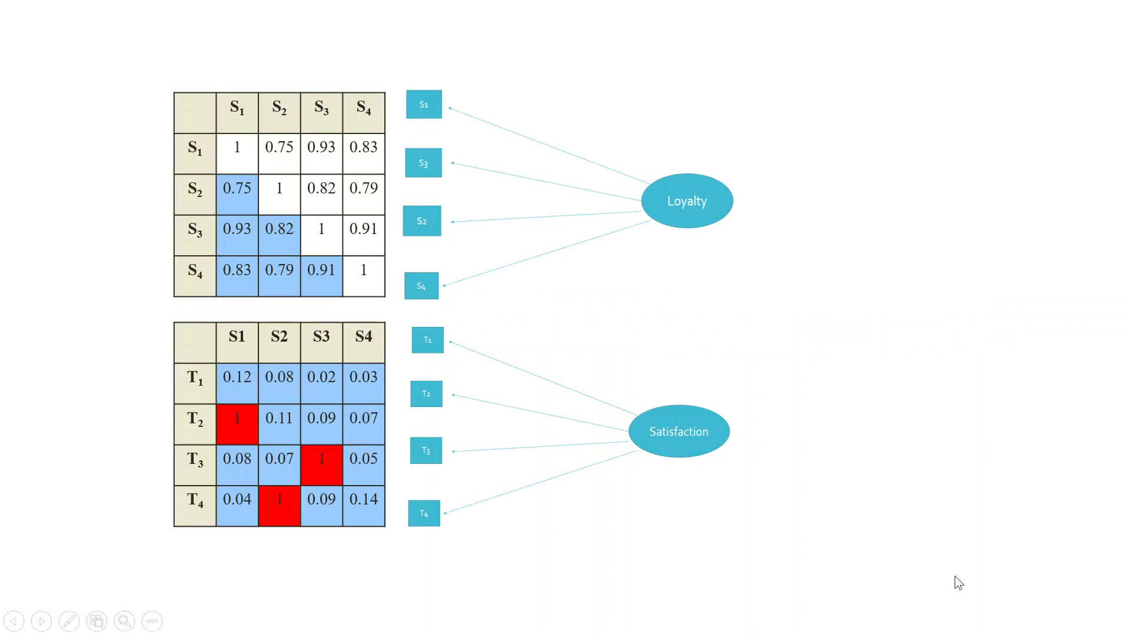
{"action": "mouse_move", "coordinate": [699, 260]}
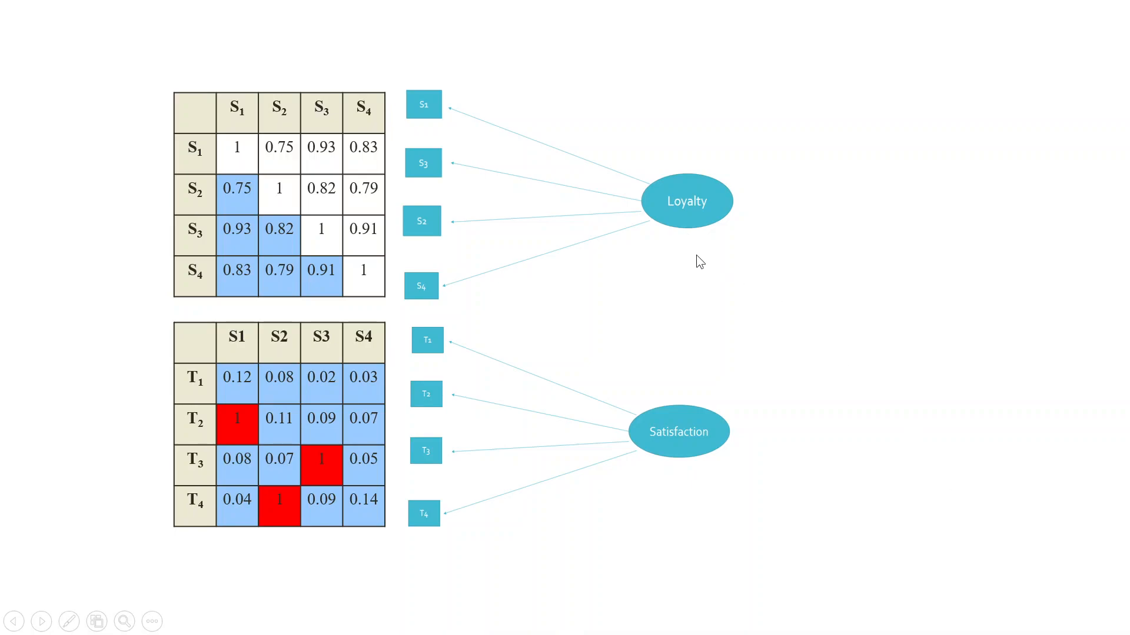
{"action": "mouse_move", "coordinate": [700, 475]}
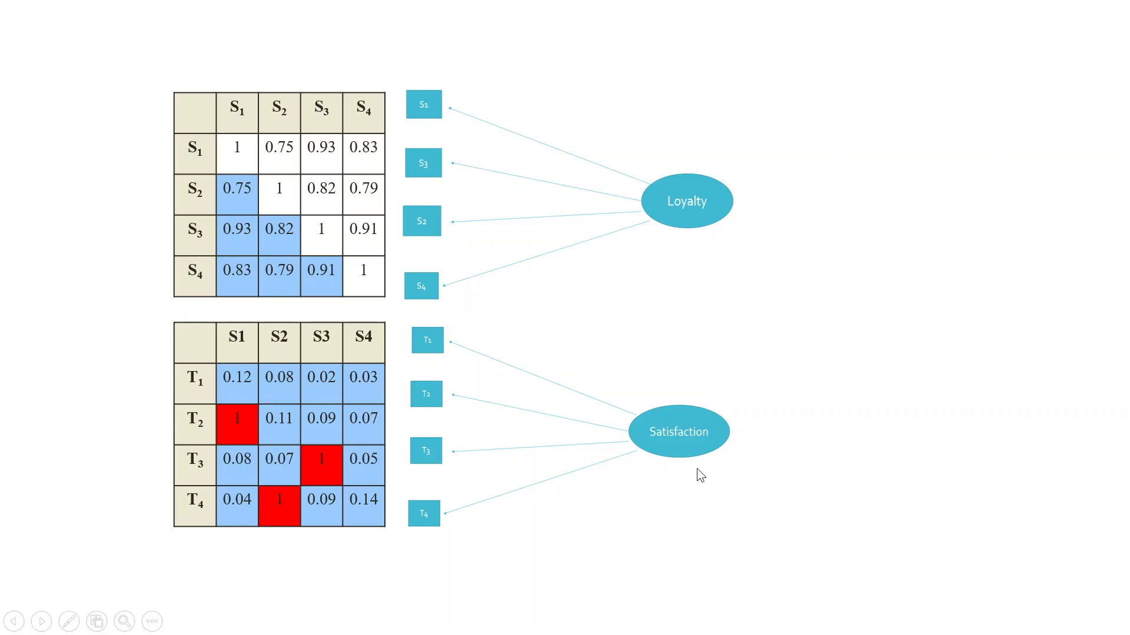
{"action": "mouse_move", "coordinate": [685, 479]}
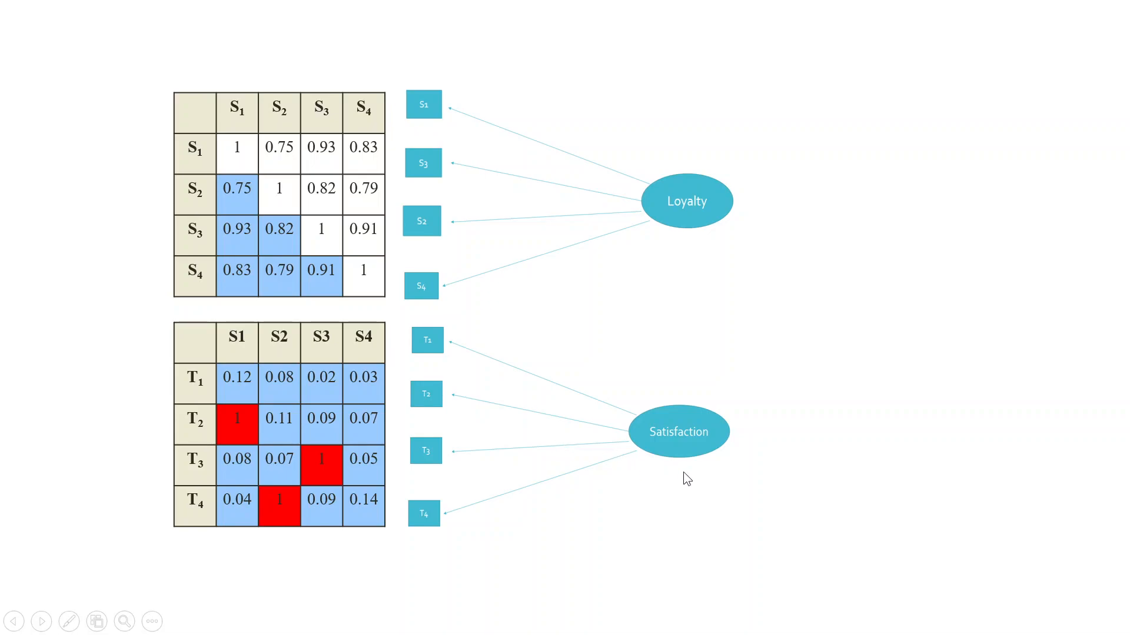
{"action": "mouse_move", "coordinate": [485, 219]}
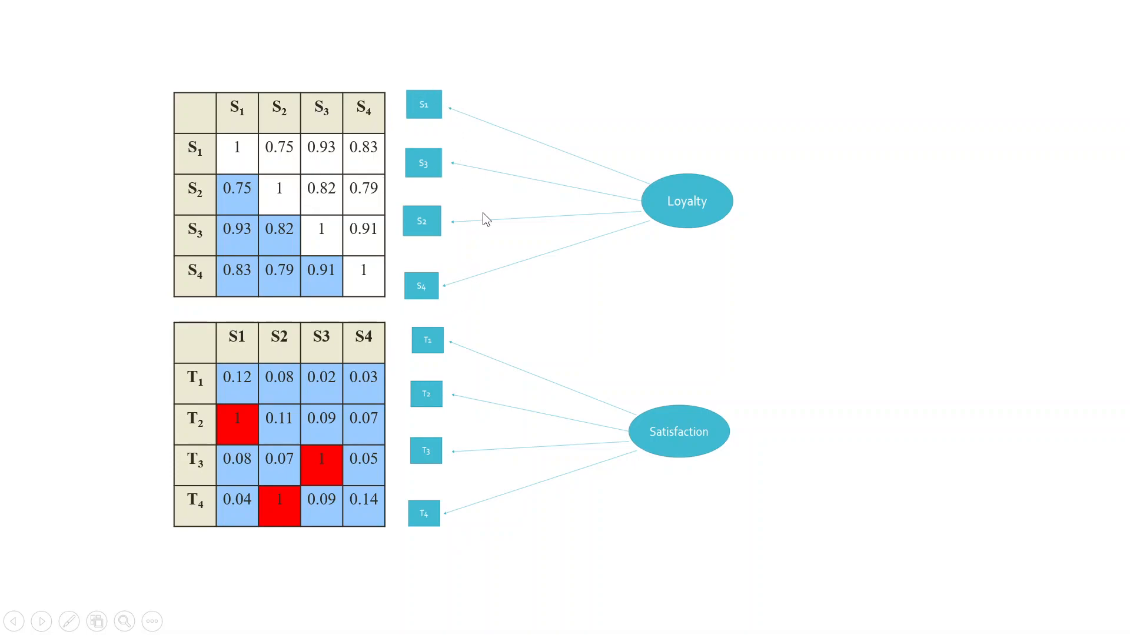
{"action": "mouse_move", "coordinate": [563, 300]}
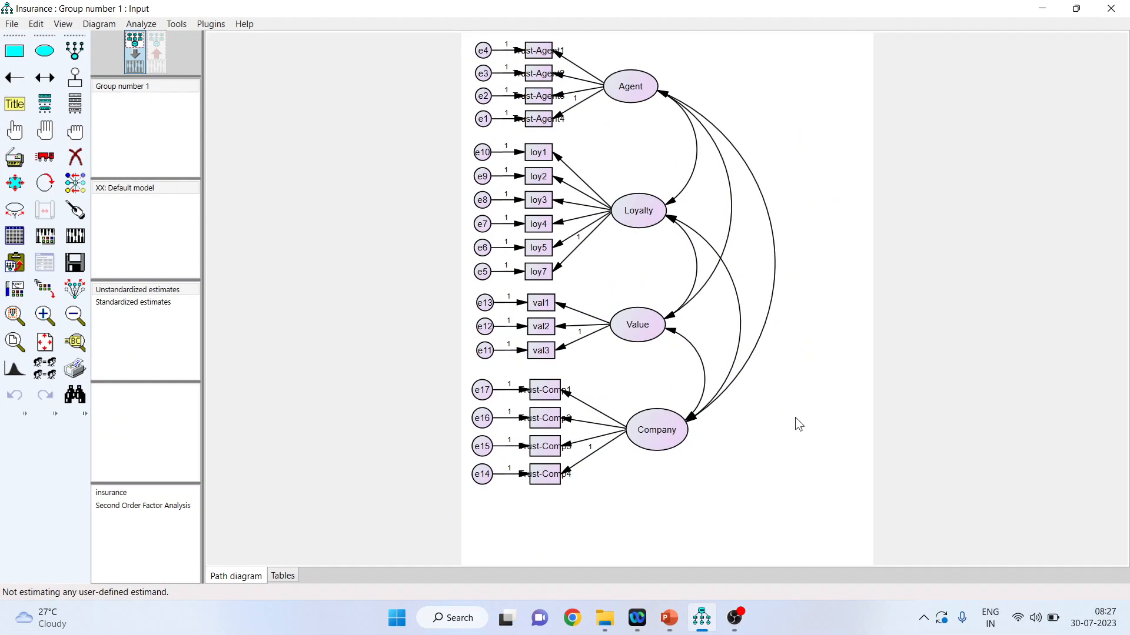
{"action": "mouse_move", "coordinate": [654, 119]}
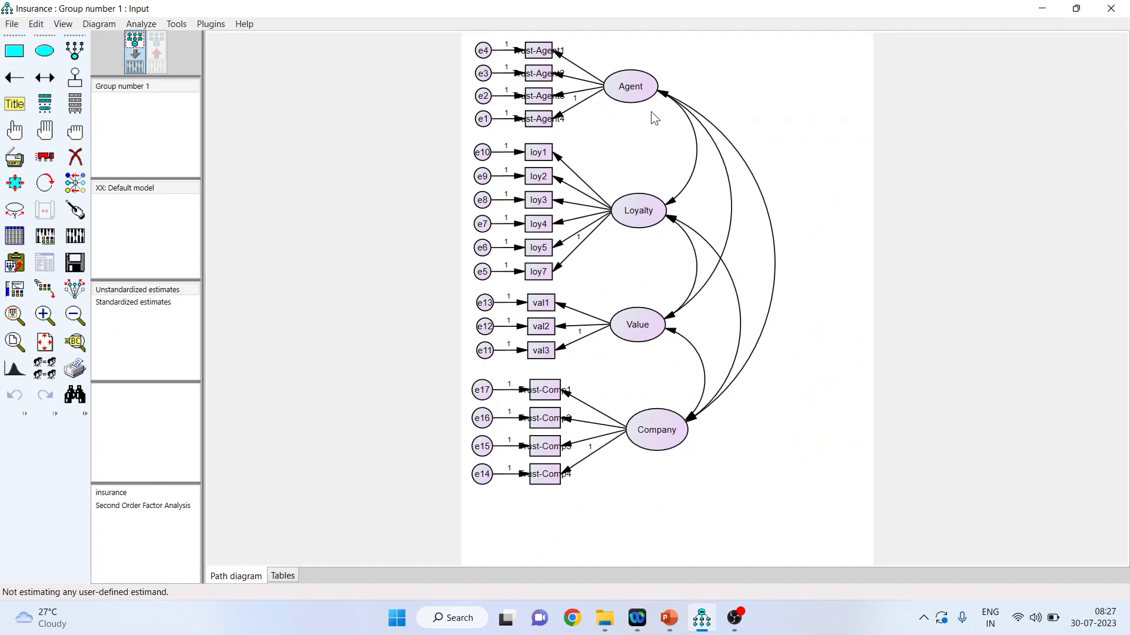
{"action": "mouse_move", "coordinate": [559, 122]}
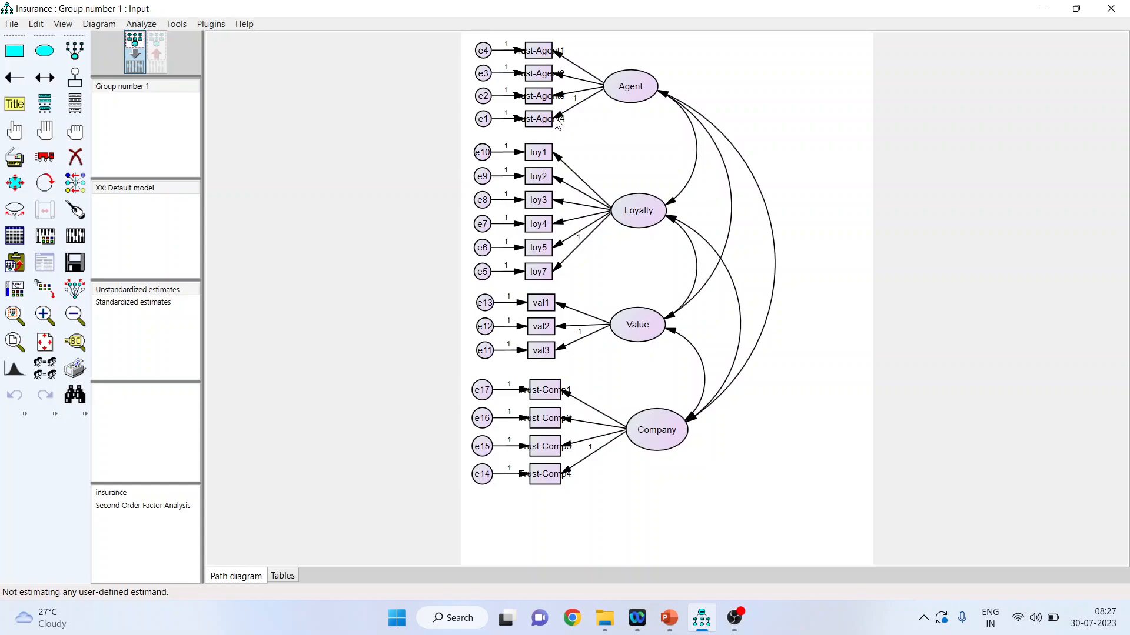
{"action": "mouse_move", "coordinate": [569, 286]}
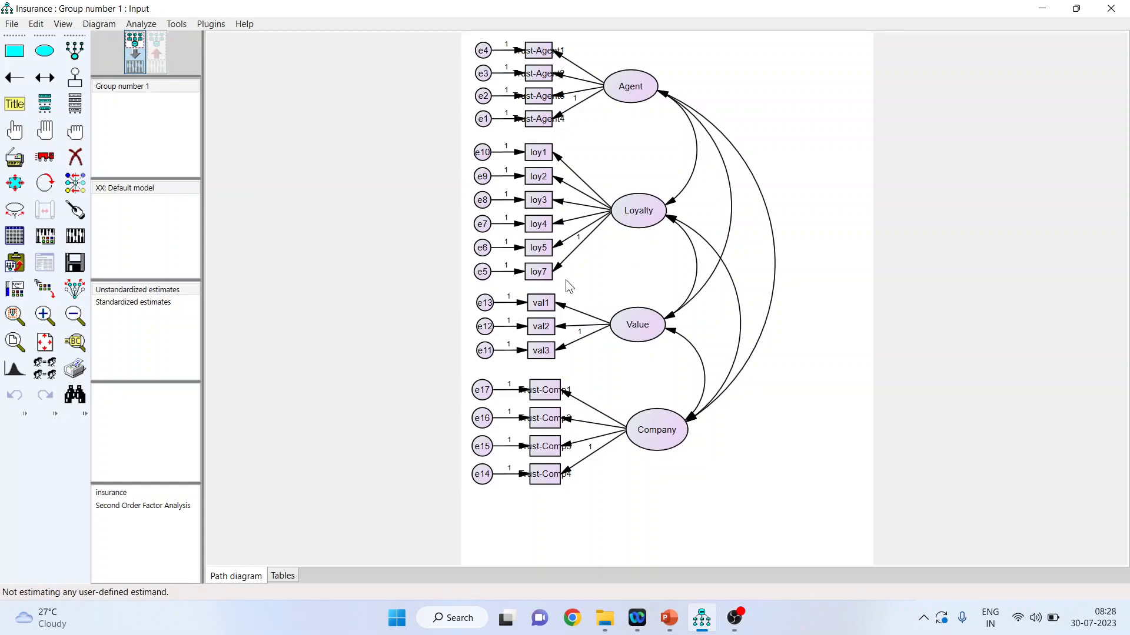
{"action": "mouse_move", "coordinate": [637, 351]}
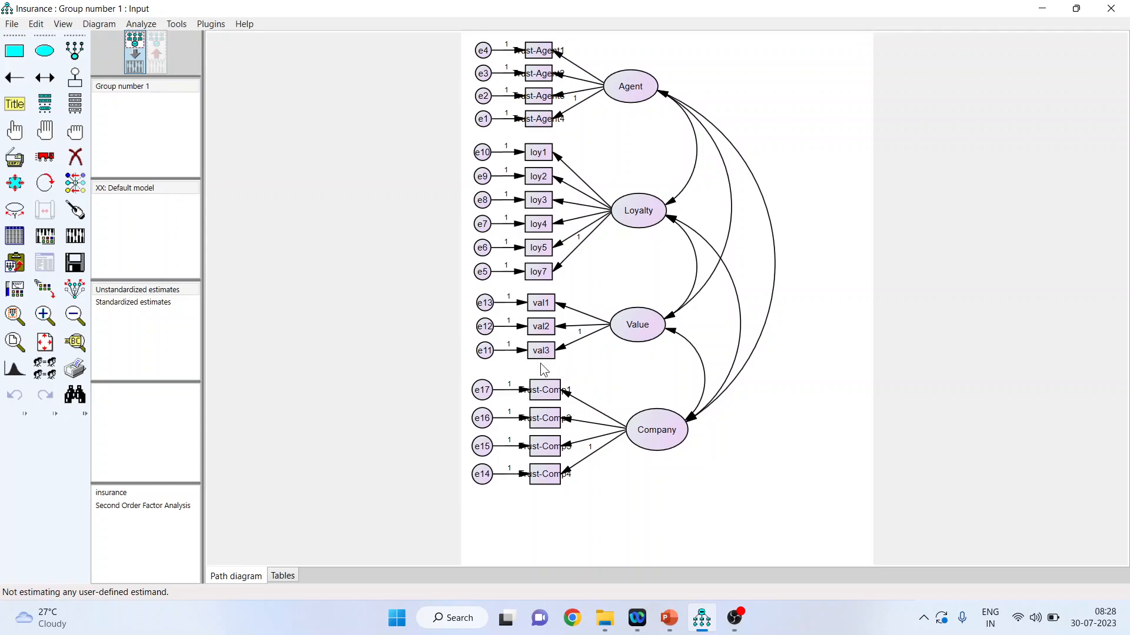
{"action": "mouse_move", "coordinate": [636, 510]}
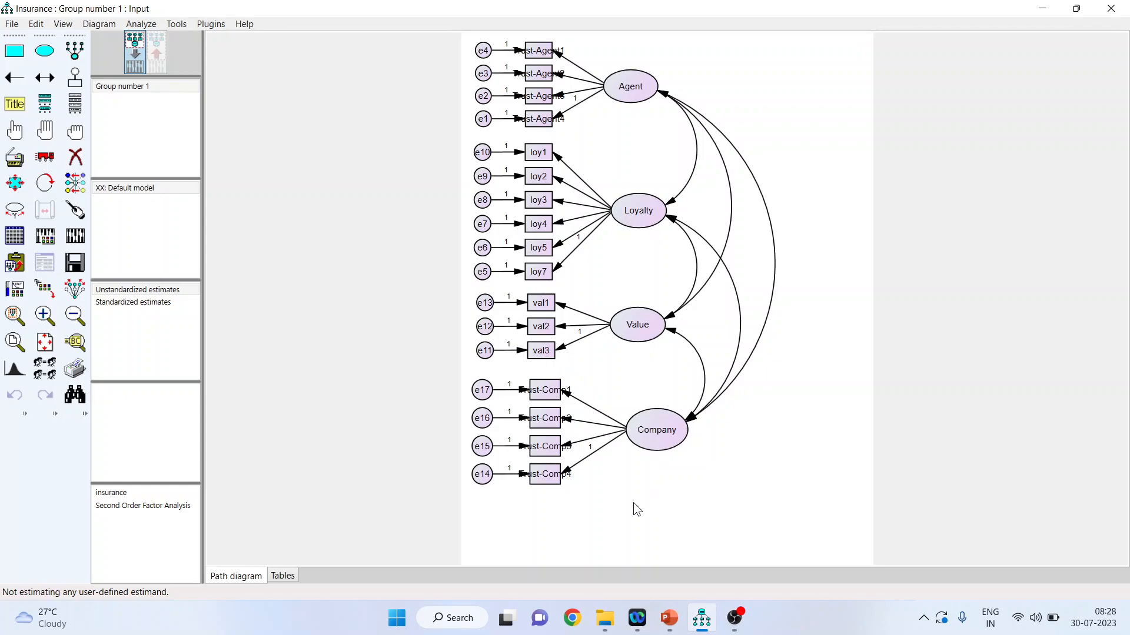
{"action": "mouse_move", "coordinate": [499, 370]}
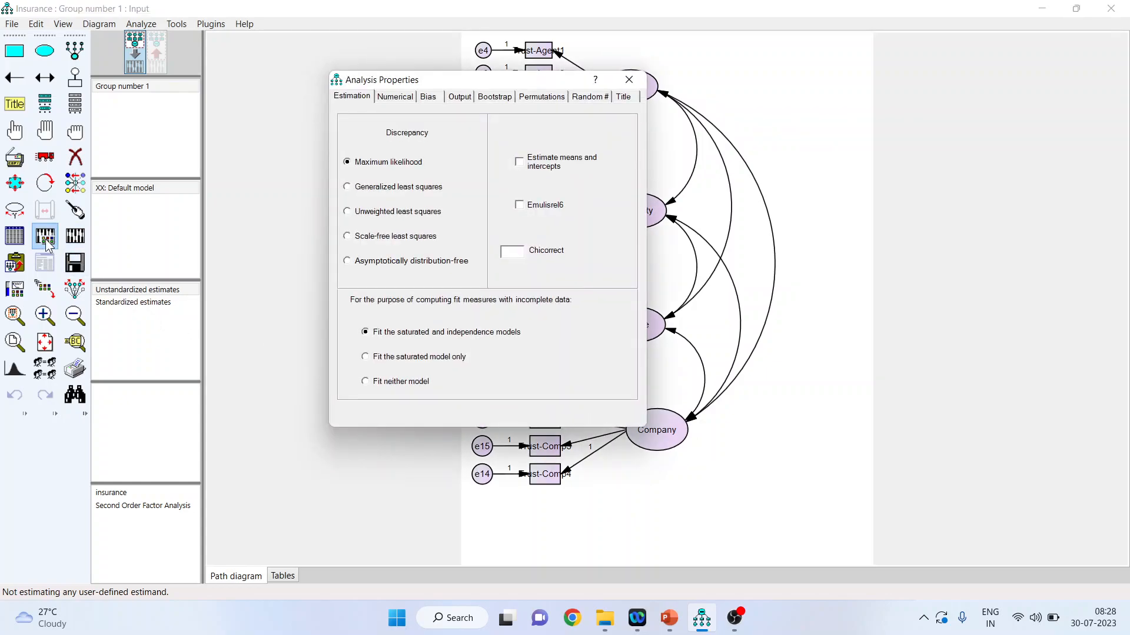
Enable standardized estimates and squared multiple correlations in the output options
{"action": "left_click", "coordinate": [459, 97]}
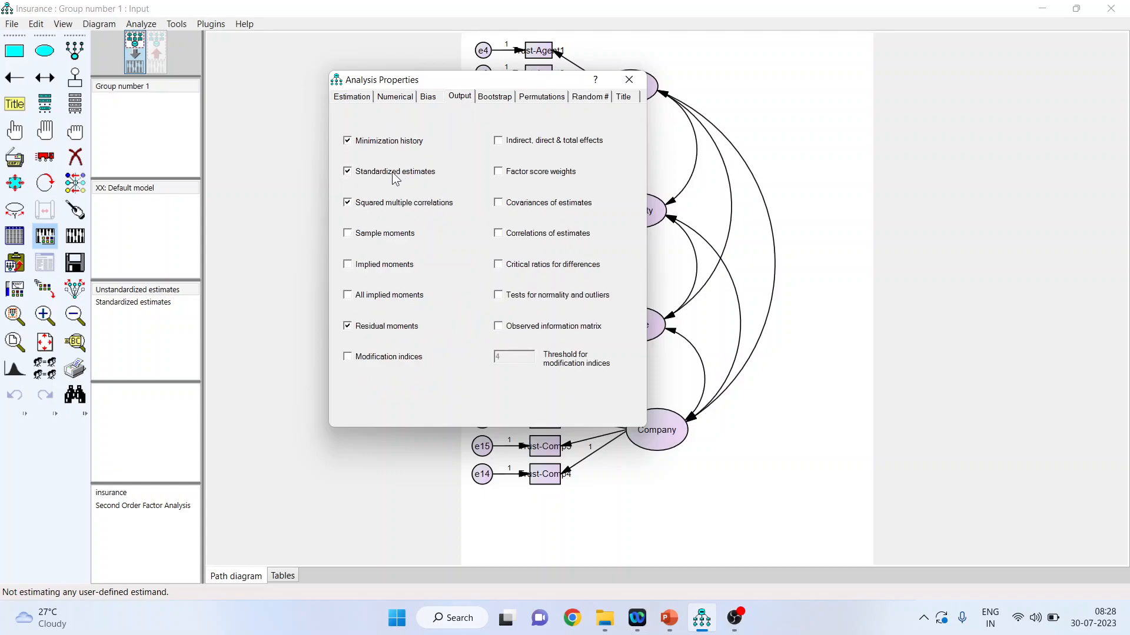
{"action": "mouse_move", "coordinate": [351, 155]}
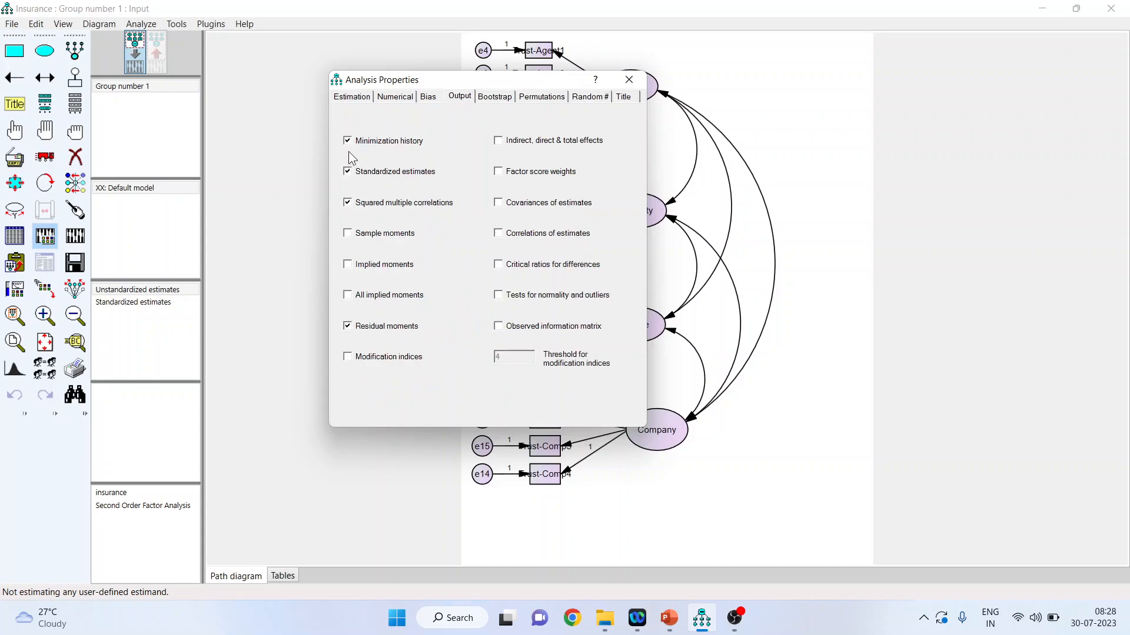
{"action": "mouse_move", "coordinate": [350, 214]}
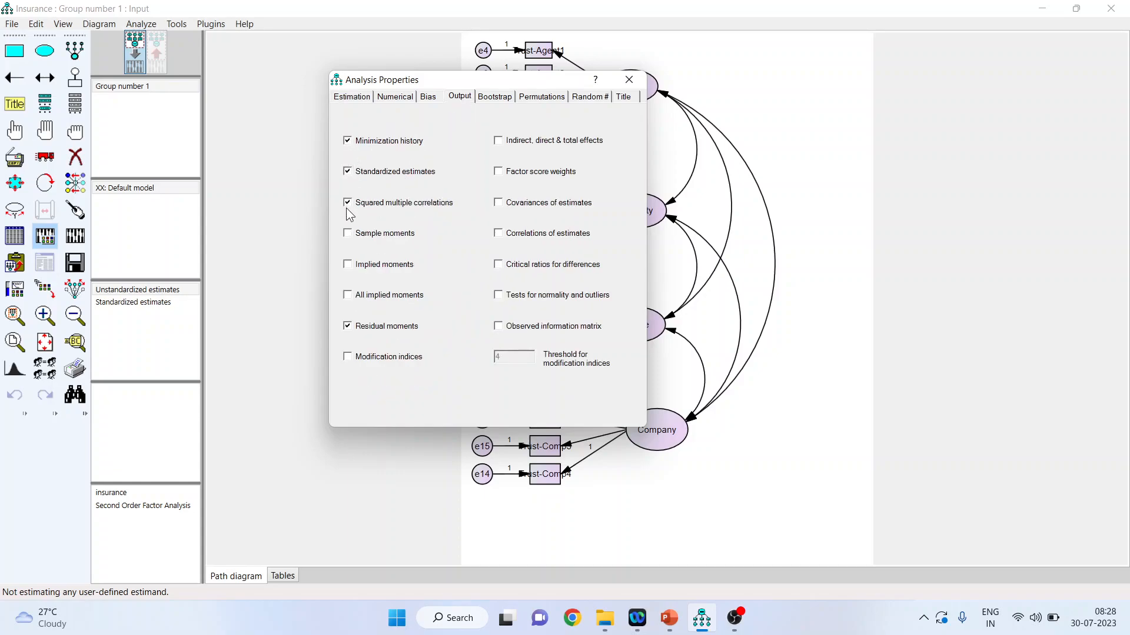
{"action": "left_click", "coordinate": [627, 80]}
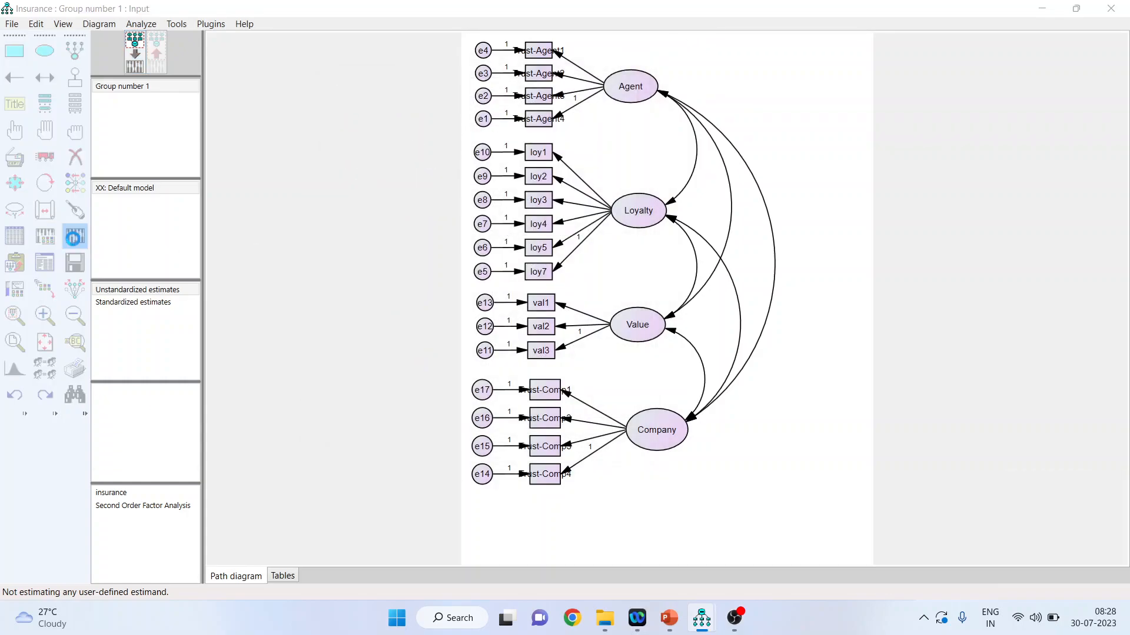
{"action": "left_click", "coordinate": [134, 51]}
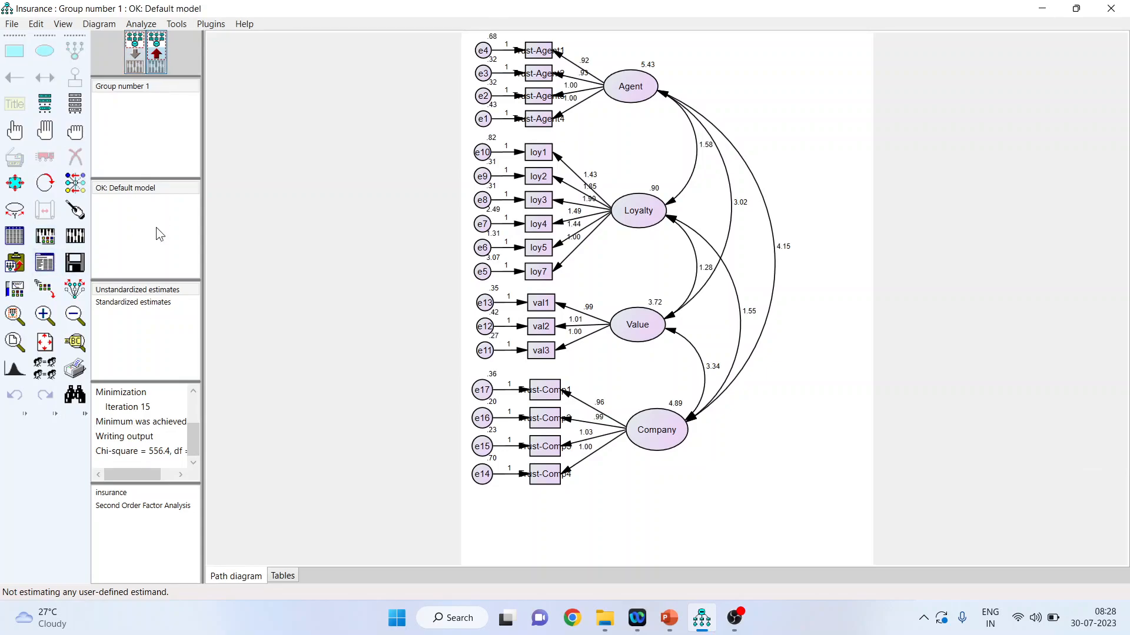
{"action": "mouse_move", "coordinate": [147, 302]}
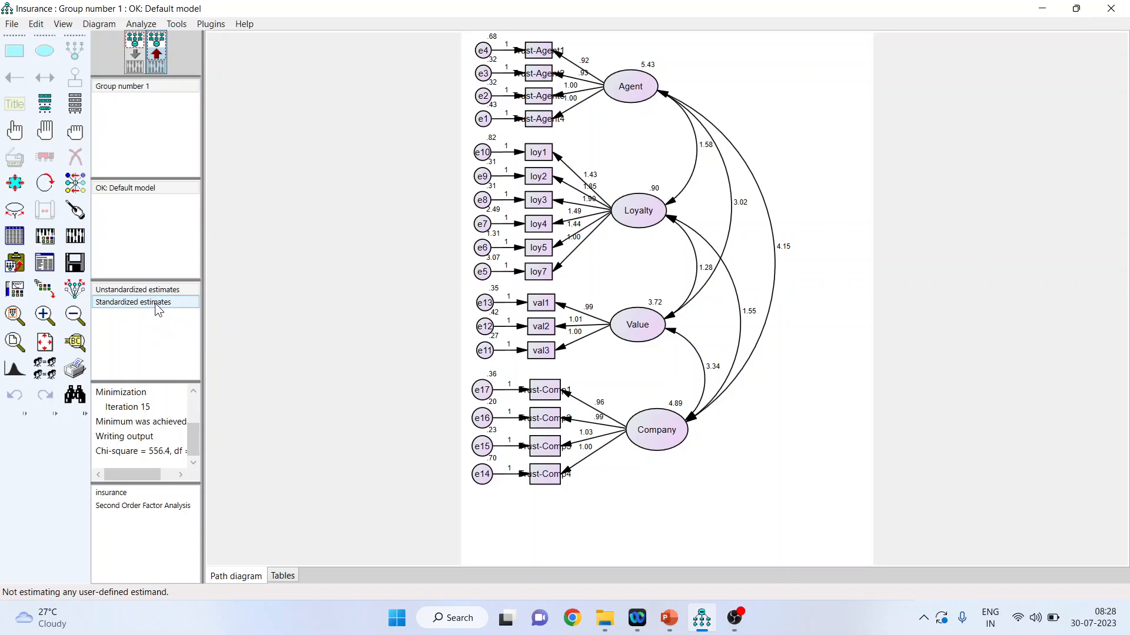
{"action": "left_click", "coordinate": [132, 301]}
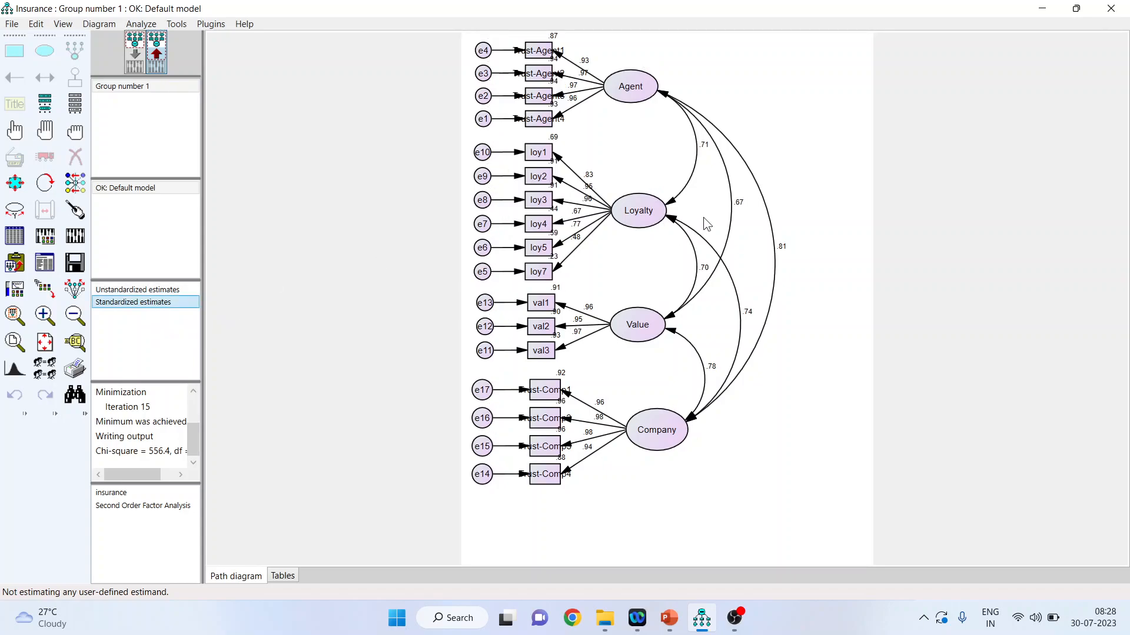
{"action": "mouse_move", "coordinate": [670, 109]}
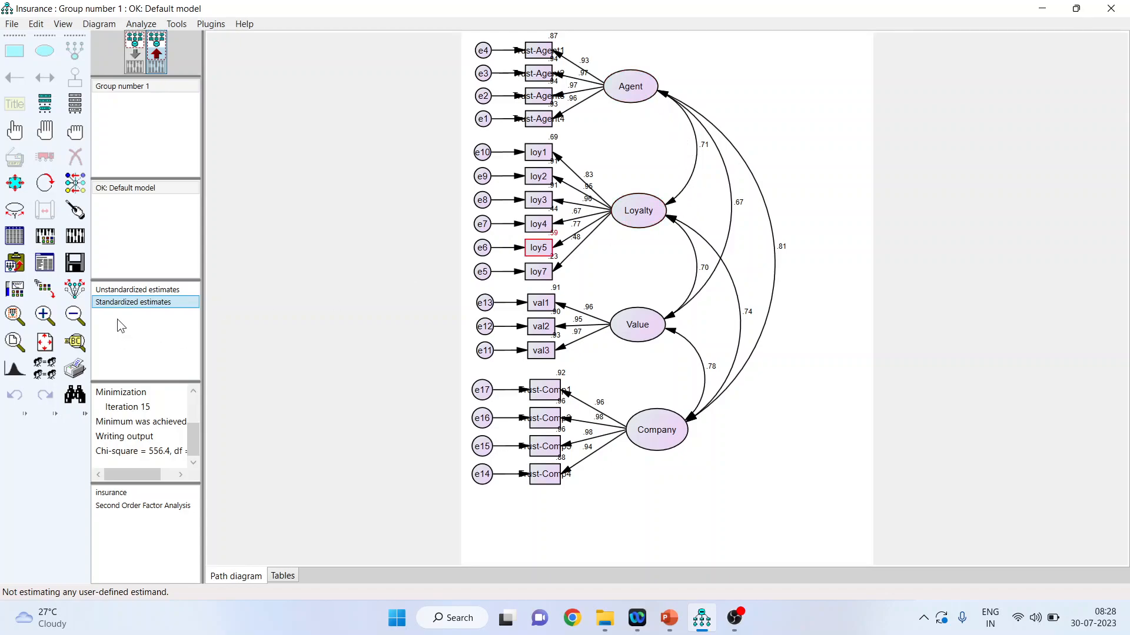
{"action": "left_click", "coordinate": [137, 289]}
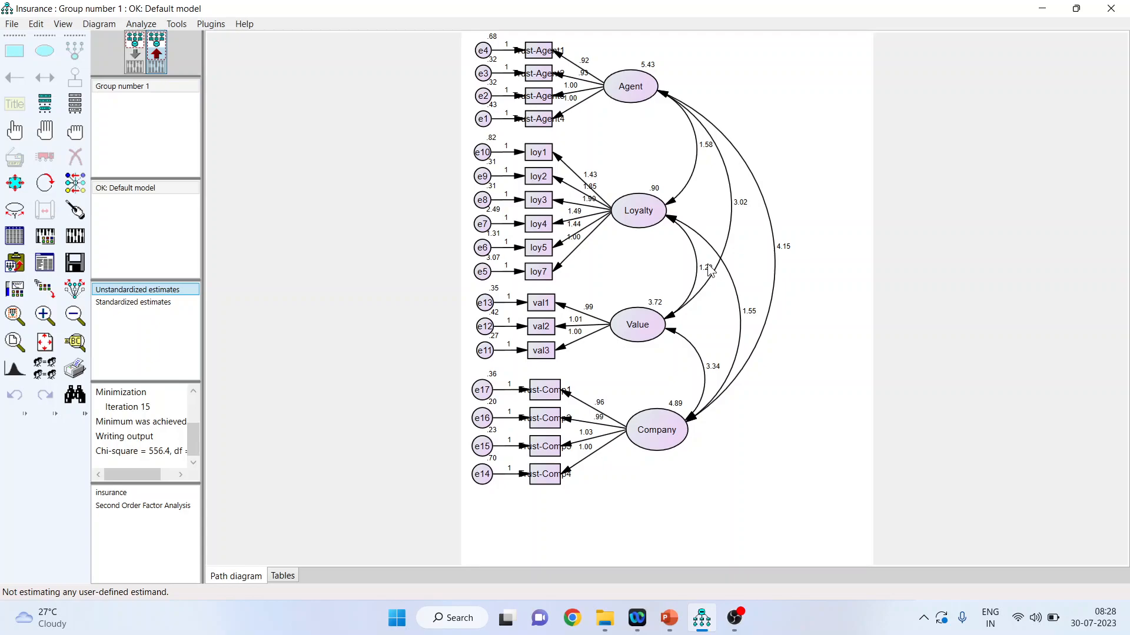
{"action": "left_click", "coordinate": [538, 272]}
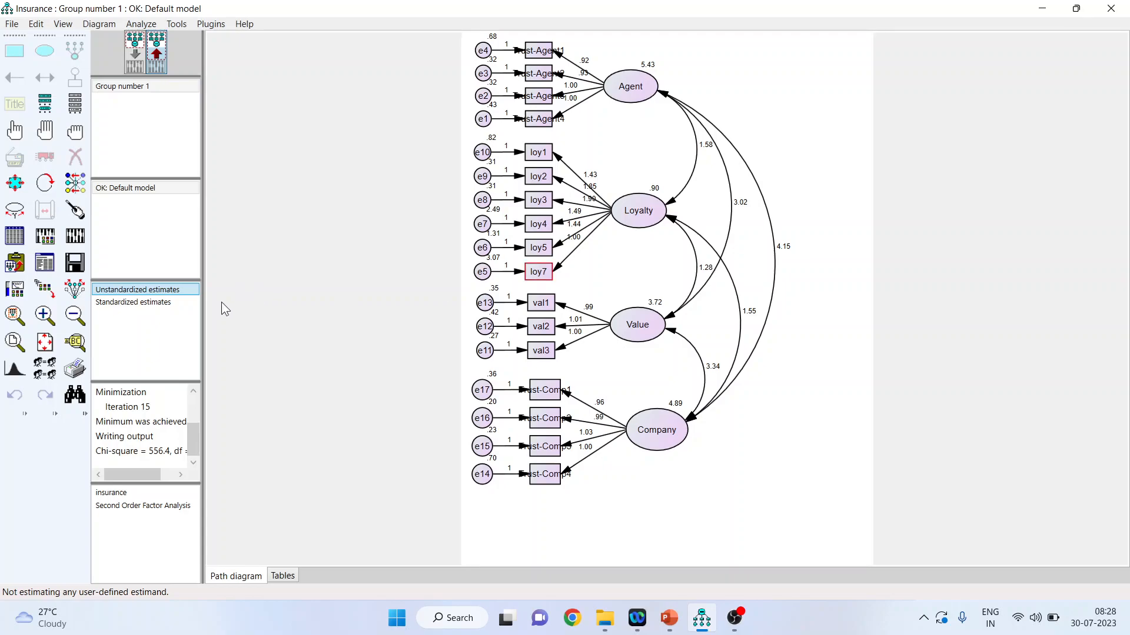
{"action": "left_click", "coordinate": [132, 301]}
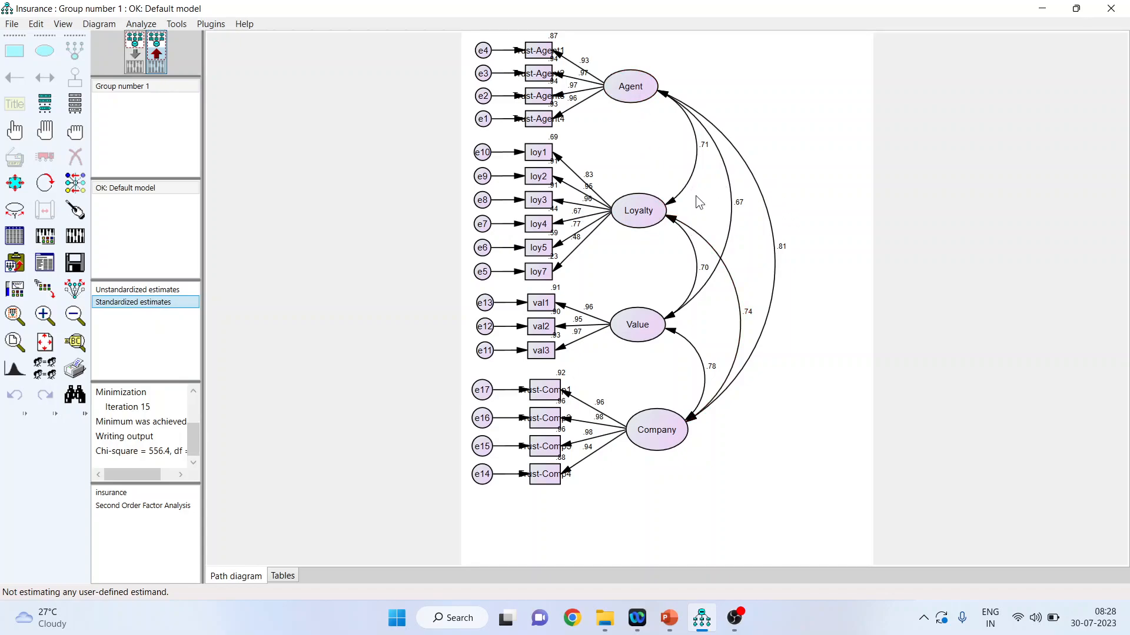
{"action": "mouse_move", "coordinate": [709, 160]}
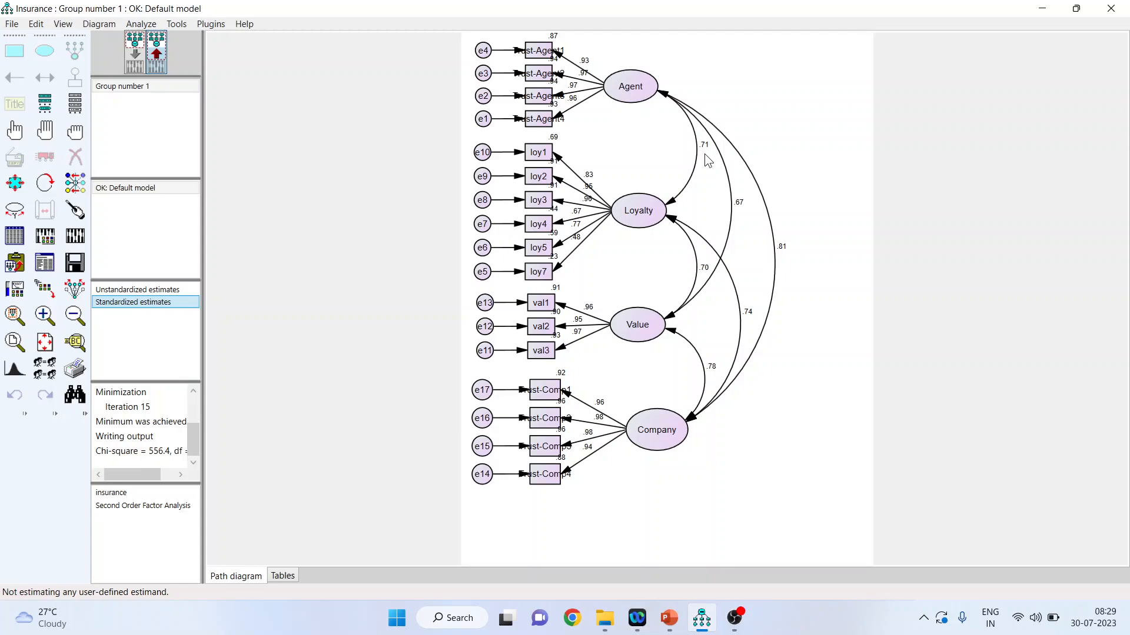
{"action": "left_click", "coordinate": [637, 211]}
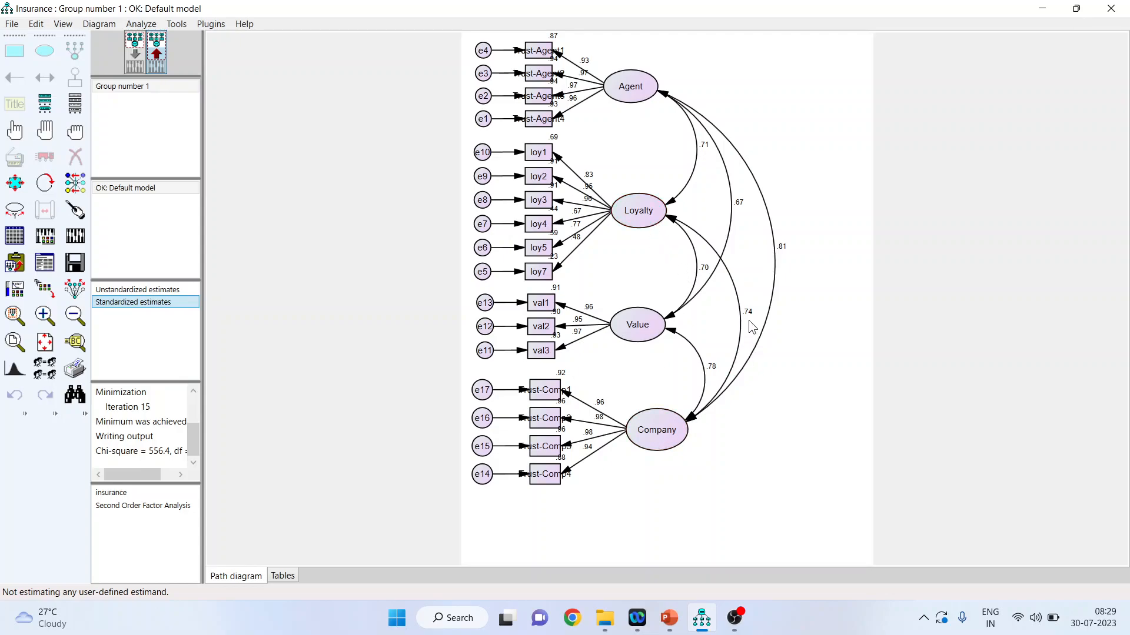
{"action": "mouse_move", "coordinate": [712, 301]}
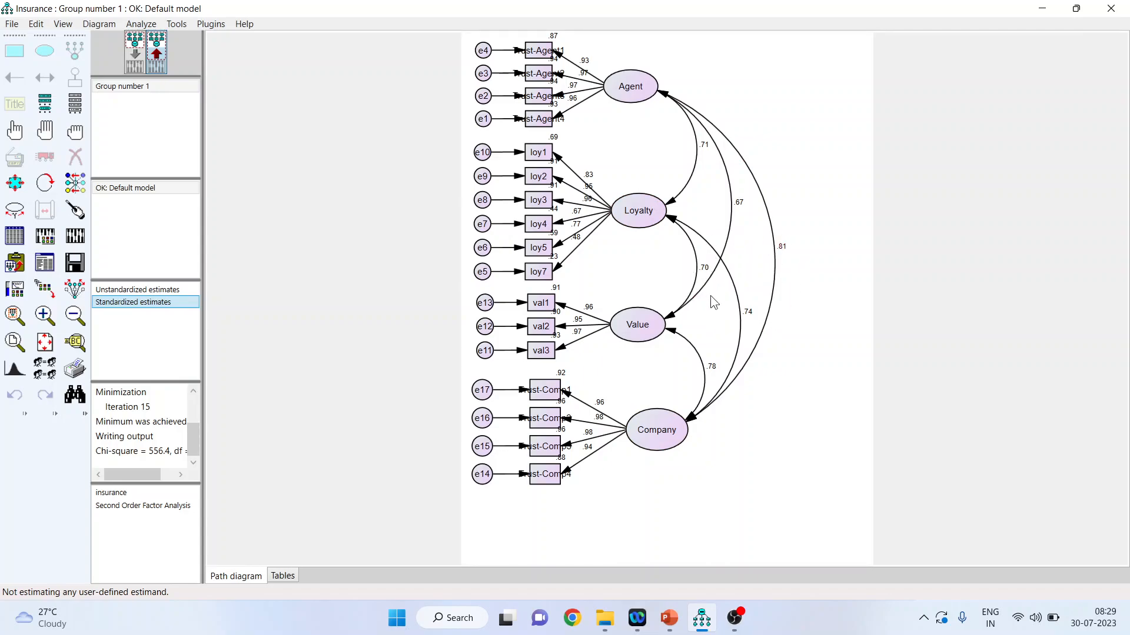
{"action": "mouse_move", "coordinate": [760, 299]}
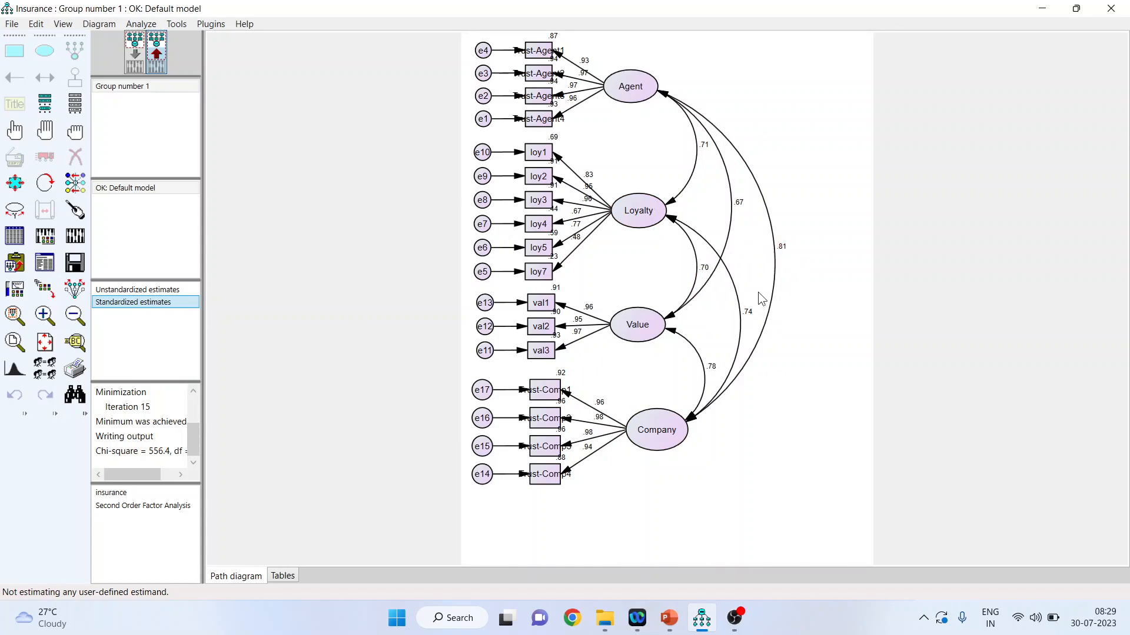
{"action": "mouse_move", "coordinate": [709, 226]}
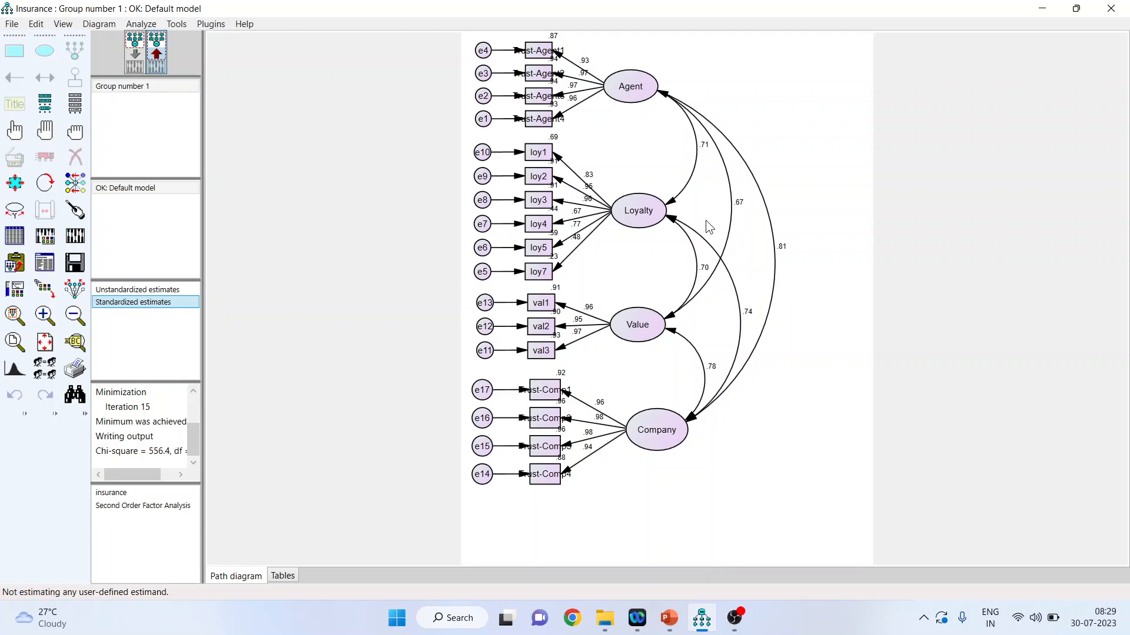
{"action": "mouse_move", "coordinate": [732, 321]}
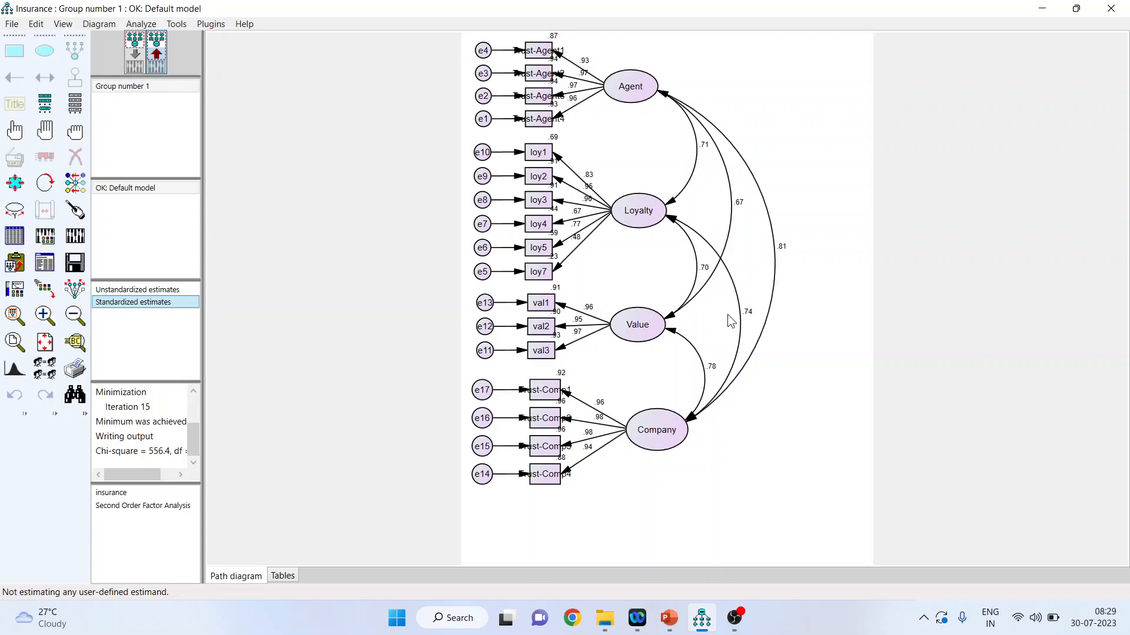
{"action": "mouse_move", "coordinate": [260, 261]}
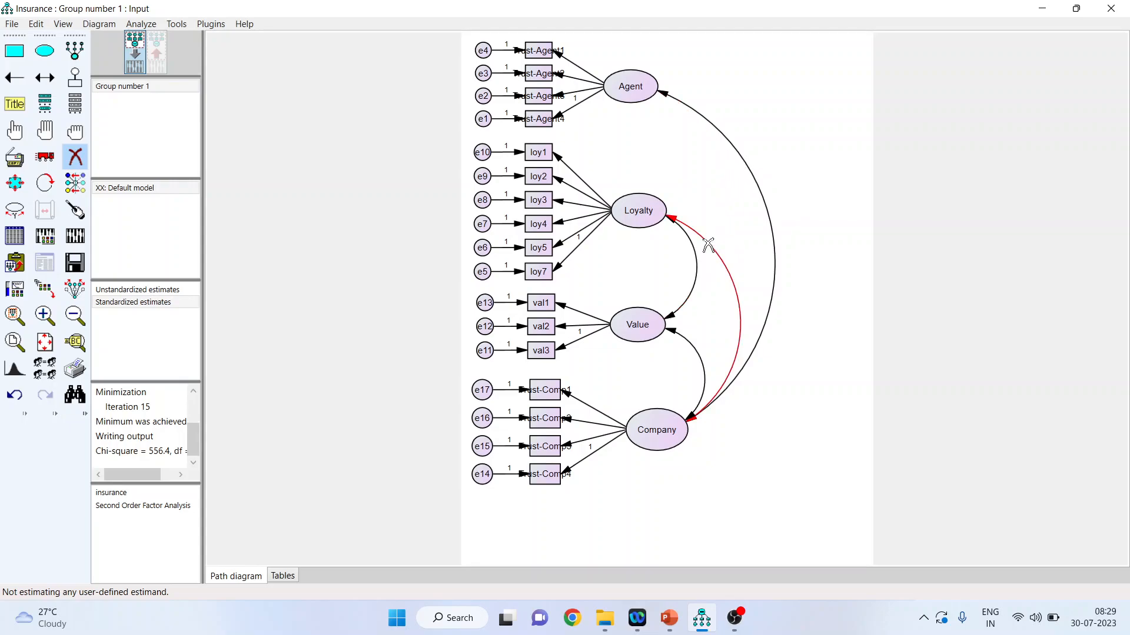
Erase the Loyalty–Company covariance curve from the diagram
{"action": "left_click", "coordinate": [708, 243]}
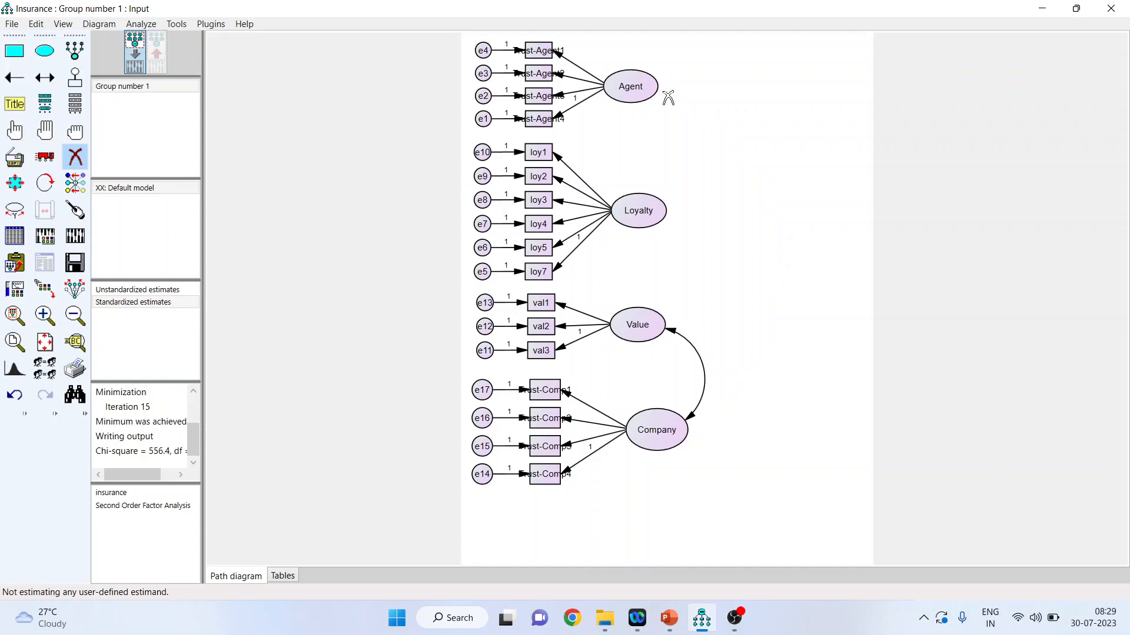
{"action": "mouse_move", "coordinate": [688, 411]}
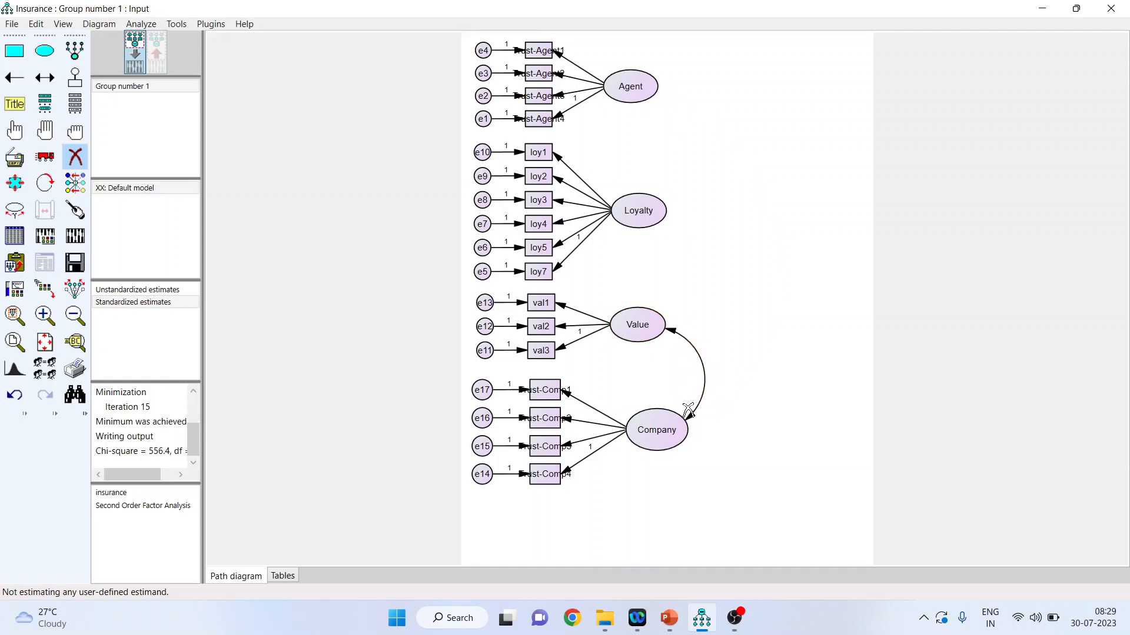
{"action": "mouse_move", "coordinate": [663, 397]}
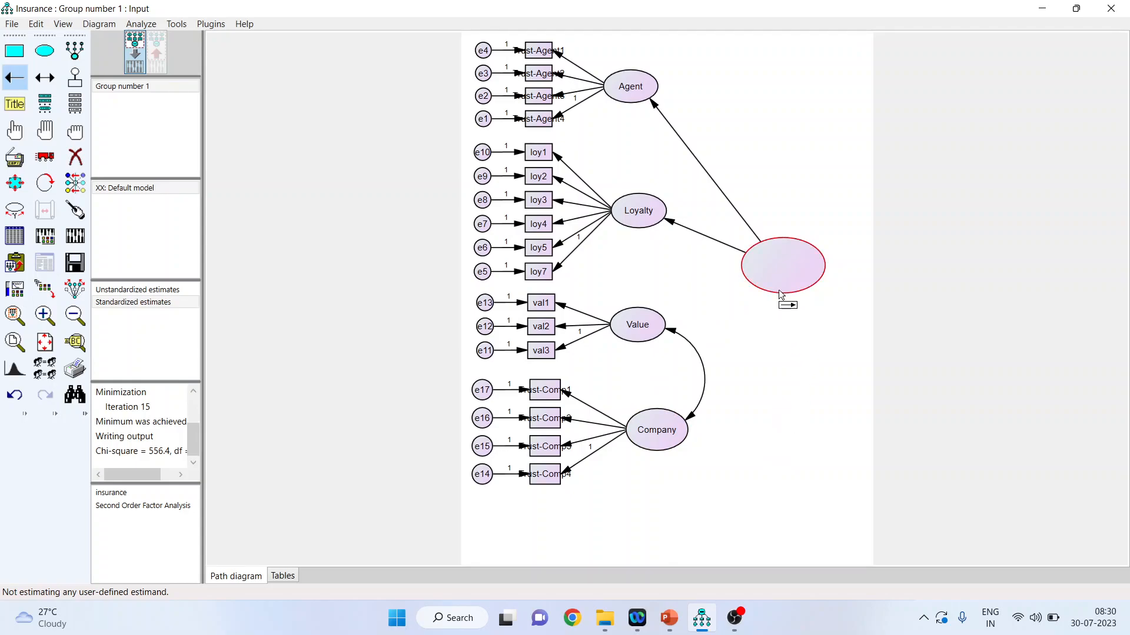
{"action": "mouse_move", "coordinate": [775, 288]}
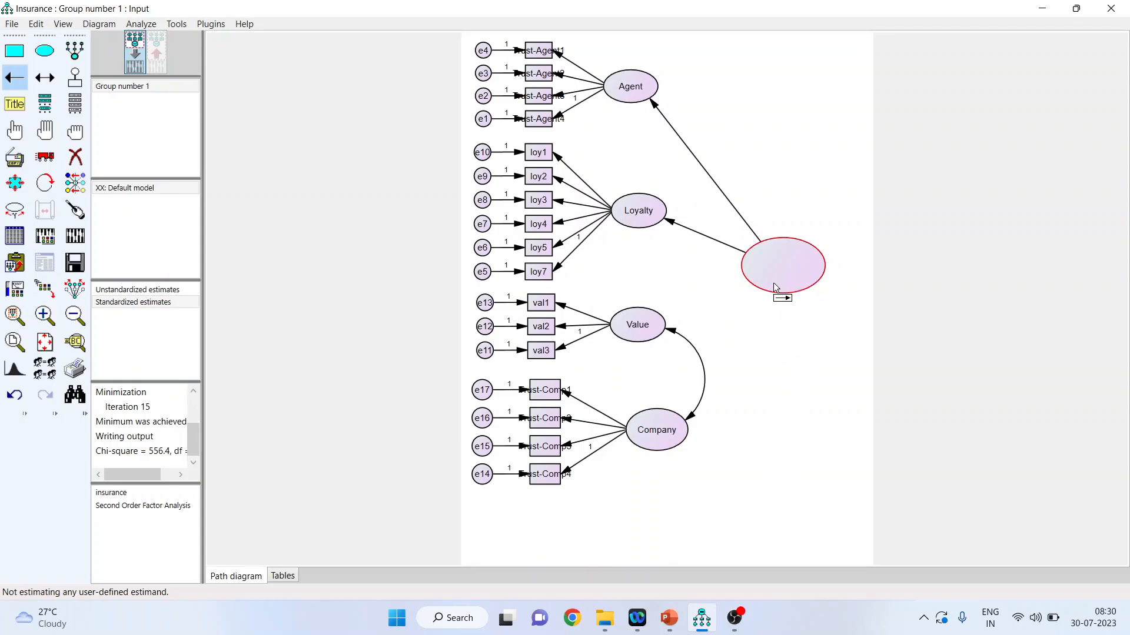
{"action": "mouse_move", "coordinate": [699, 369]}
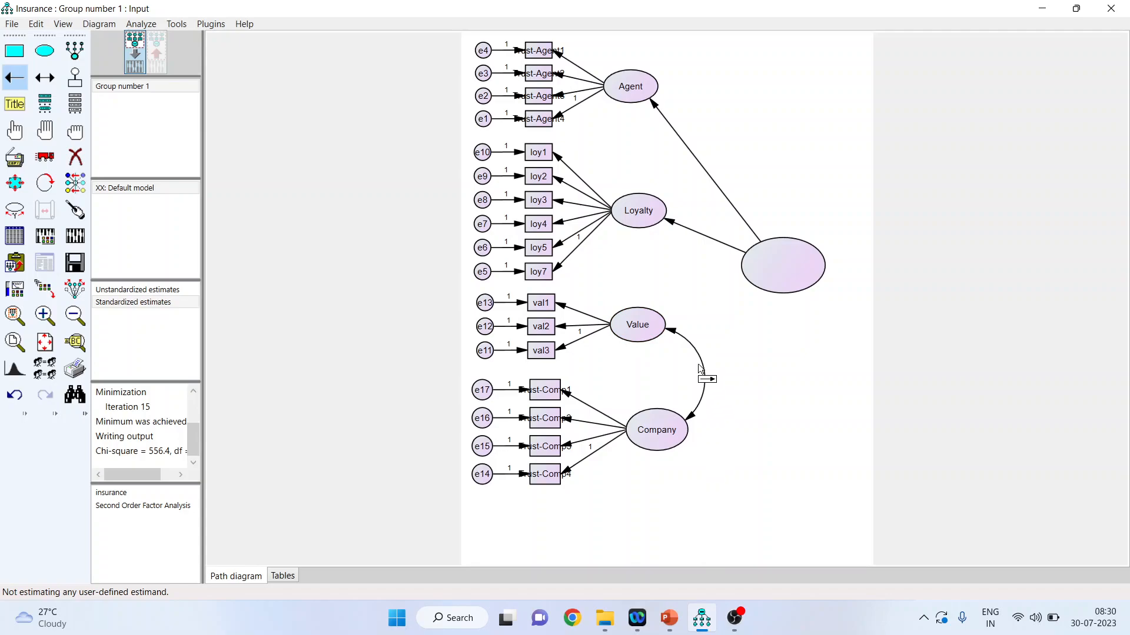
{"action": "mouse_move", "coordinate": [690, 365]}
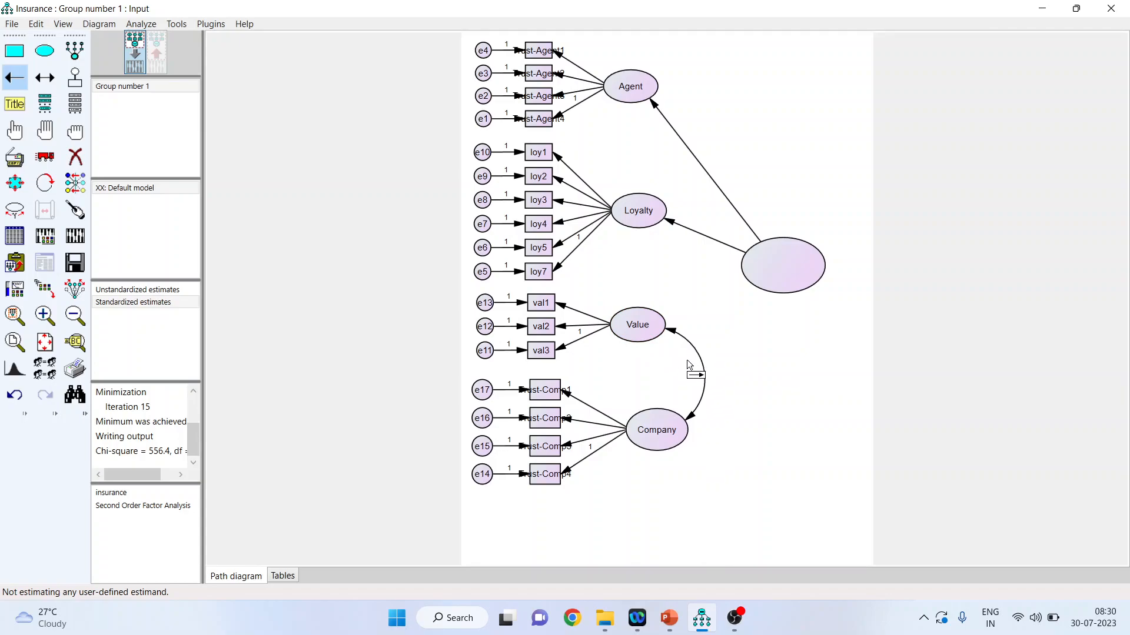
{"action": "mouse_move", "coordinate": [771, 350]}
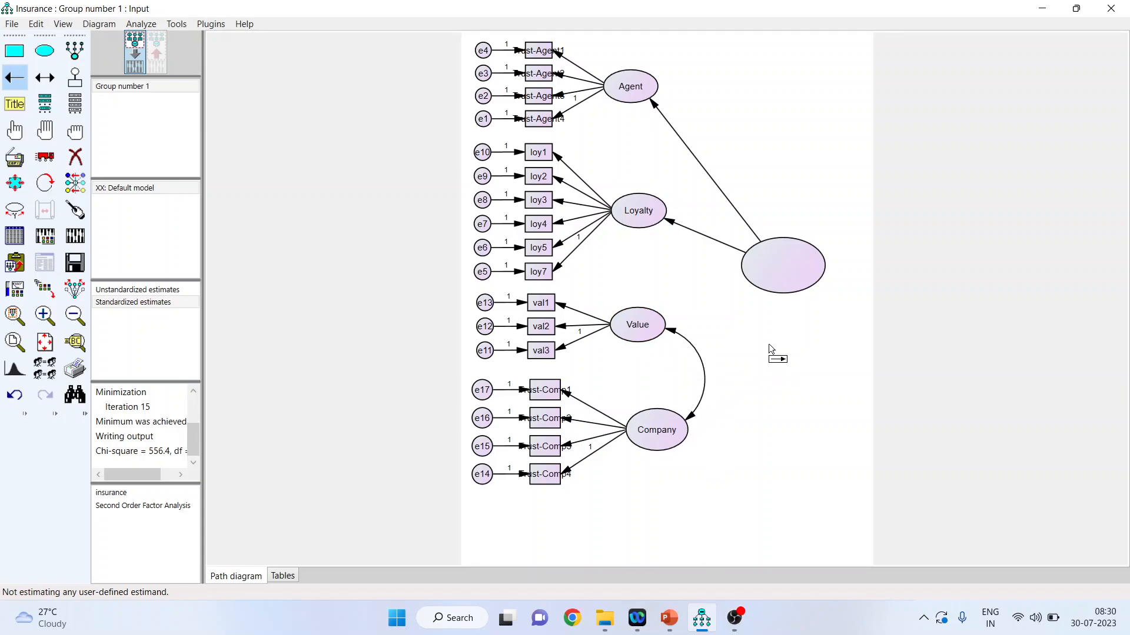
{"action": "mouse_move", "coordinate": [763, 297]}
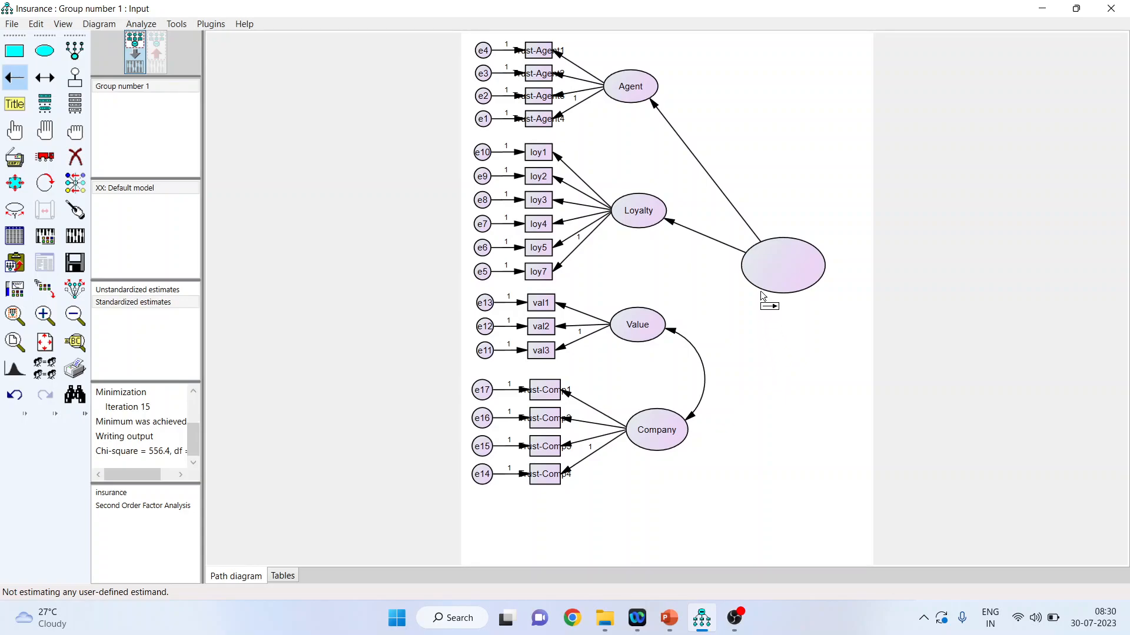
Draw a single-headed path from the higher-order factor toward Value and Company
{"action": "left_click", "coordinate": [783, 265]}
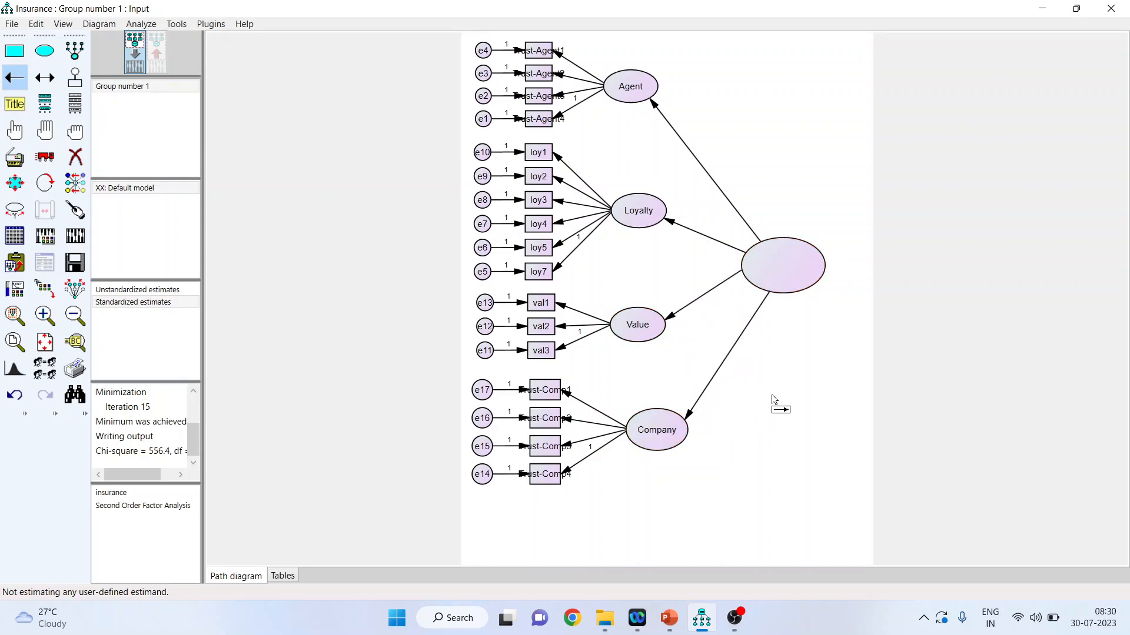
{"action": "mouse_move", "coordinate": [632, 110]}
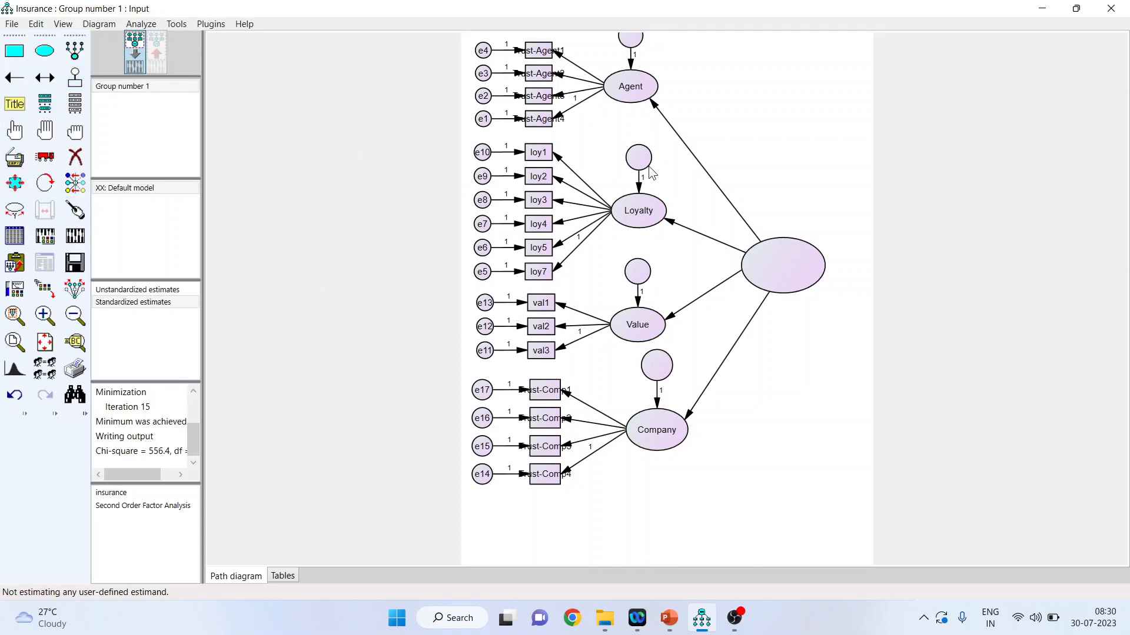
{"action": "mouse_move", "coordinate": [654, 116]}
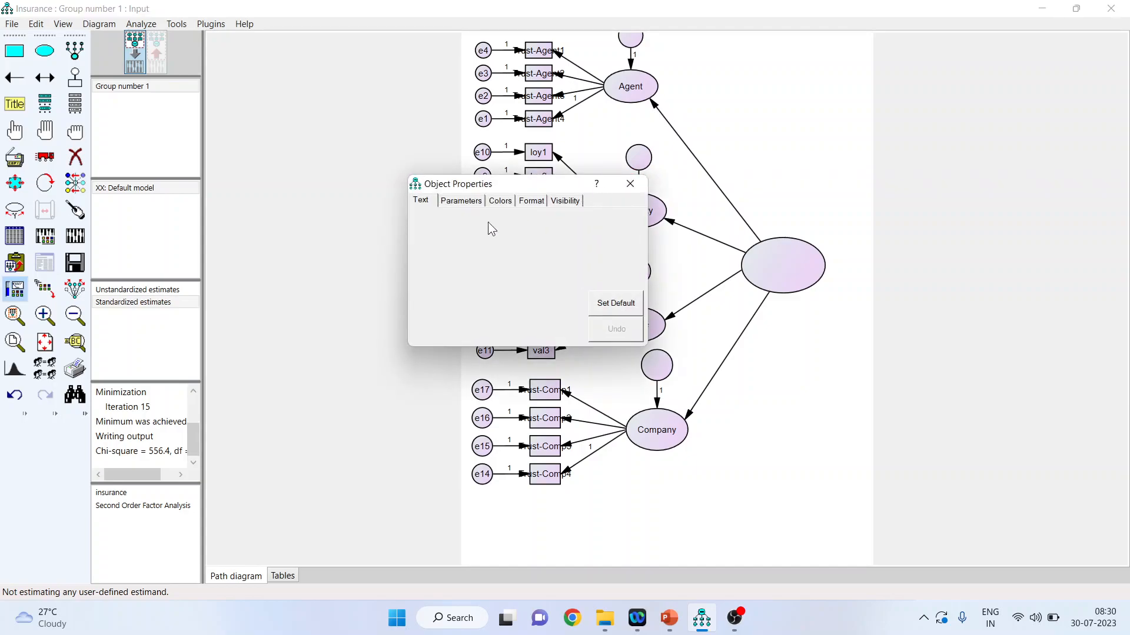
Set the regression weight to 1 on the higher-order factor's paths
{"action": "left_click", "coordinate": [460, 200]}
{"action": "type", "text": "1"}
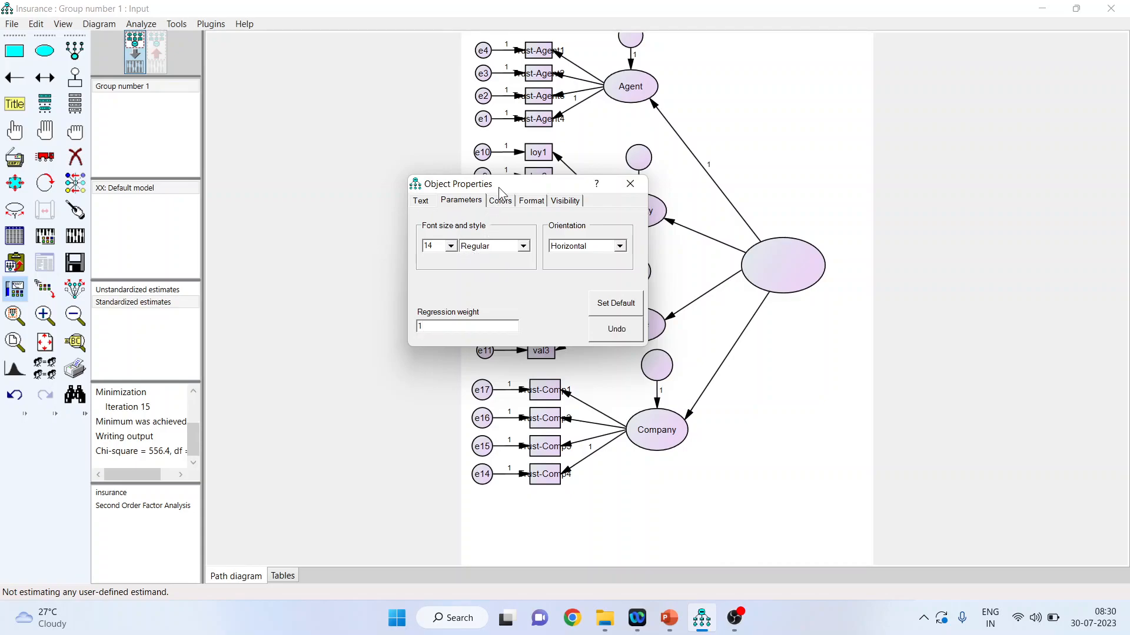
{"action": "left_click_drag", "start_coordinate": [490, 183], "coordinate": [392, 188]}
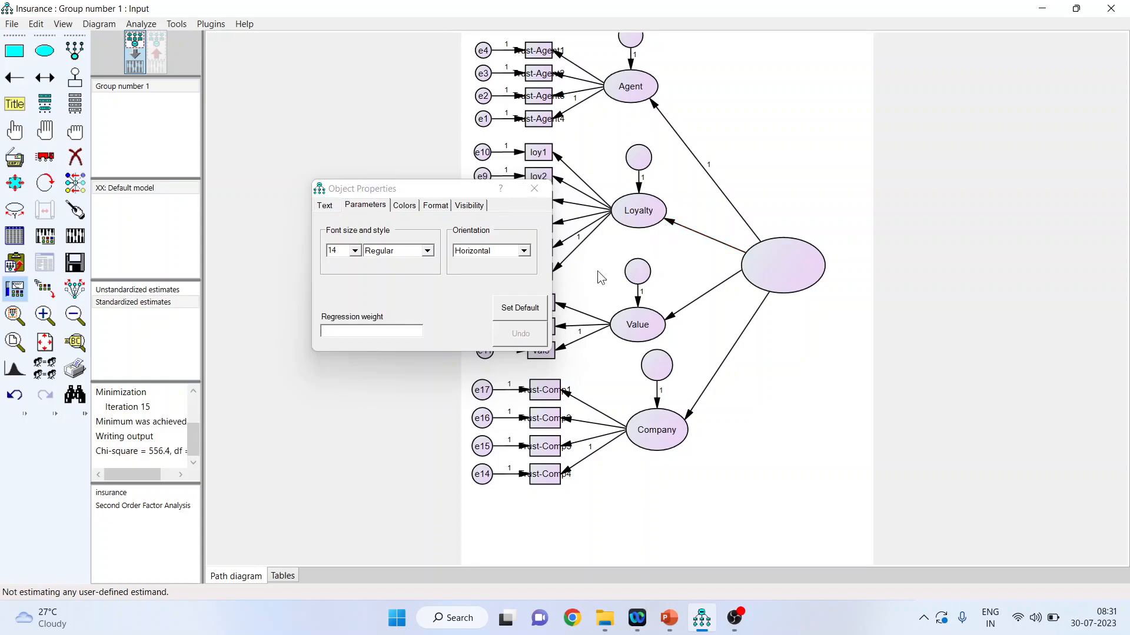
{"action": "left_click", "coordinate": [605, 324]}
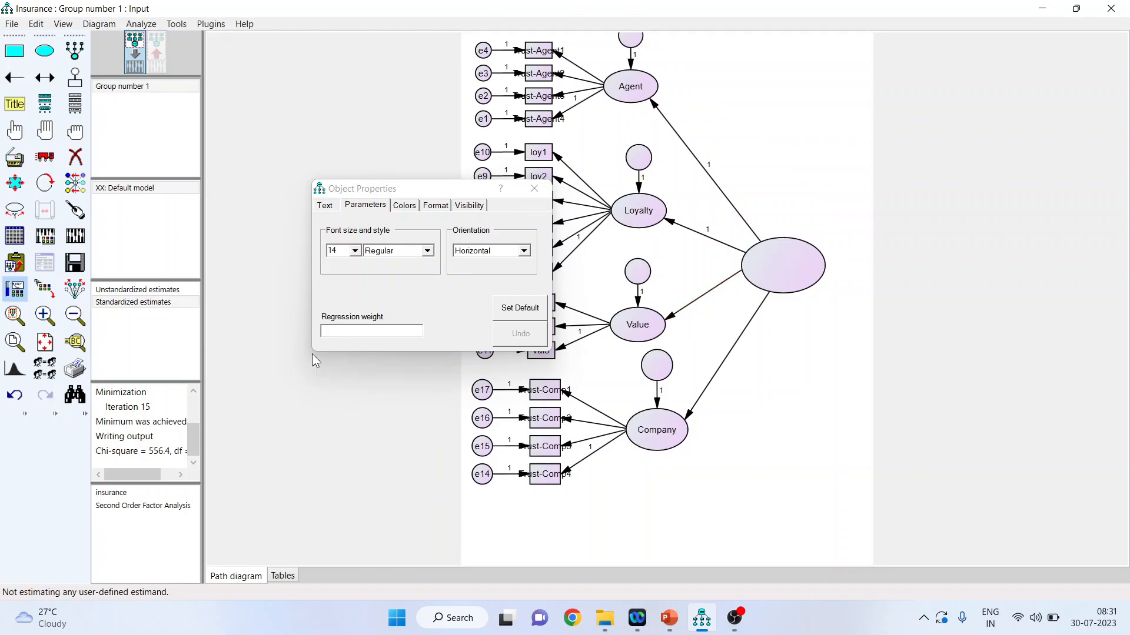
{"action": "type", "text": "1"}
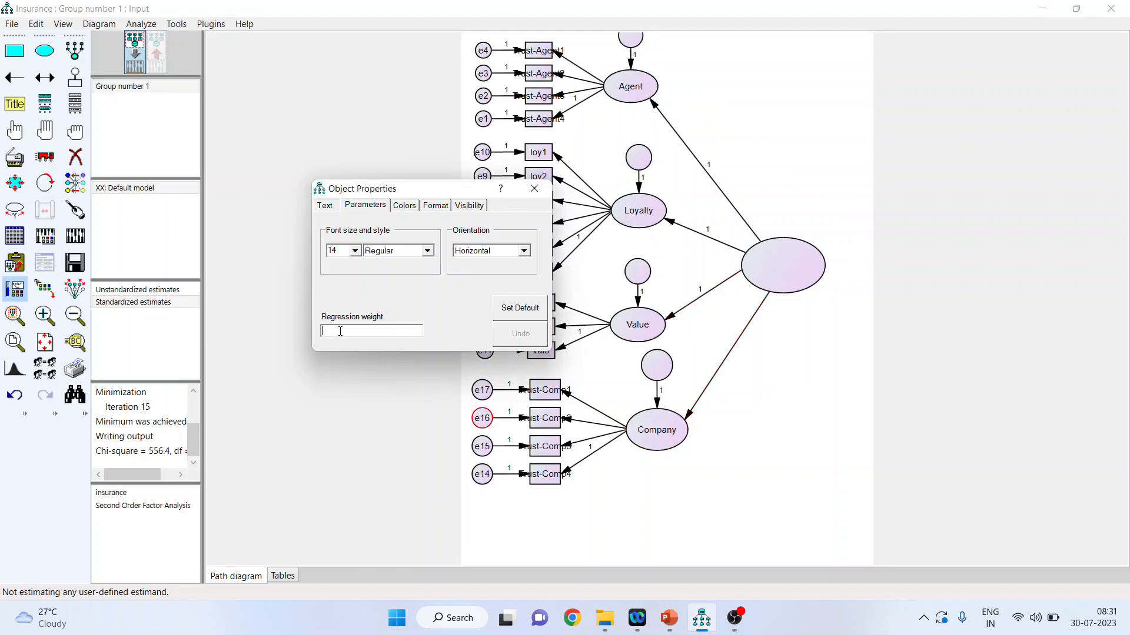
{"action": "left_click", "coordinate": [533, 188]}
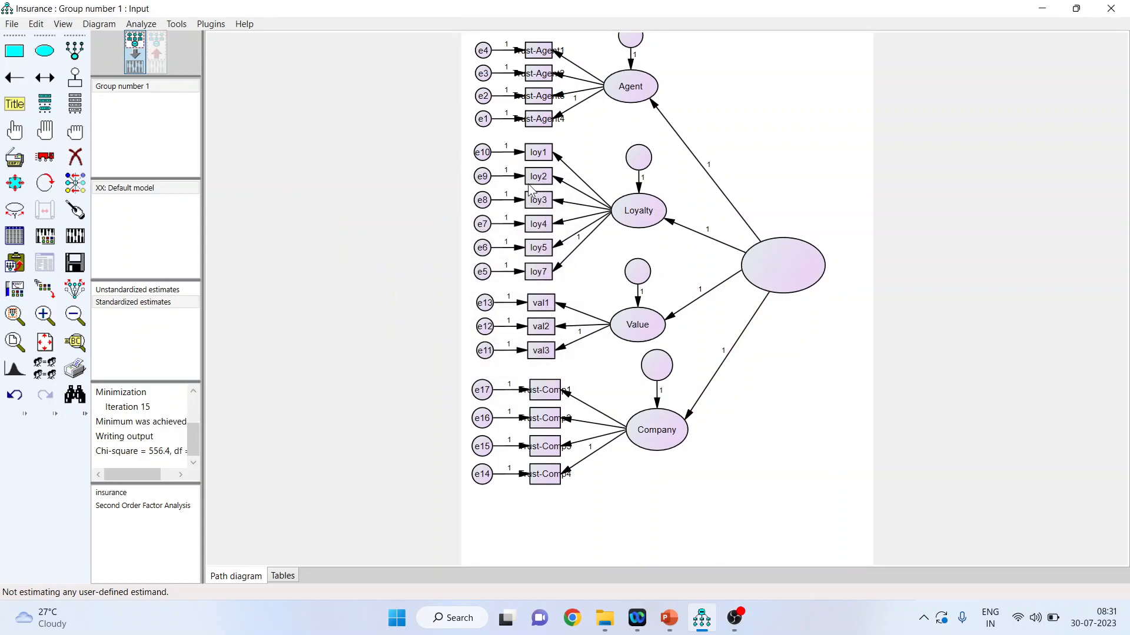
{"action": "mouse_move", "coordinate": [353, 372]}
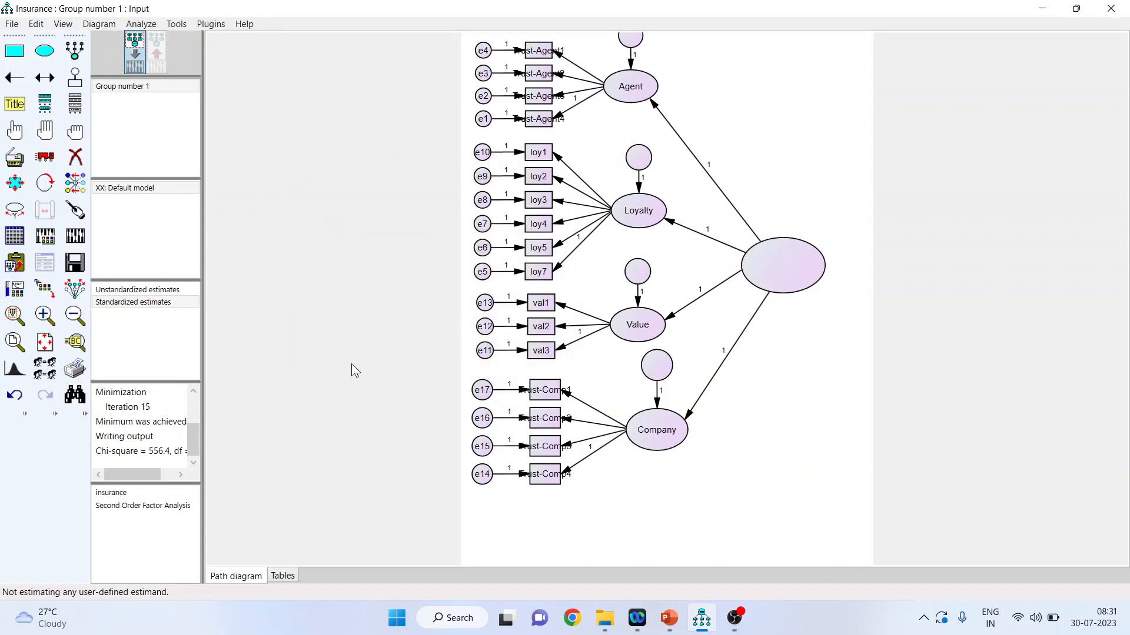
{"action": "mouse_move", "coordinate": [74, 315]}
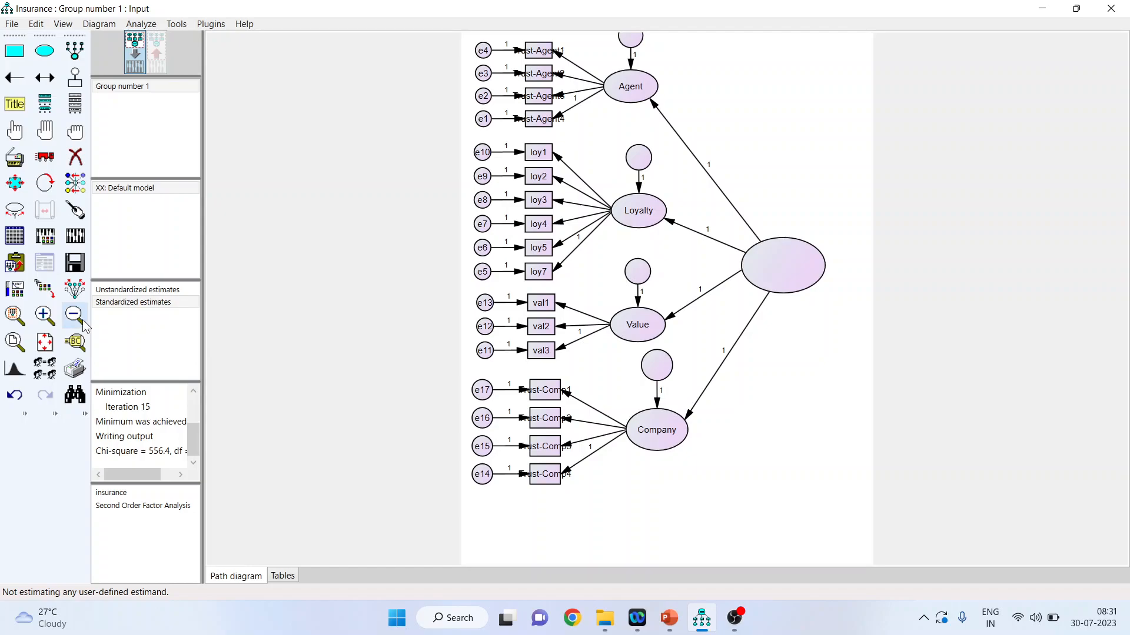
{"action": "left_click", "coordinate": [73, 314]}
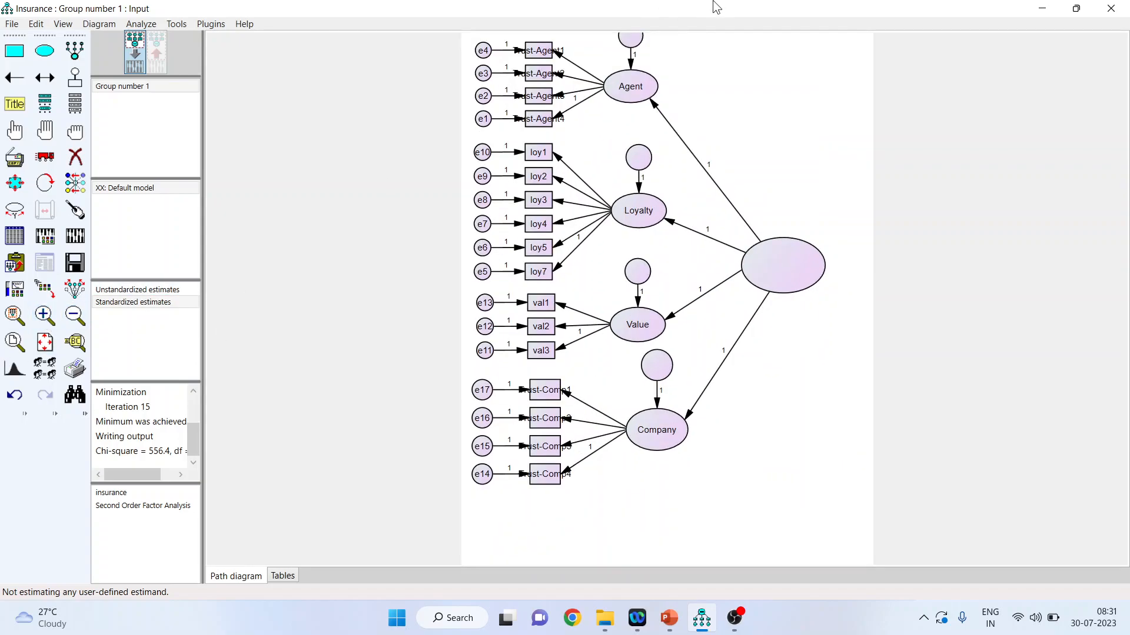
{"action": "mouse_move", "coordinate": [639, 158]}
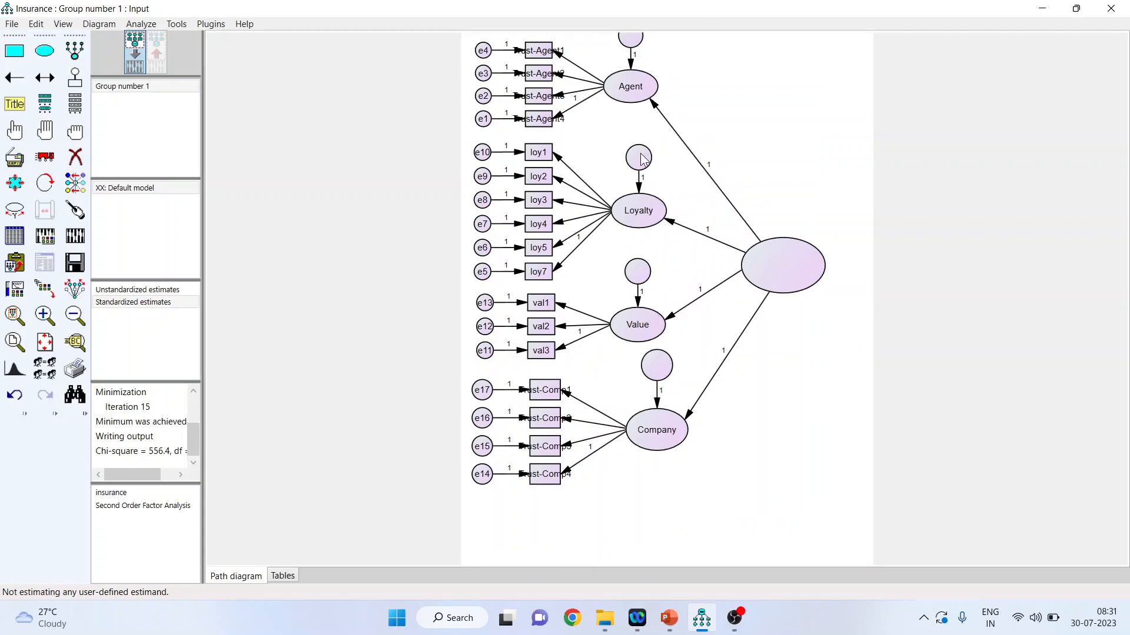
{"action": "mouse_move", "coordinate": [766, 302]}
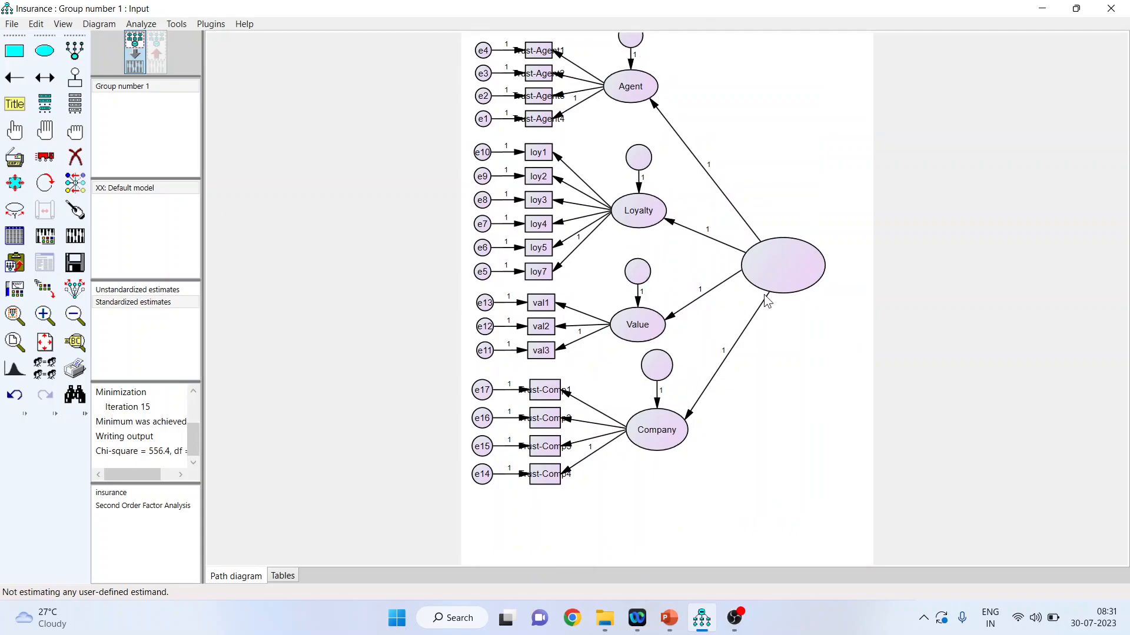
Name the second-order ellipse 'HOC' in its Object Properties
{"action": "double_click", "coordinate": [782, 266]}
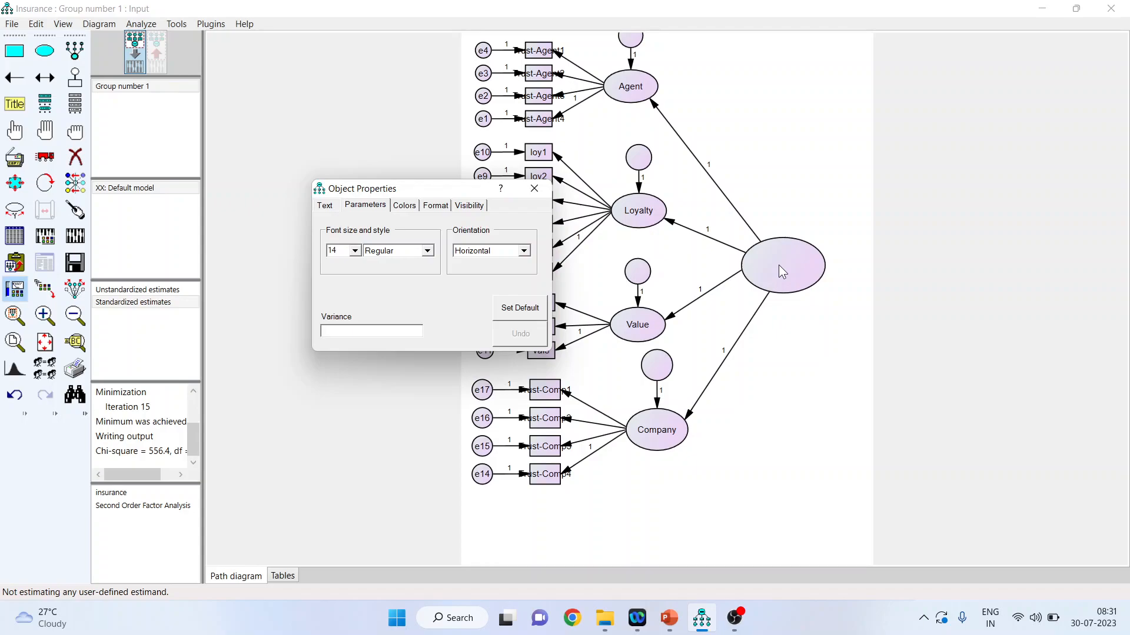
{"action": "mouse_move", "coordinate": [294, 235]}
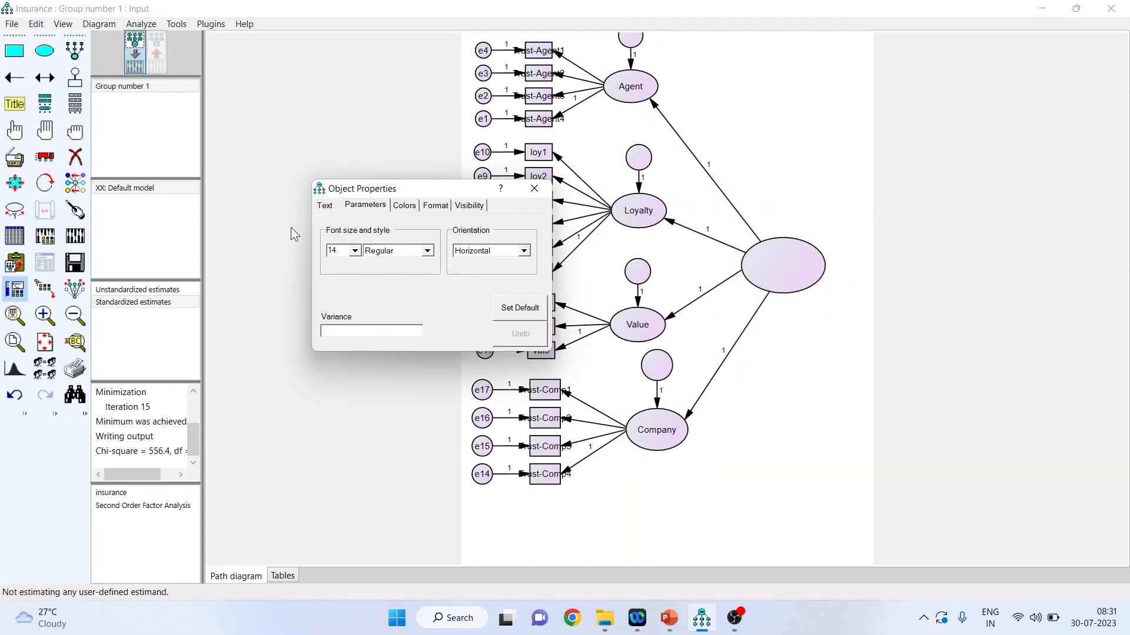
{"action": "left_click", "coordinate": [324, 205]}
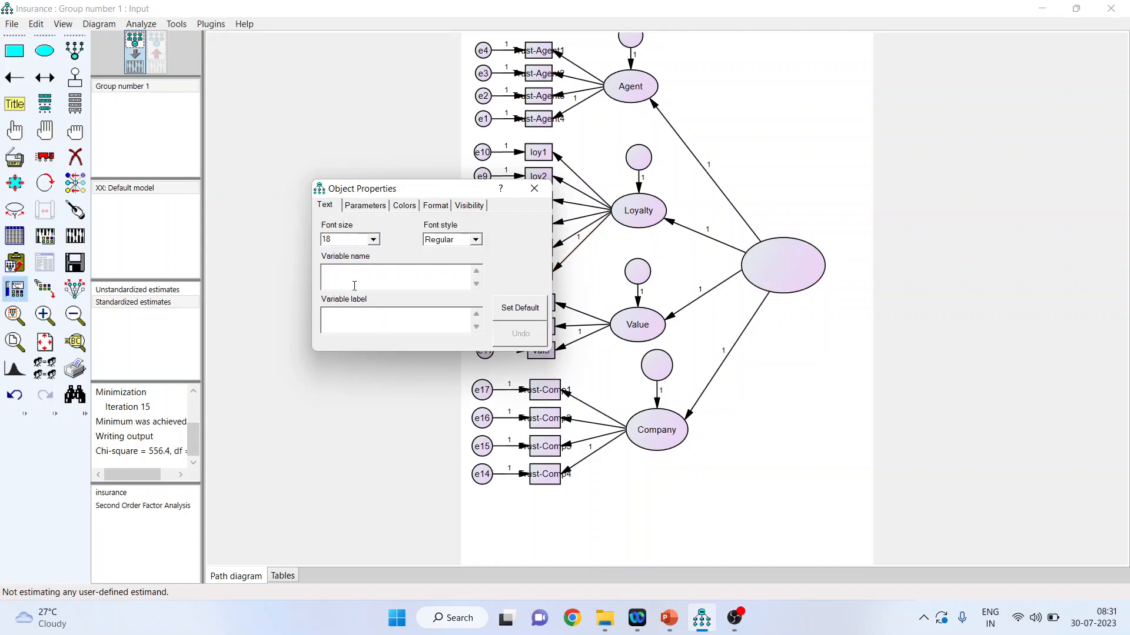
{"action": "type", "text": "HOC"}
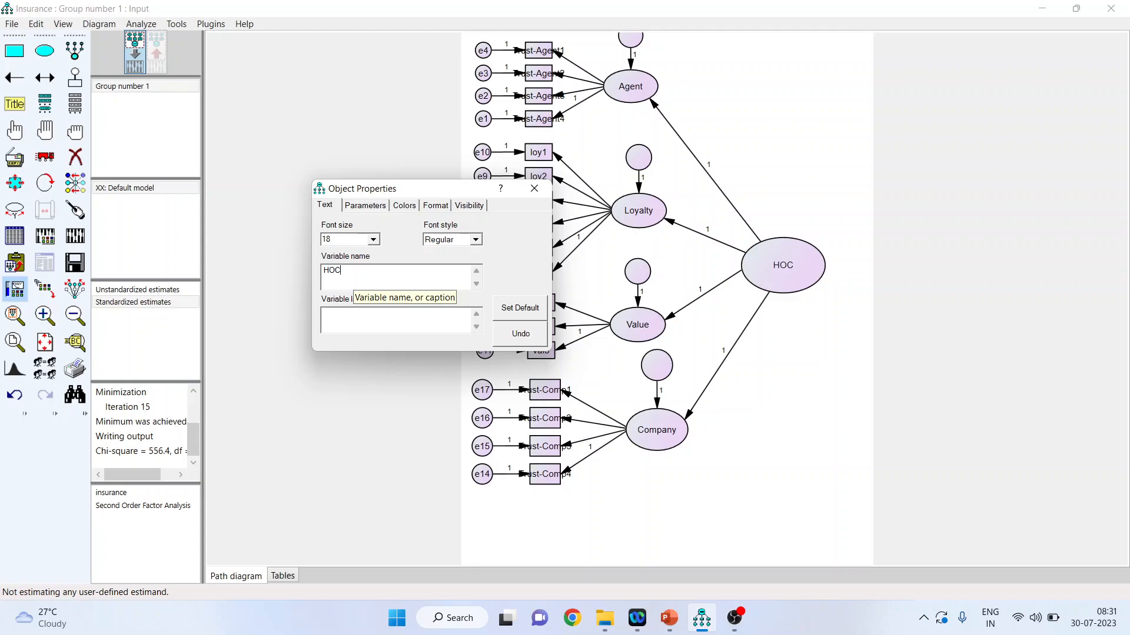
{"action": "mouse_move", "coordinate": [539, 227]}
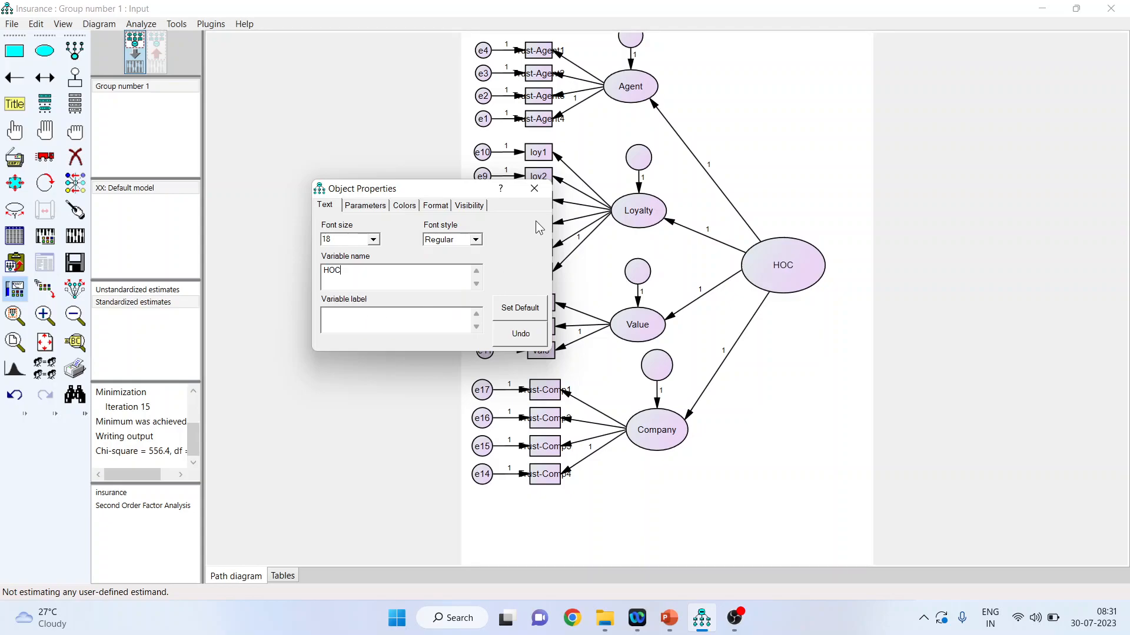
{"action": "left_click", "coordinate": [533, 189]}
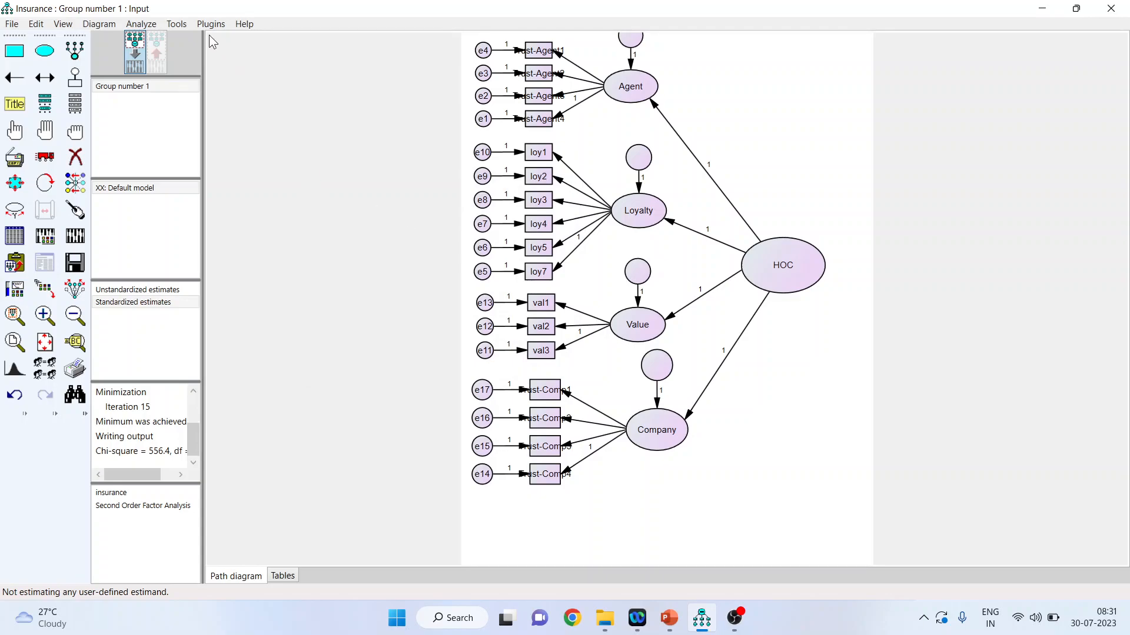
Auto-name the unnamed residuals e18–e21 with the Name Unobserved Variables plugin
{"action": "left_click", "coordinate": [210, 24]}
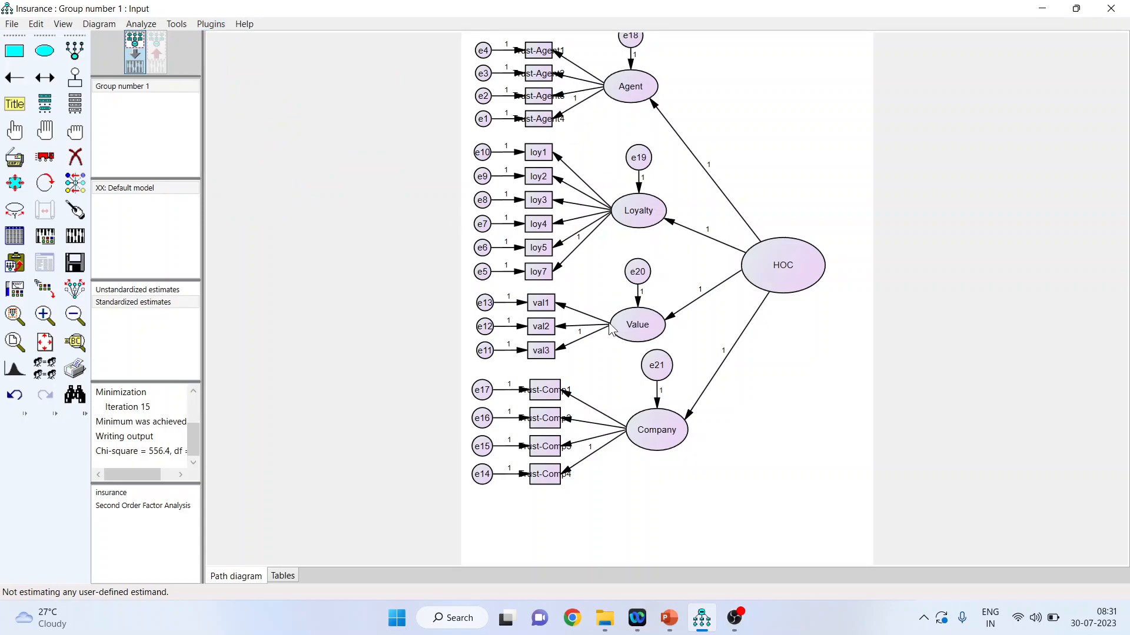
{"action": "mouse_move", "coordinate": [643, 386]}
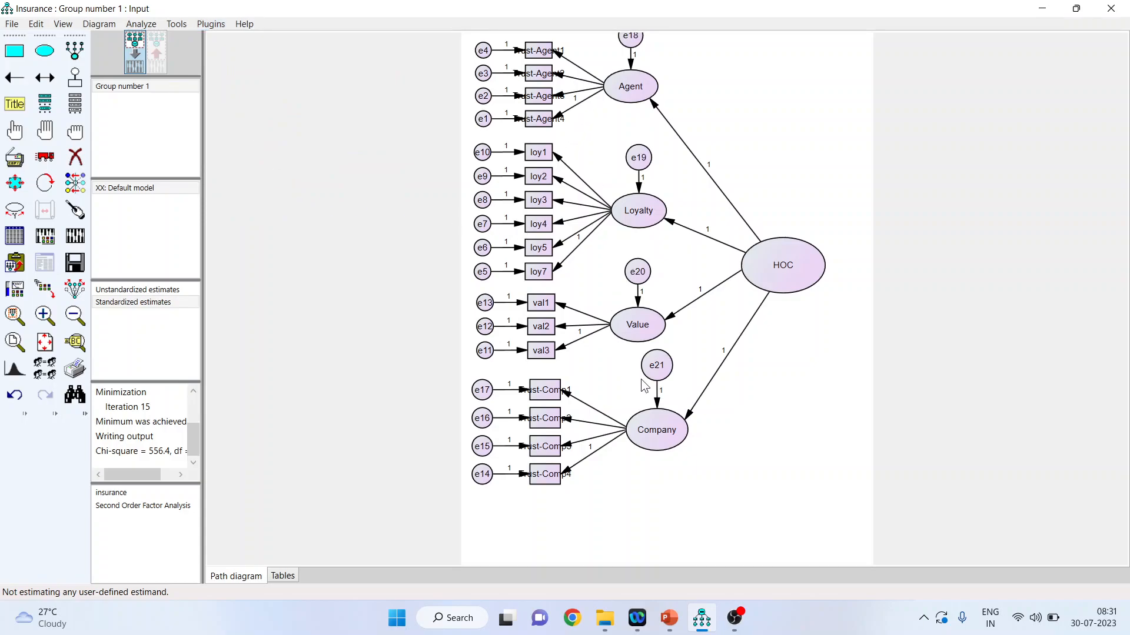
{"action": "mouse_move", "coordinate": [402, 396]}
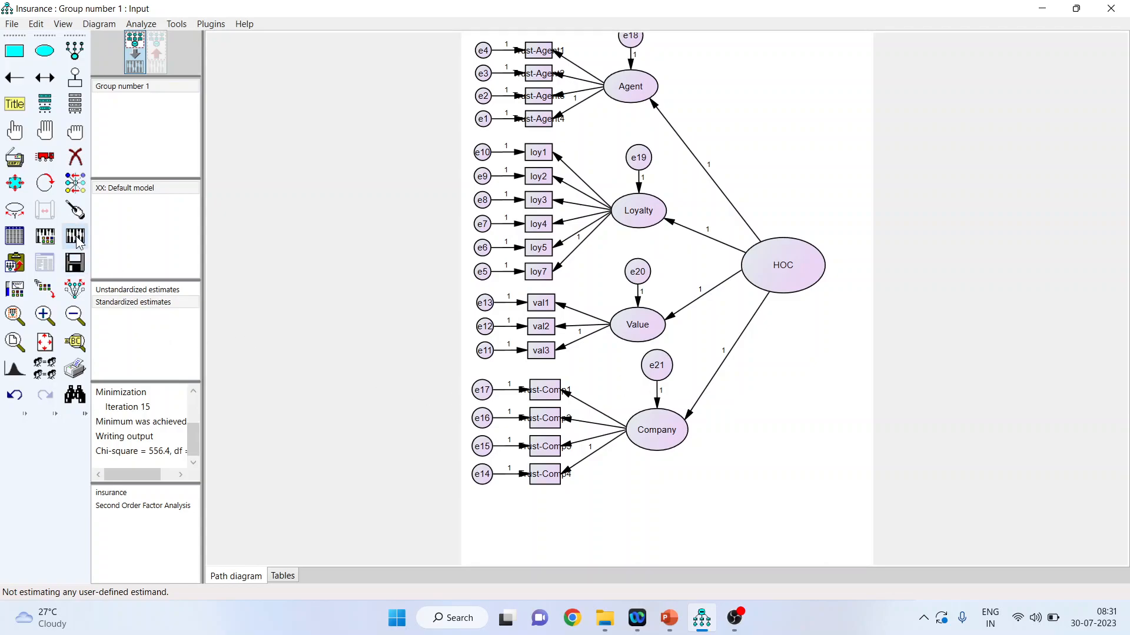
Calculate estimates and open the maximized text output showing chi-square 695.109, df 118
{"action": "left_click", "coordinate": [134, 51]}
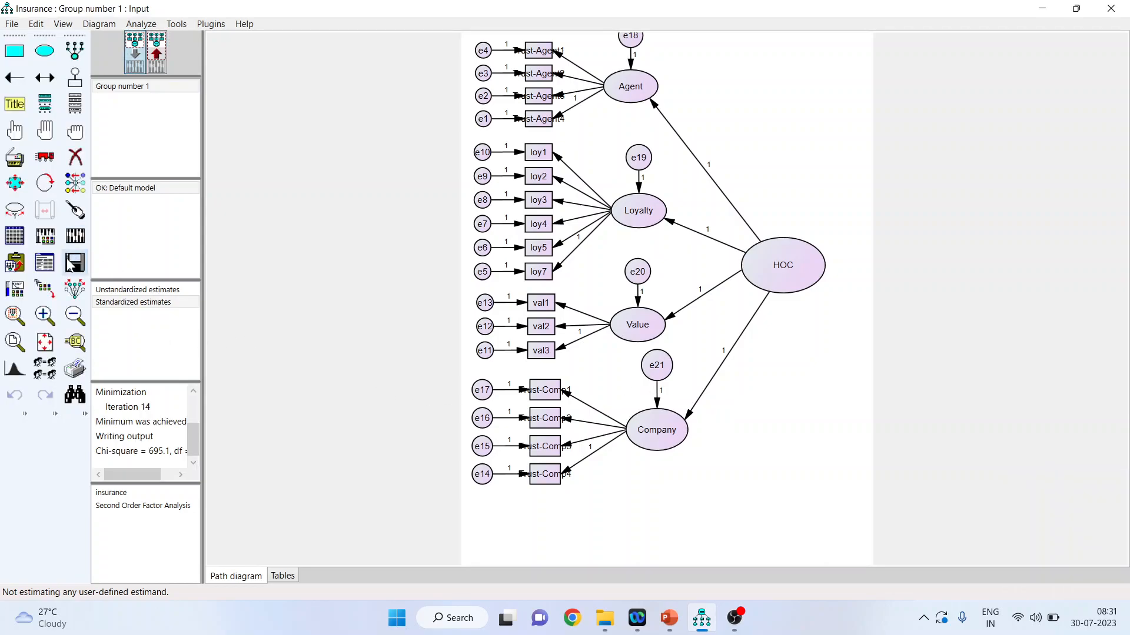
{"action": "left_click", "coordinate": [45, 263]}
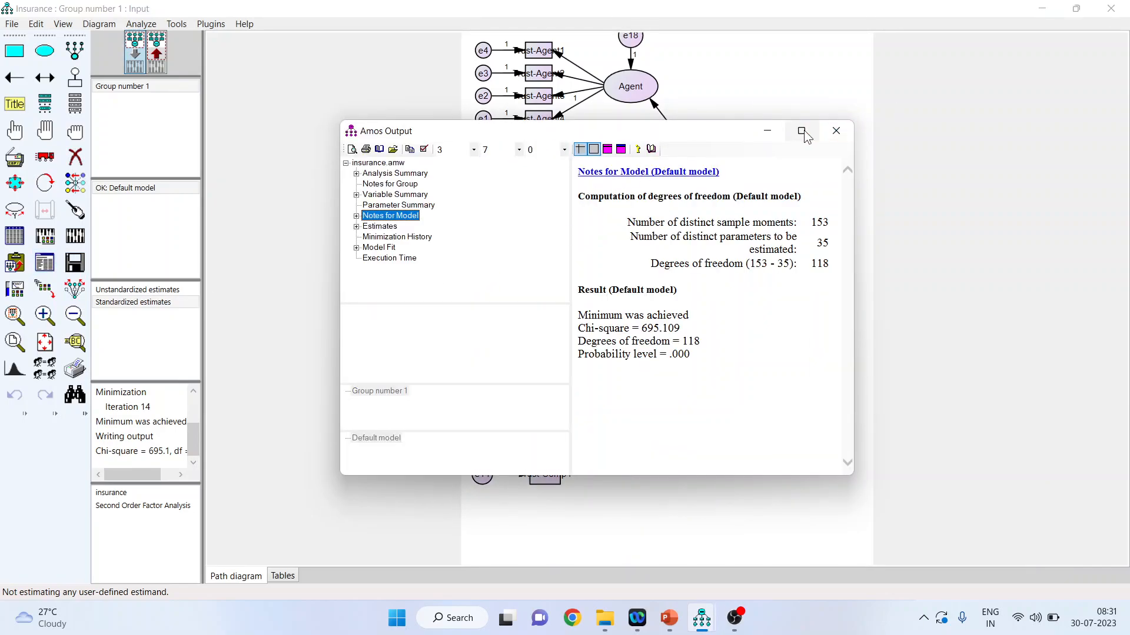
{"action": "left_click", "coordinate": [800, 130]}
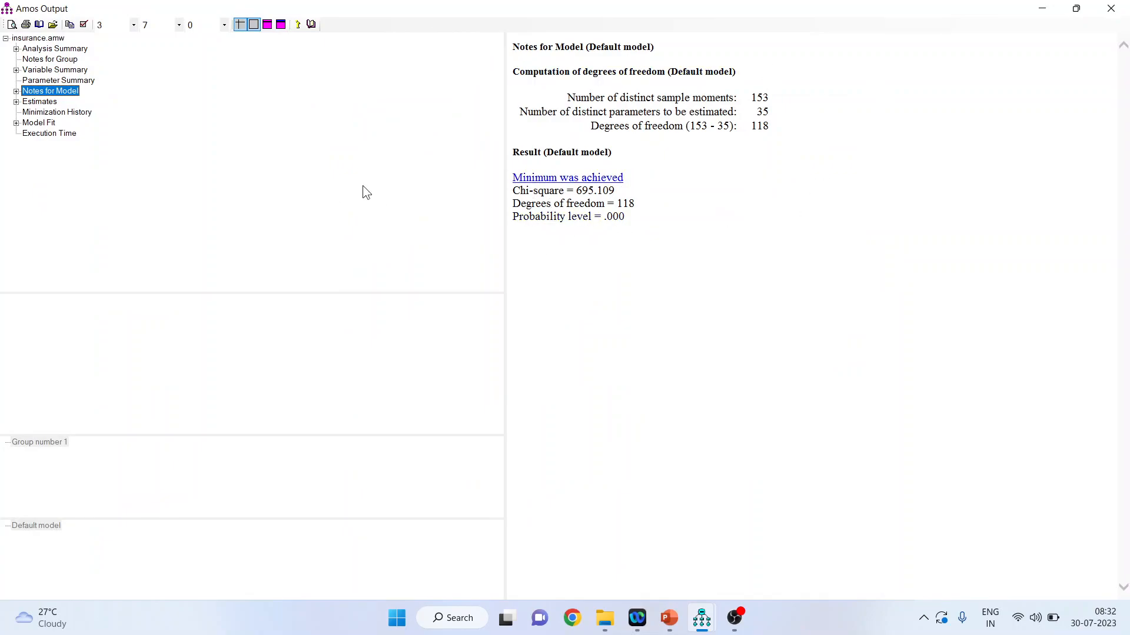
Scroll the Model Fit tables: CMIN/DF 5.891, CFI .933, RMSEA .120
{"action": "left_click", "coordinate": [39, 122]}
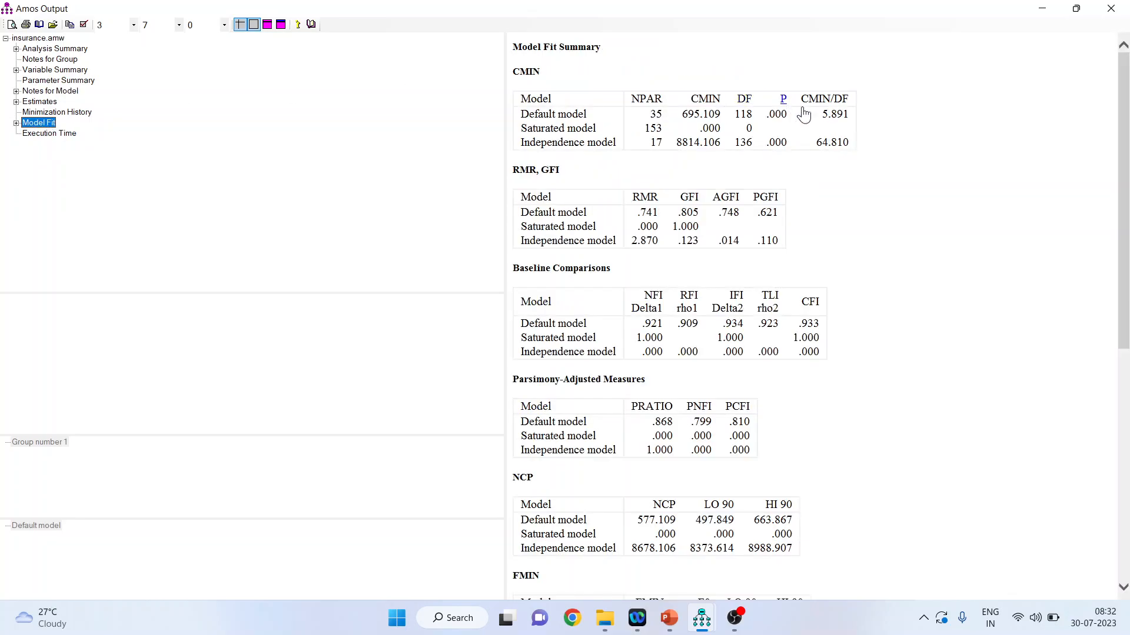
{"action": "mouse_move", "coordinate": [834, 114]}
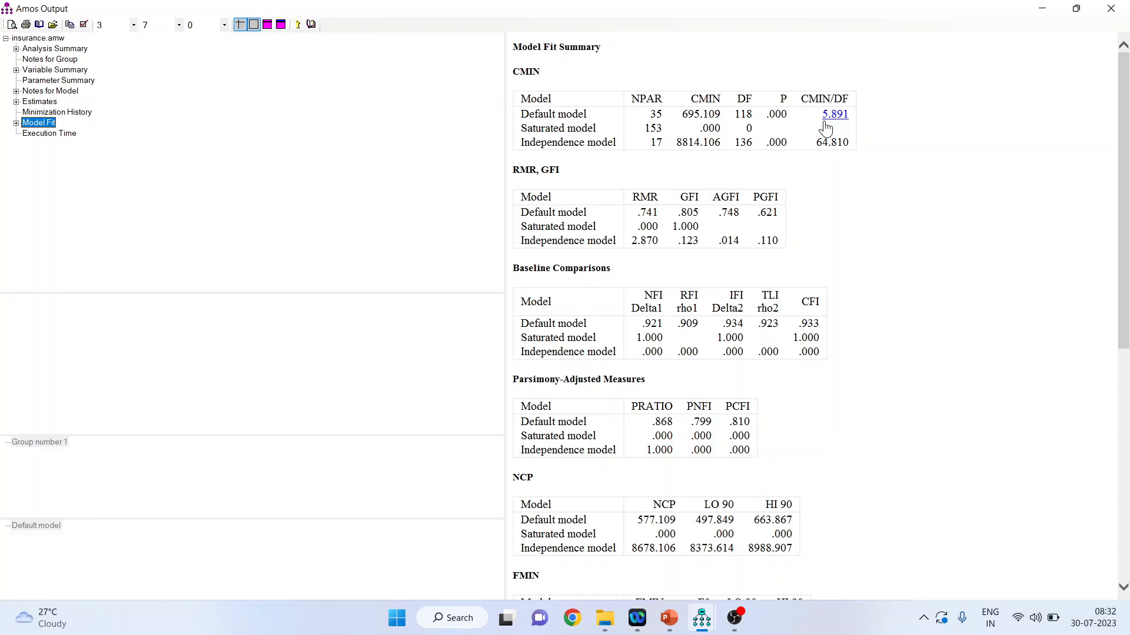
{"action": "mouse_move", "coordinate": [857, 218]}
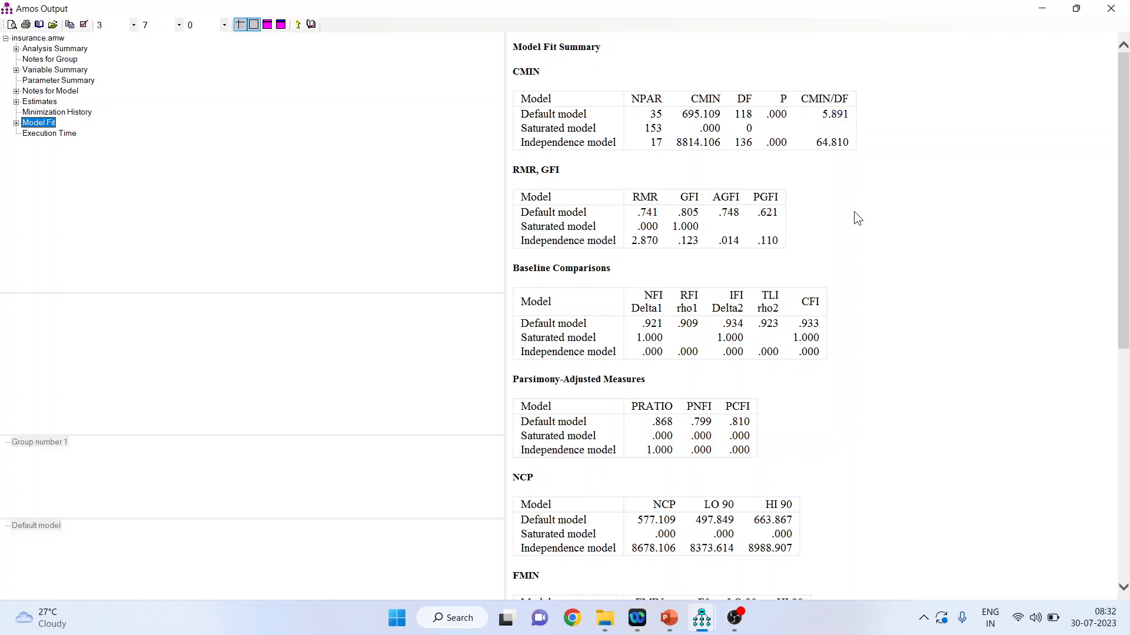
{"action": "scroll", "scroll_direction": "down", "scroll_amount": 3}
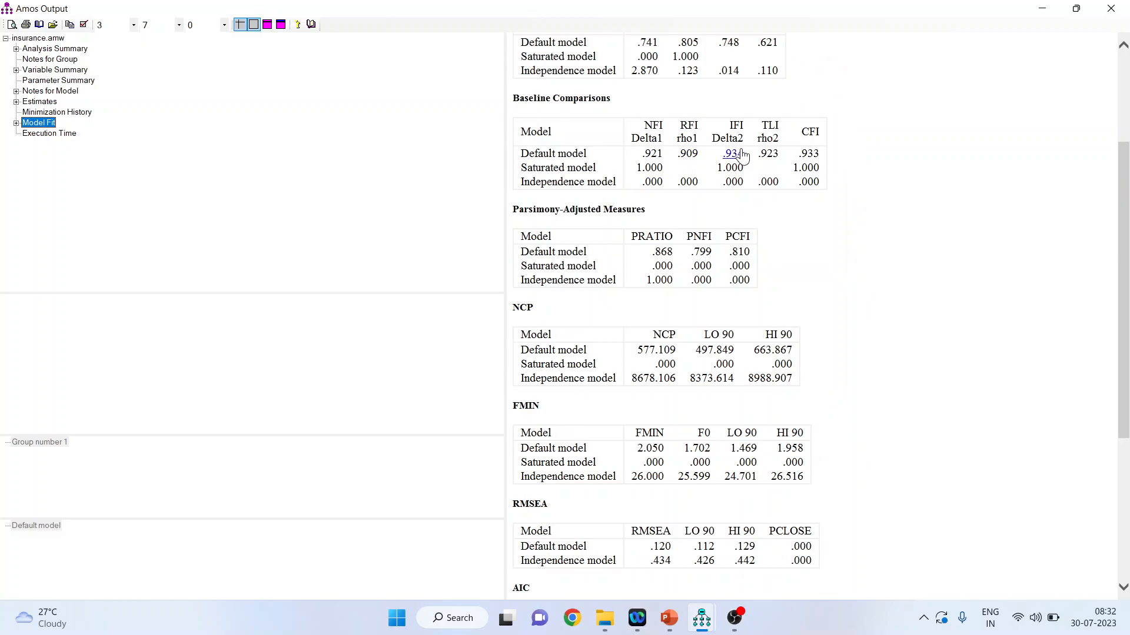
{"action": "mouse_move", "coordinate": [610, 179]}
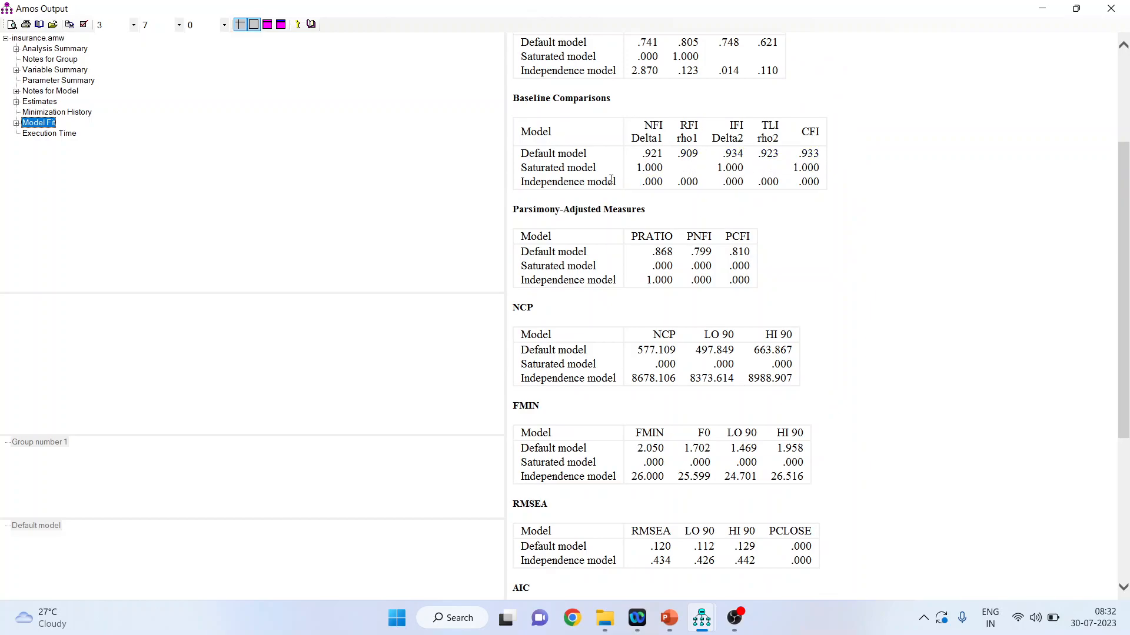
{"action": "mouse_move", "coordinate": [850, 252]}
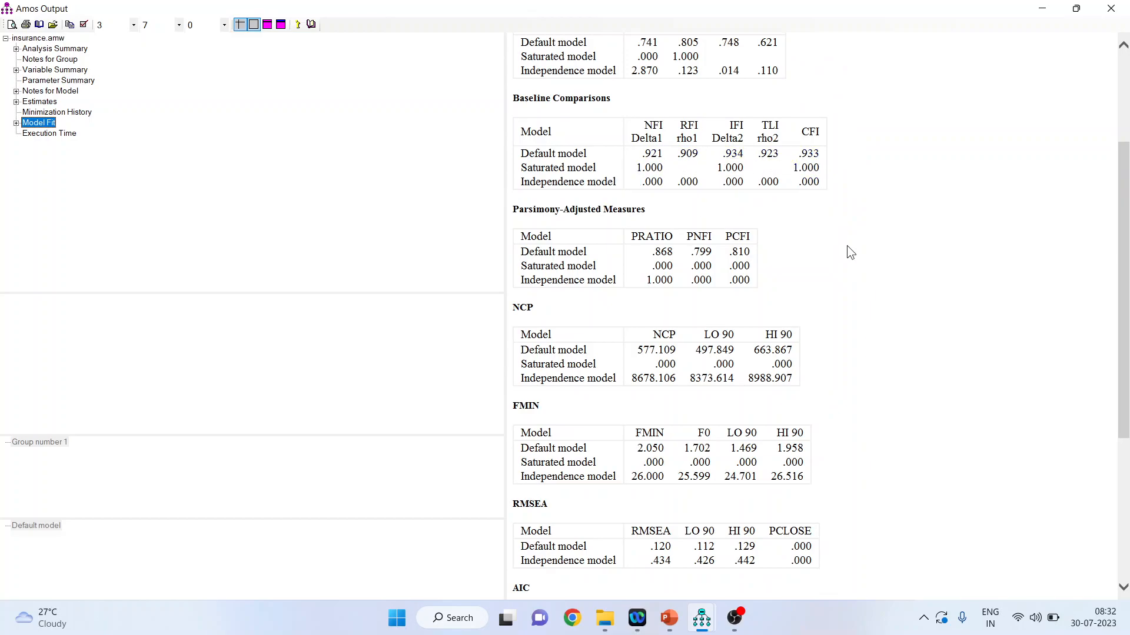
{"action": "scroll", "scroll_direction": "down", "scroll_amount": 3}
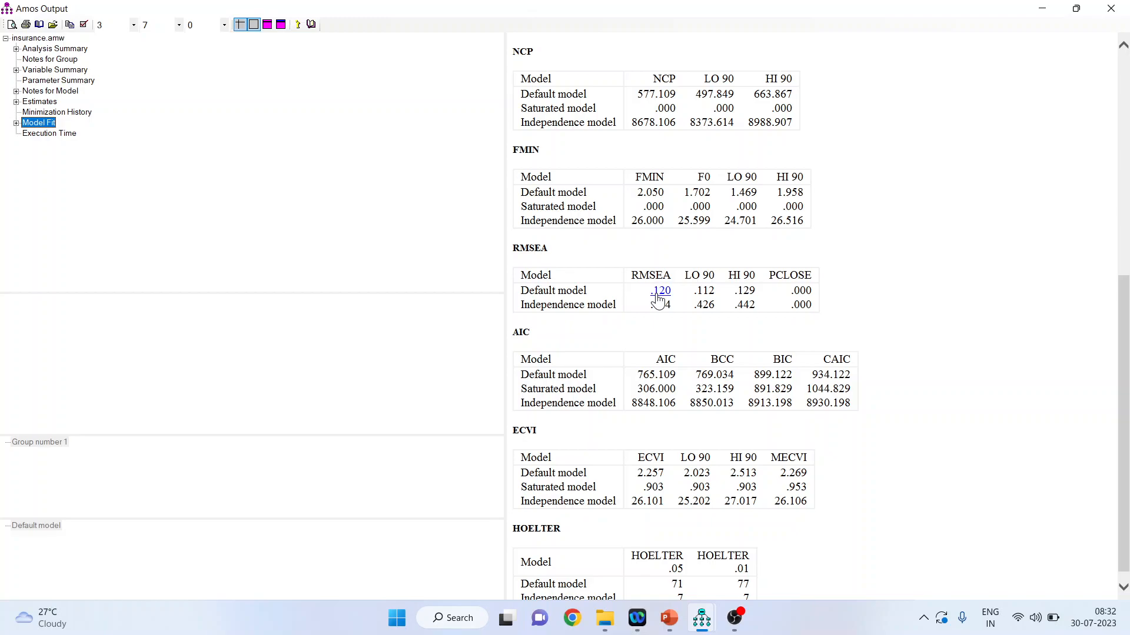
Show Estimates and find standardized weights HOC→Agent .807, Loyalty .870, Value .858, Company .884
{"action": "scroll", "scroll_direction": "up", "scroll_amount": 3}
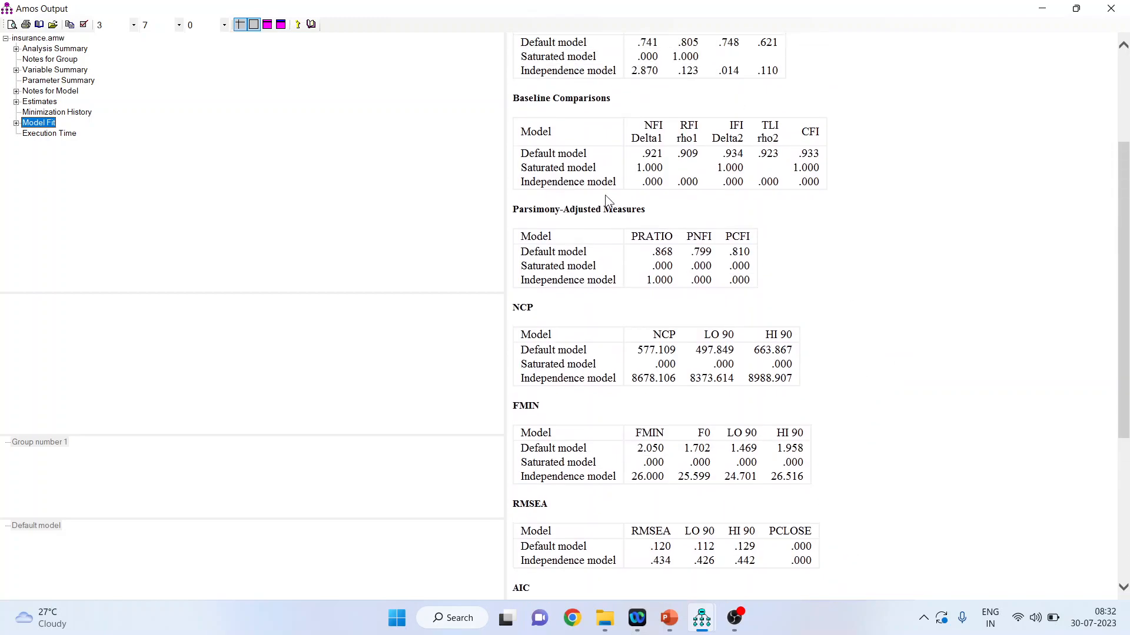
{"action": "left_click", "coordinate": [40, 100]}
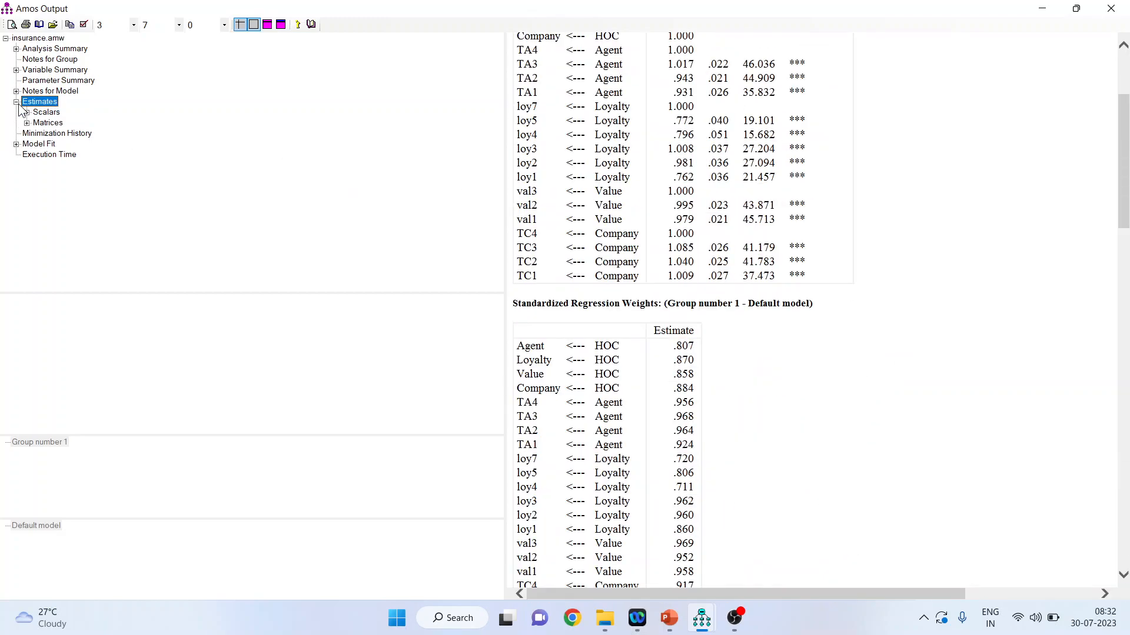
{"action": "mouse_move", "coordinate": [1101, 140]}
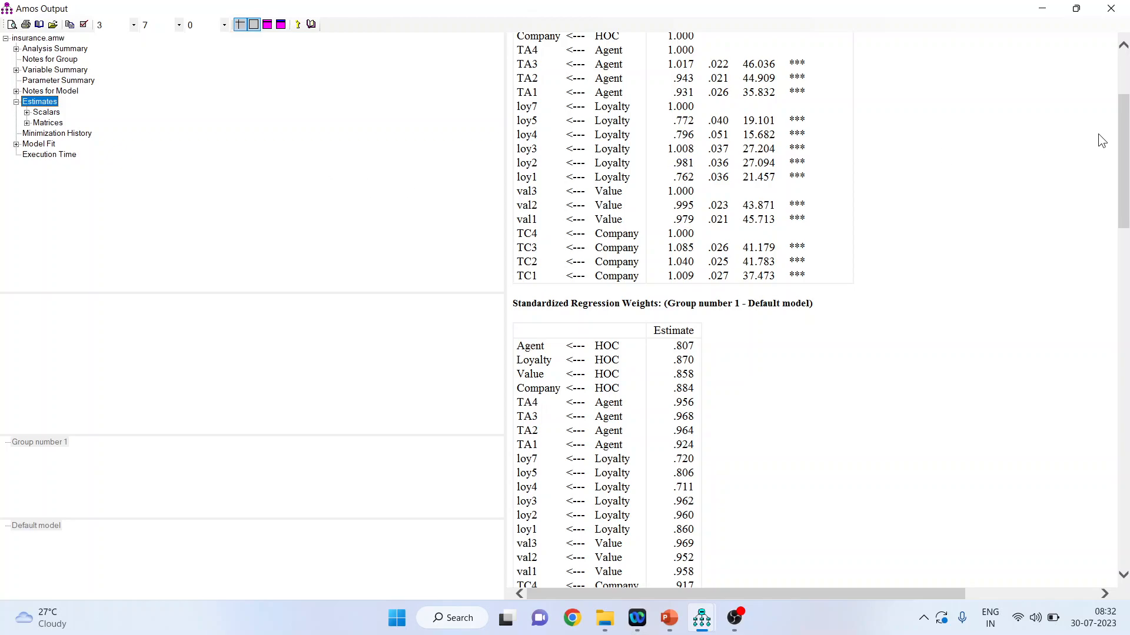
{"action": "scroll", "scroll_direction": "up", "scroll_amount": 3}
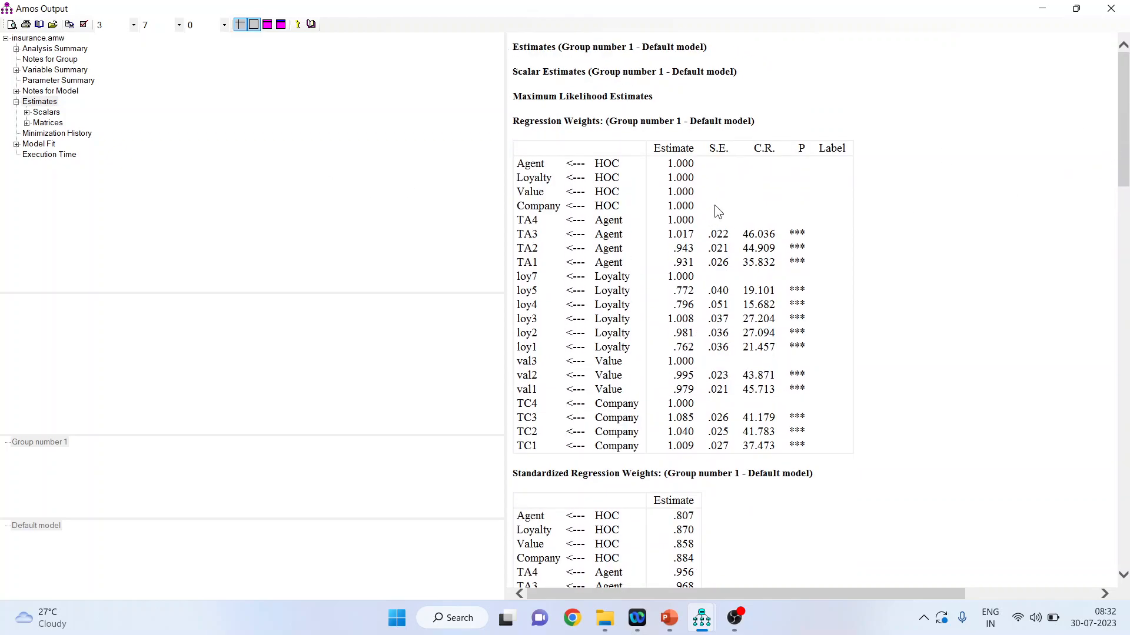
{"action": "mouse_move", "coordinate": [739, 179]}
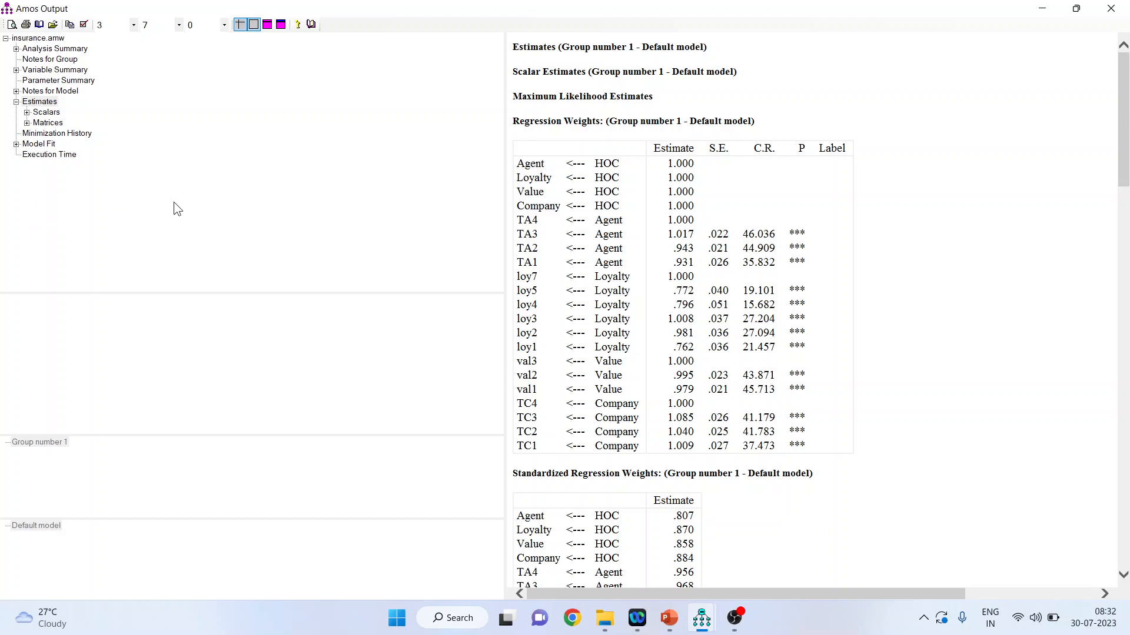
{"action": "scroll", "scroll_direction": "down", "scroll_amount": 3}
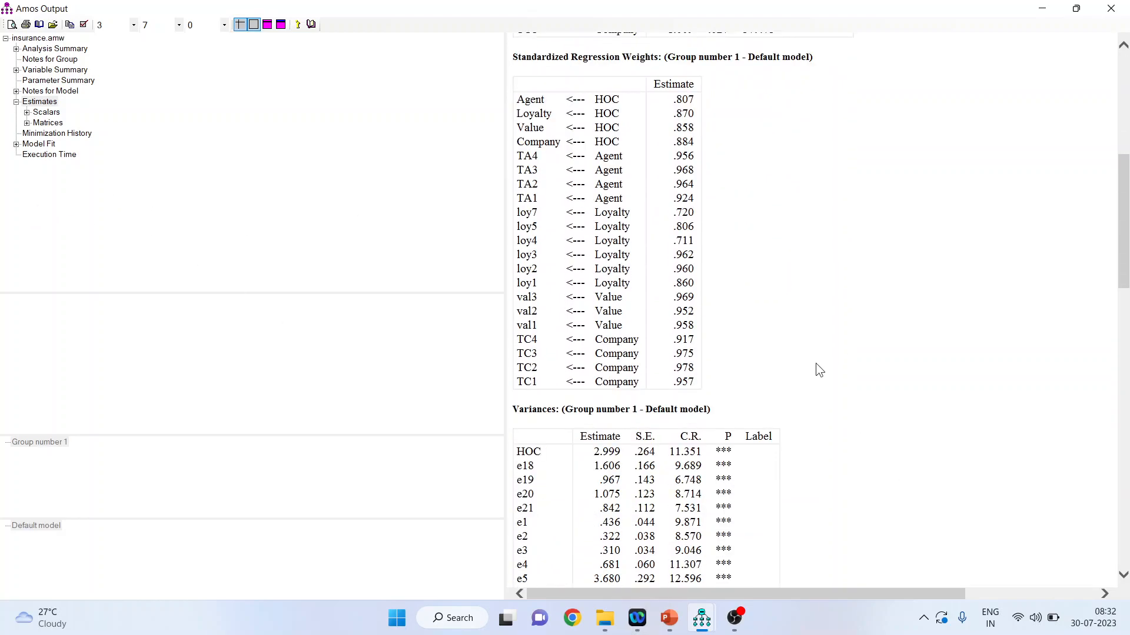
{"action": "mouse_move", "coordinate": [683, 99]}
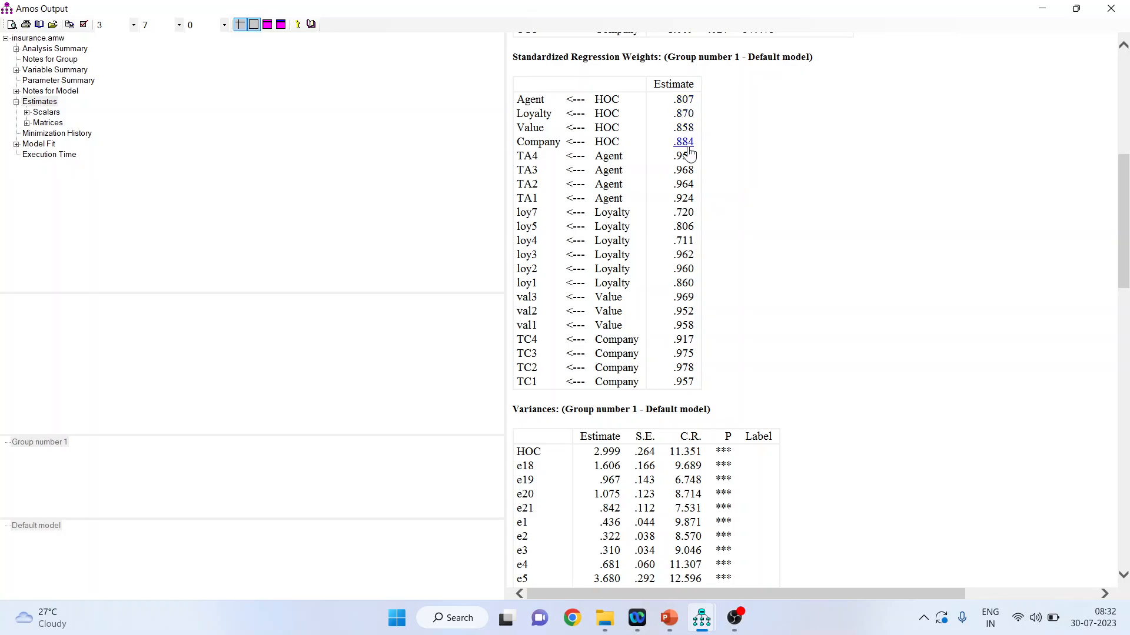
{"action": "mouse_move", "coordinate": [699, 618]}
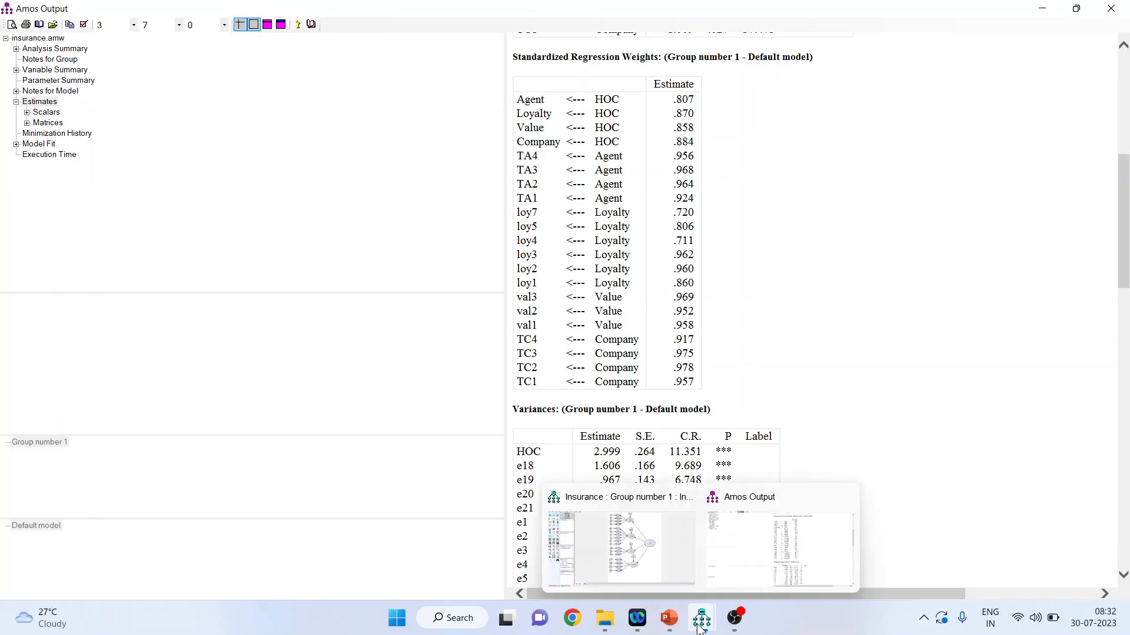
Display standardized loadings .81, .87, .86, .88 on the output diagram, then return to input view
{"action": "left_click", "coordinate": [622, 548]}
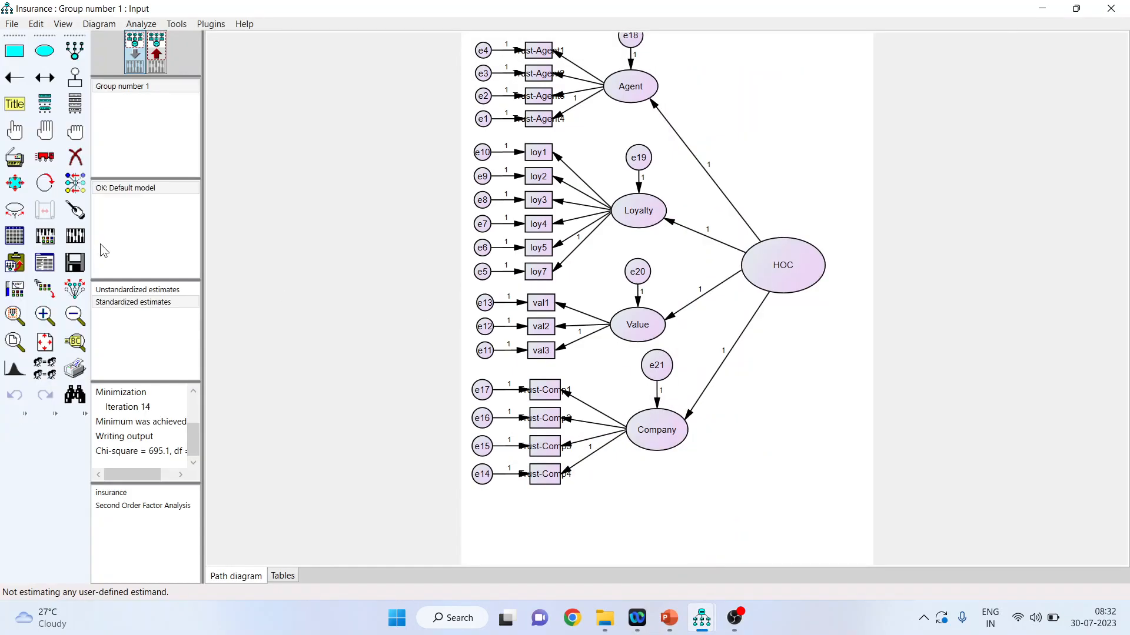
{"action": "left_click", "coordinate": [133, 302]}
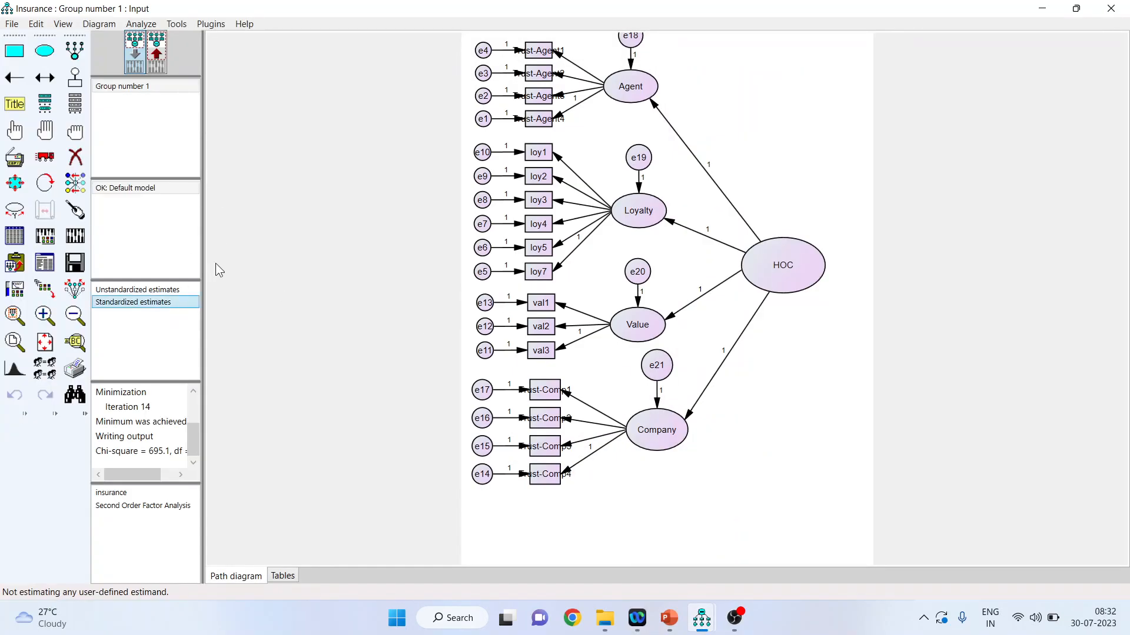
{"action": "left_click", "coordinate": [132, 302]}
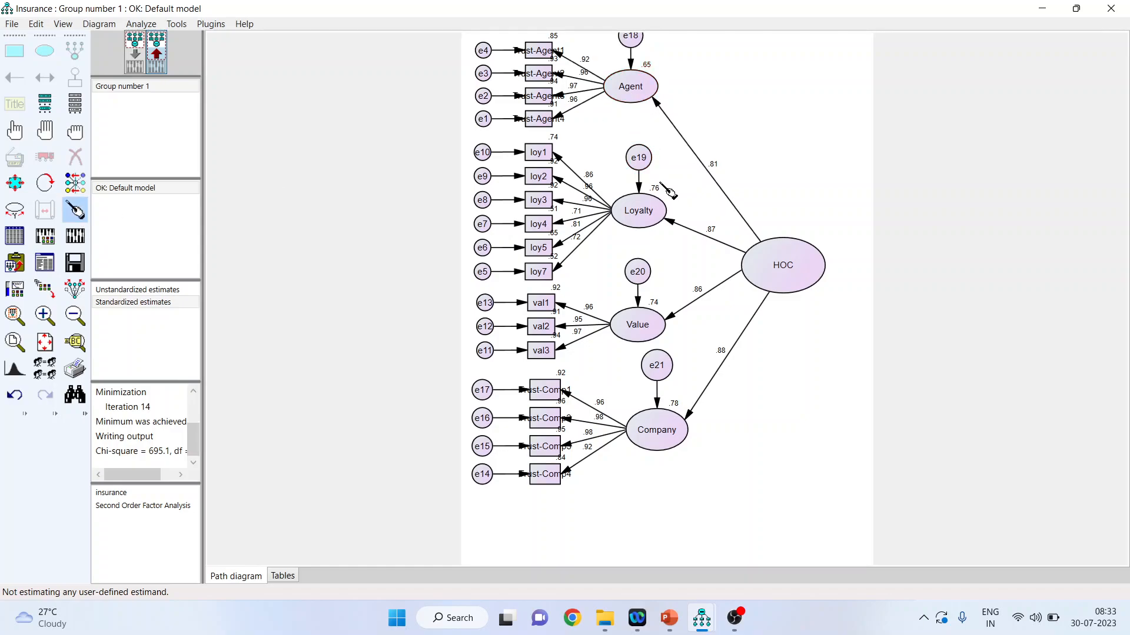
{"action": "left_click", "coordinate": [655, 430]}
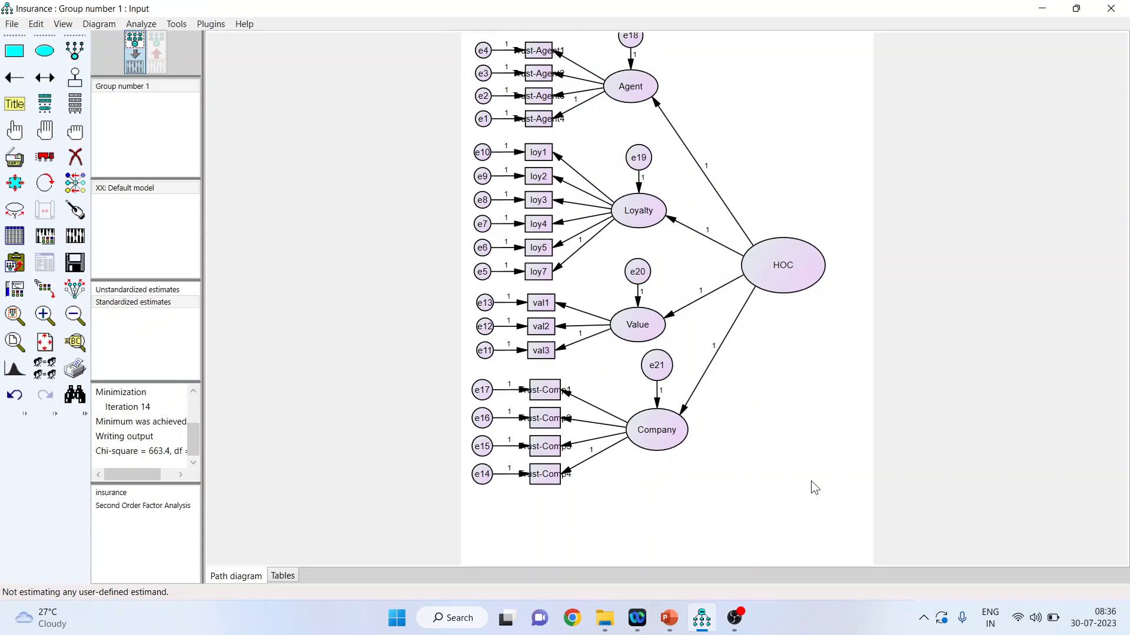
{"action": "mouse_move", "coordinate": [771, 280]}
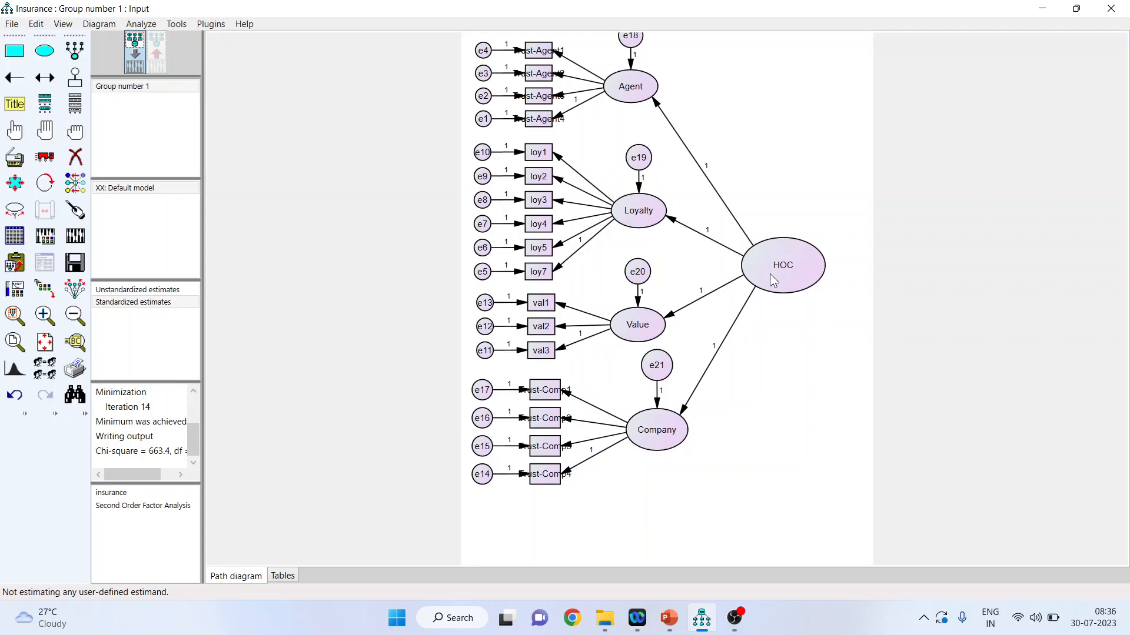
{"action": "mouse_move", "coordinate": [632, 533]}
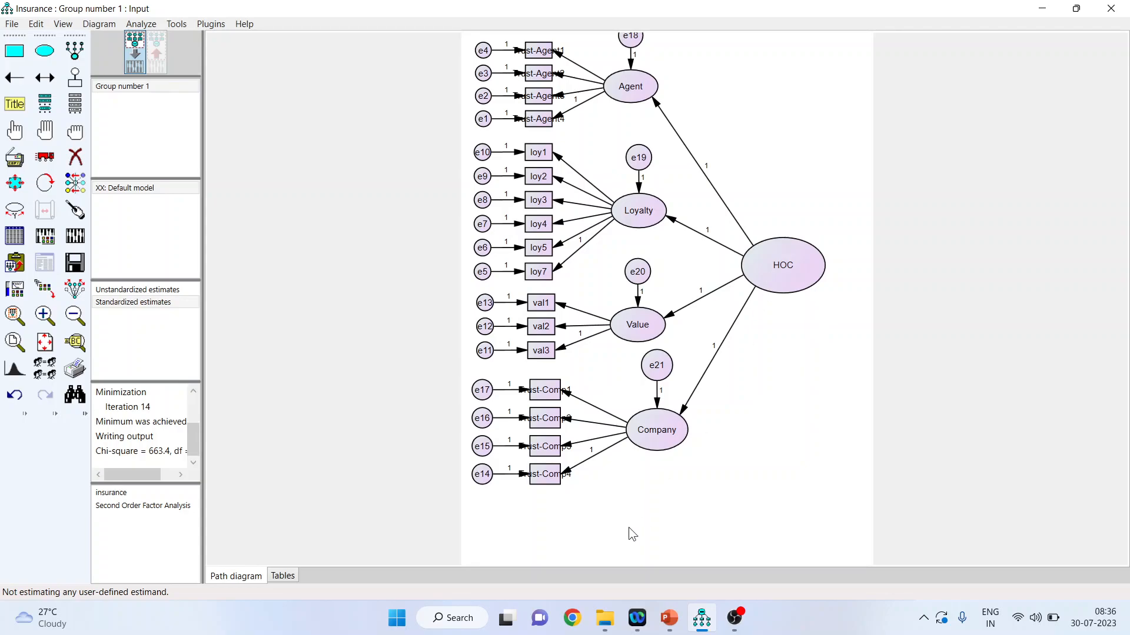
{"action": "mouse_move", "coordinate": [674, 452]}
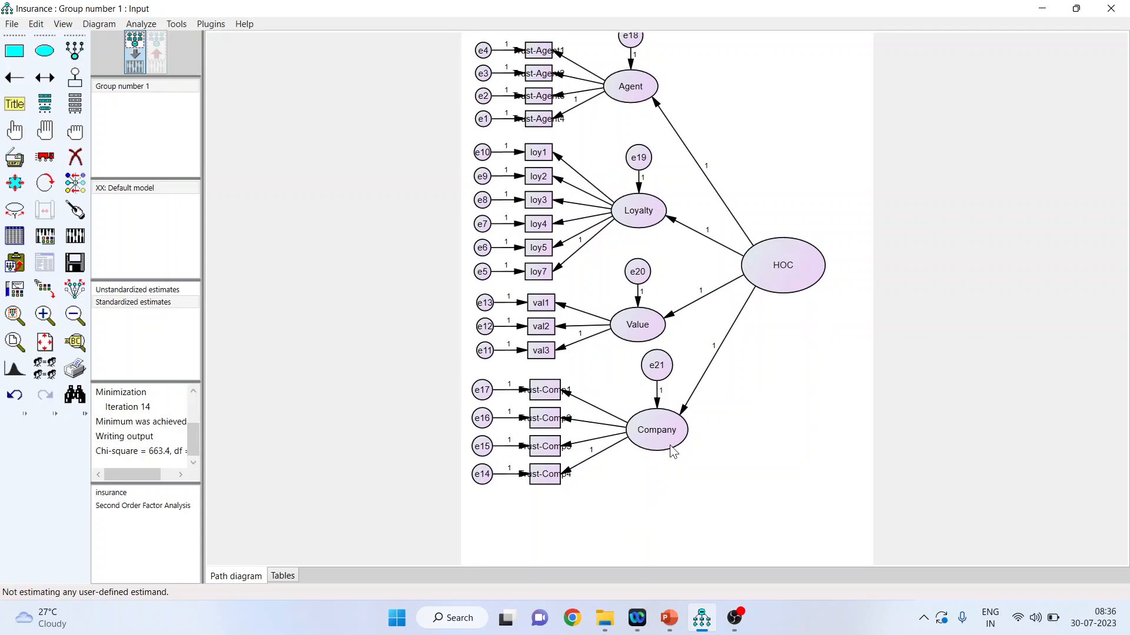
{"action": "mouse_move", "coordinate": [802, 281]}
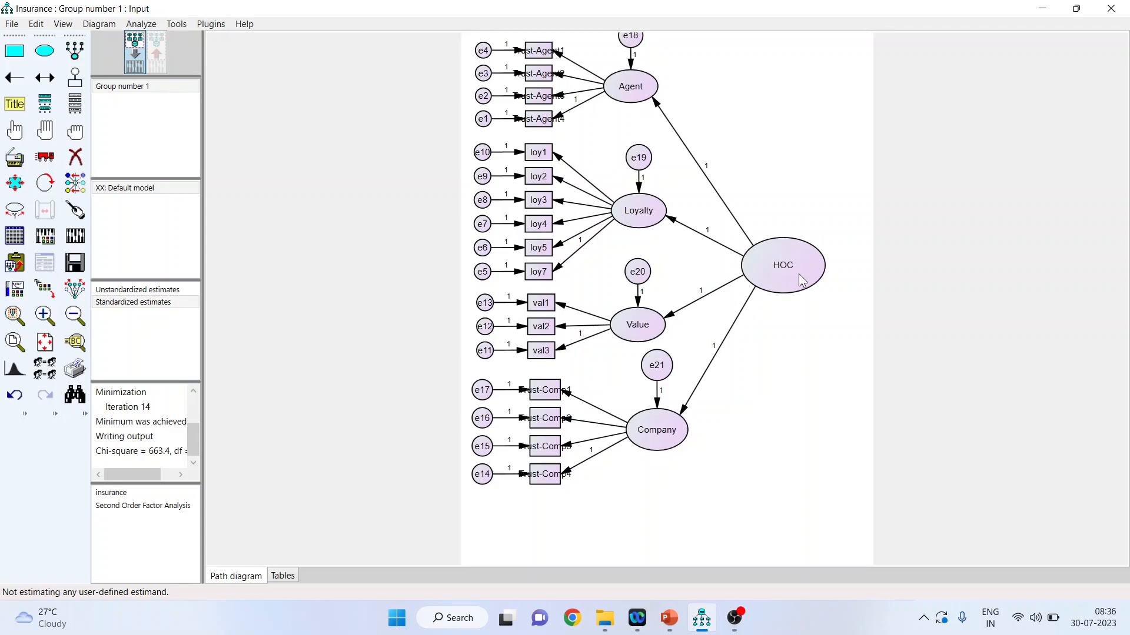
{"action": "mouse_move", "coordinate": [640, 92]}
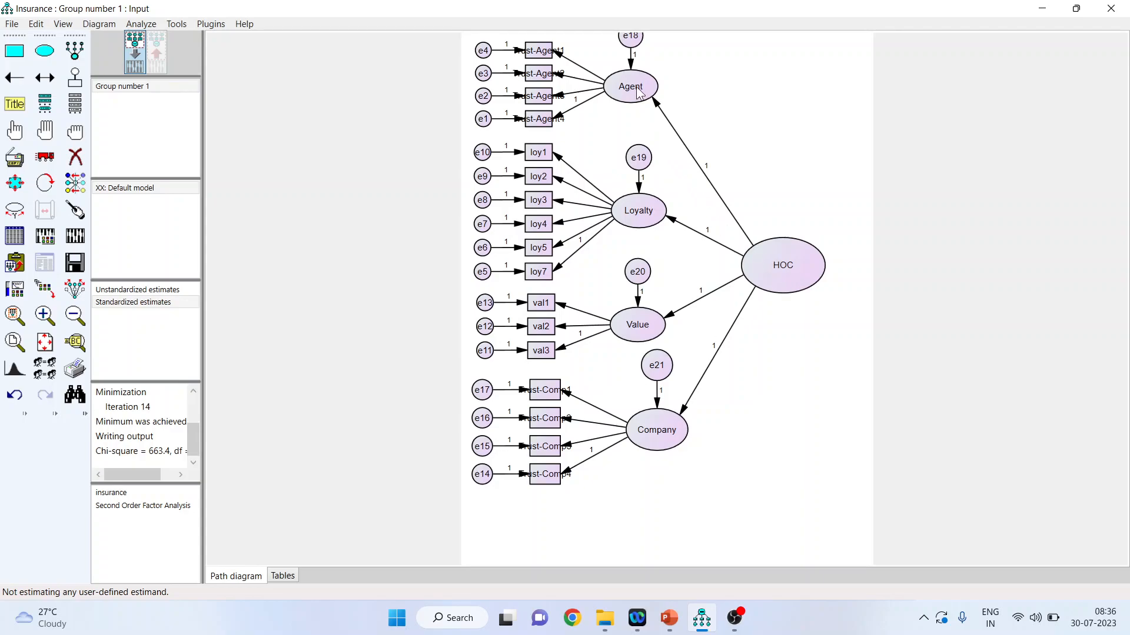
{"action": "mouse_move", "coordinate": [654, 329]}
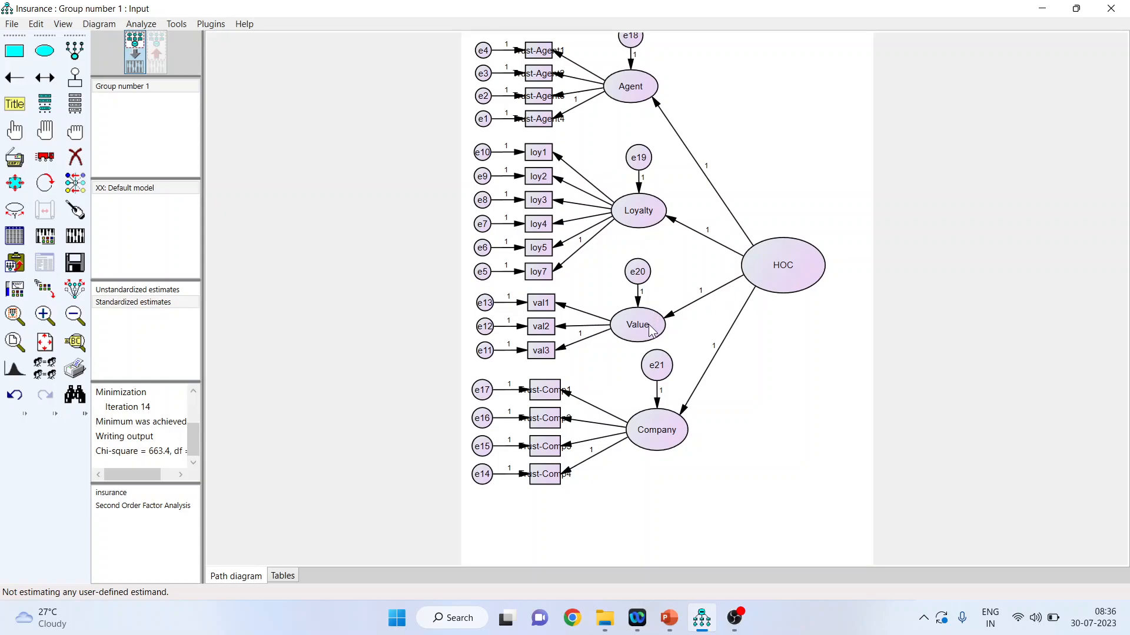
{"action": "mouse_move", "coordinate": [783, 282]}
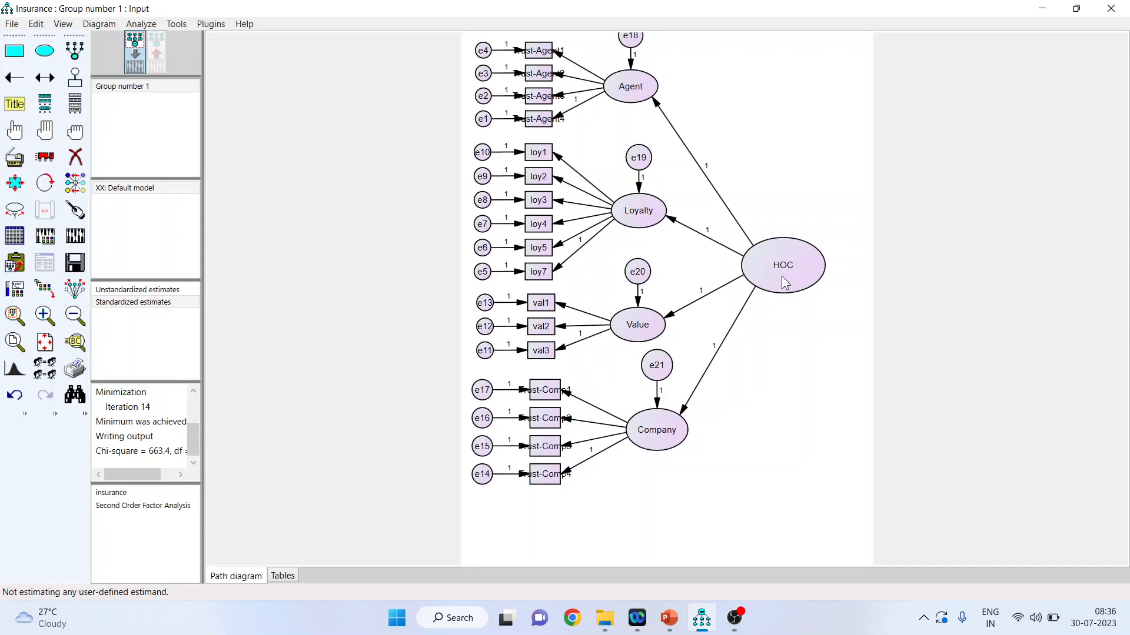
{"action": "mouse_move", "coordinate": [651, 440]}
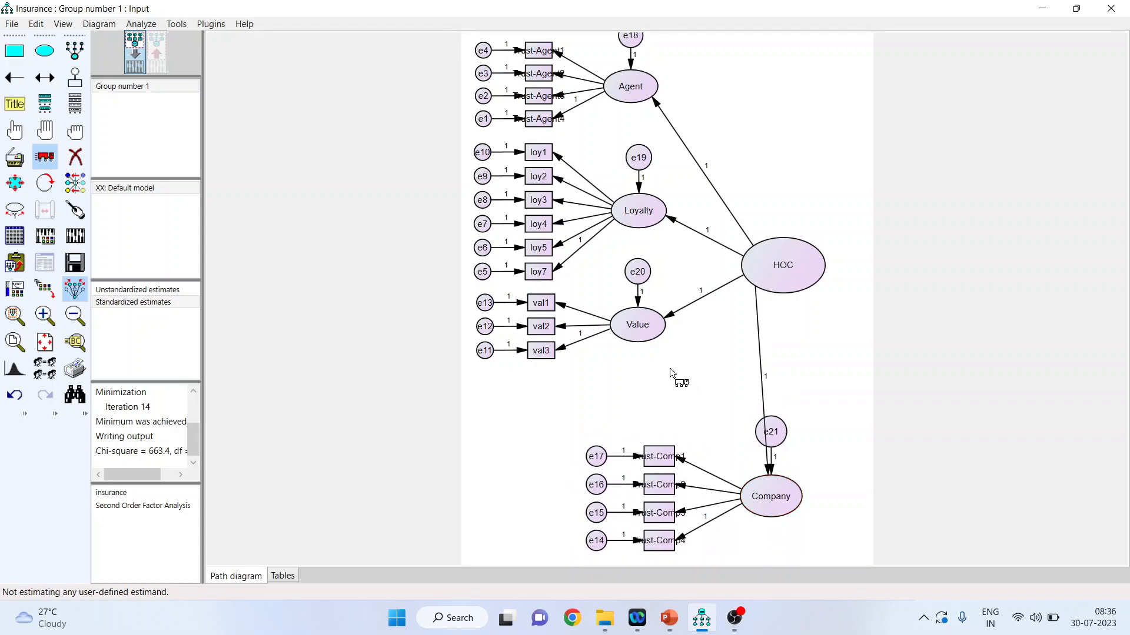
Free the HOC→Company path by clearing its fixed regression weight of 1
{"action": "left_click", "coordinate": [782, 264]}
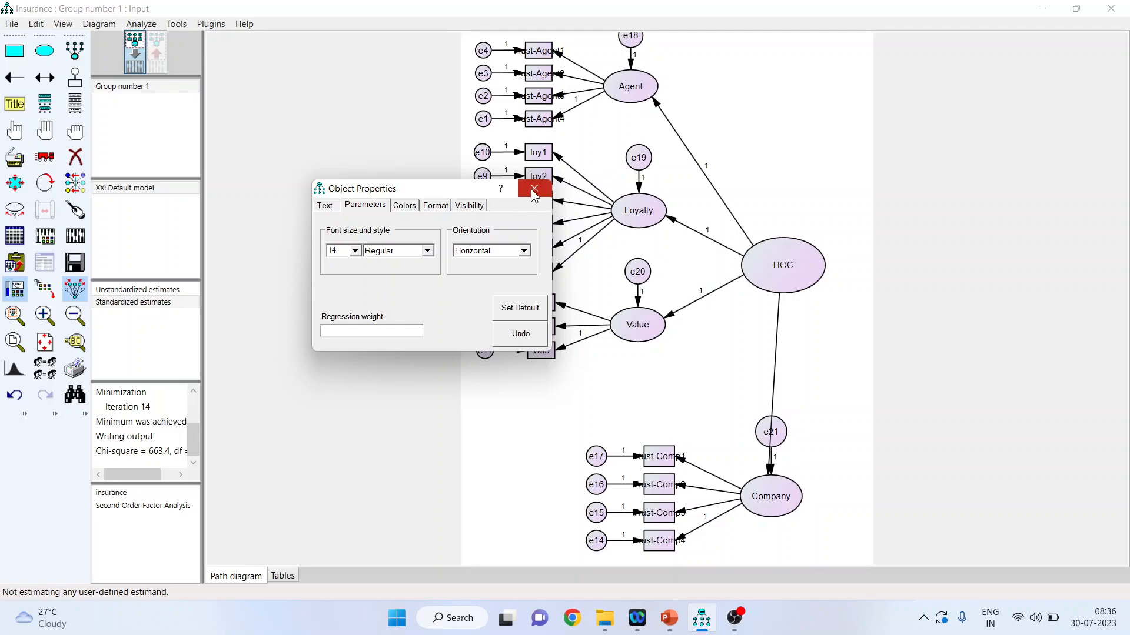
{"action": "left_click", "coordinate": [533, 189]}
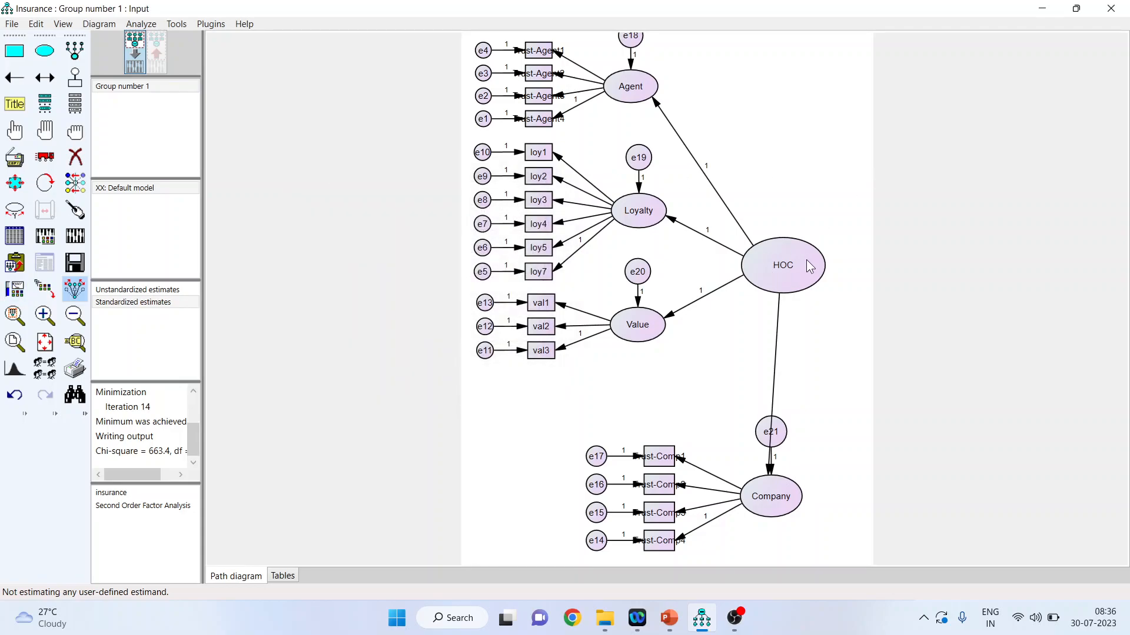
{"action": "mouse_move", "coordinate": [803, 424]}
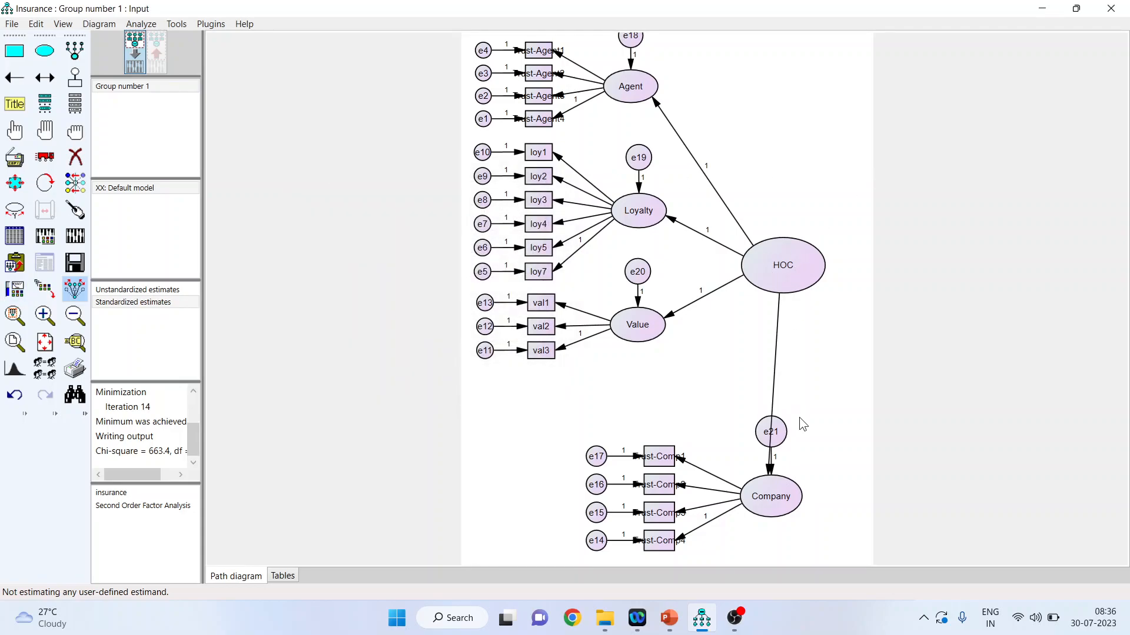
{"action": "mouse_move", "coordinate": [785, 509]}
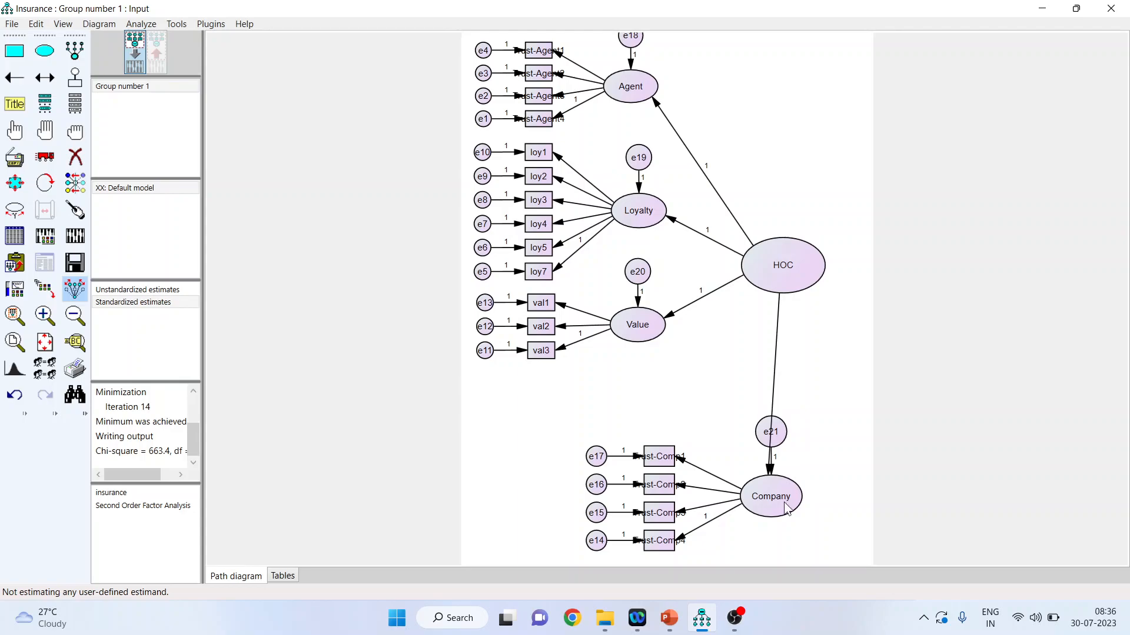
{"action": "mouse_move", "coordinate": [780, 353]}
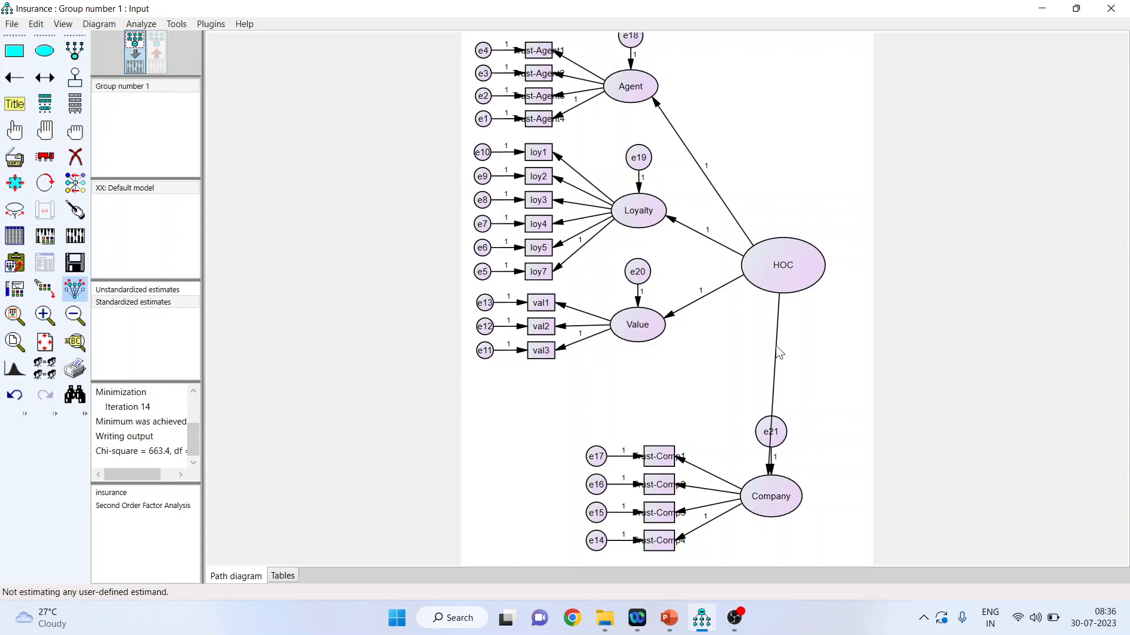
{"action": "mouse_move", "coordinate": [812, 433]}
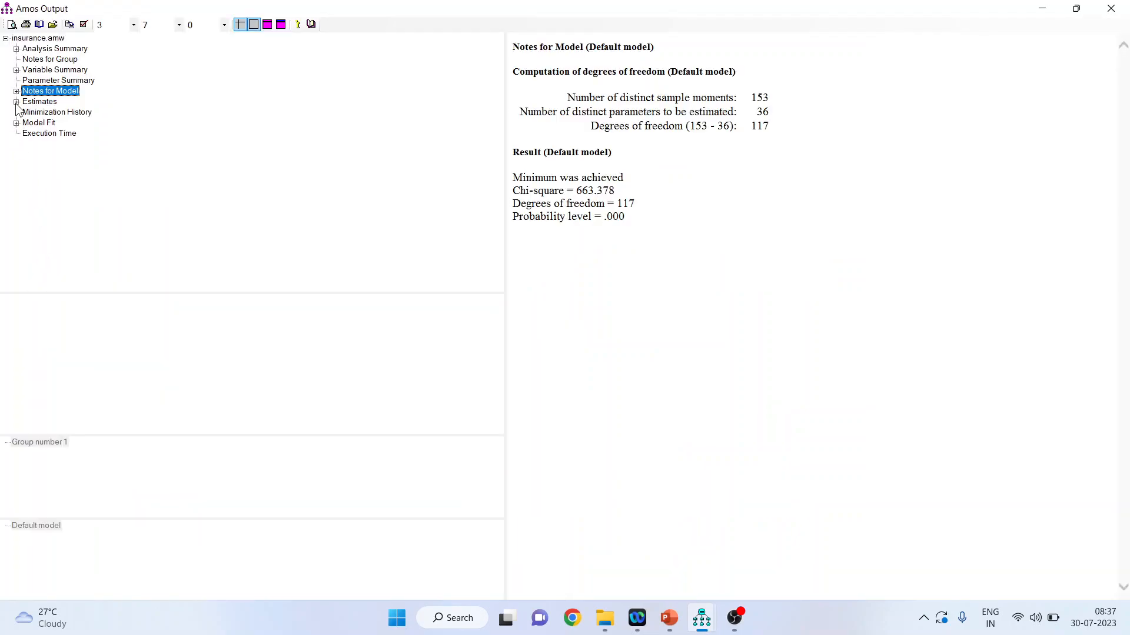
Check the Estimates showing Company <--- HOC at 1.309, then switch to PowerPoint
{"action": "left_click", "coordinate": [40, 100]}
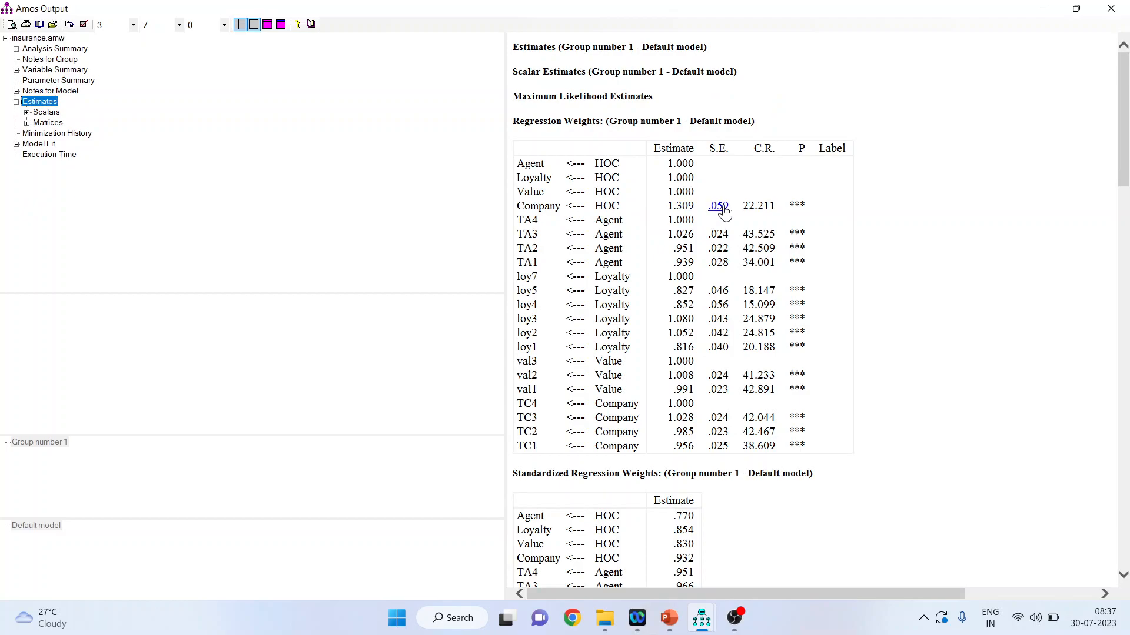
{"action": "mouse_move", "coordinate": [618, 207]}
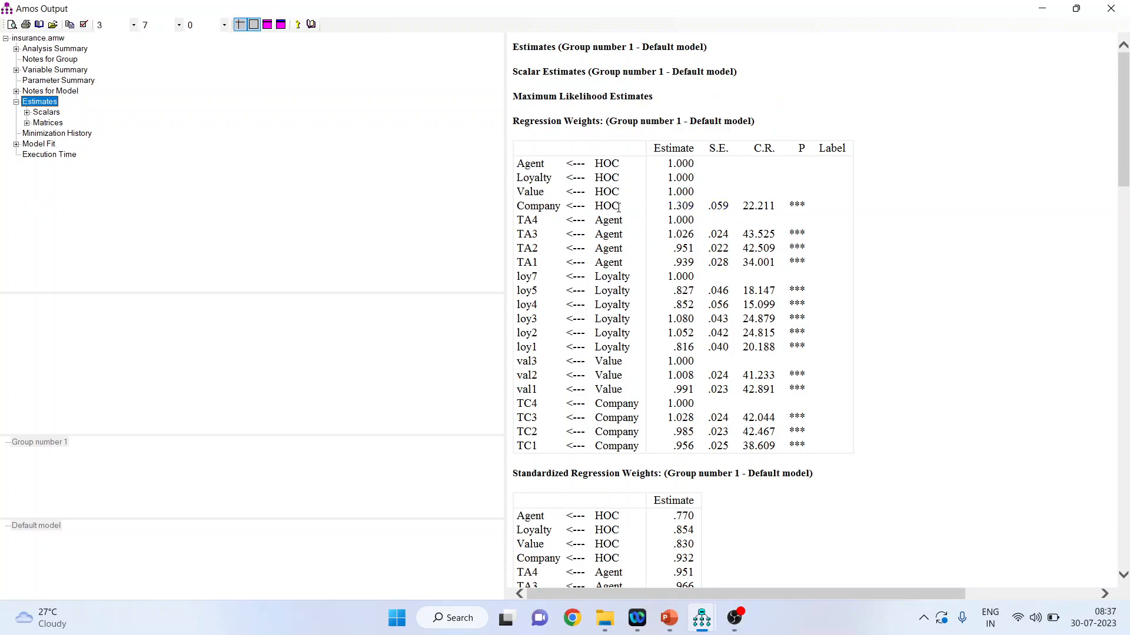
{"action": "mouse_move", "coordinate": [564, 212]}
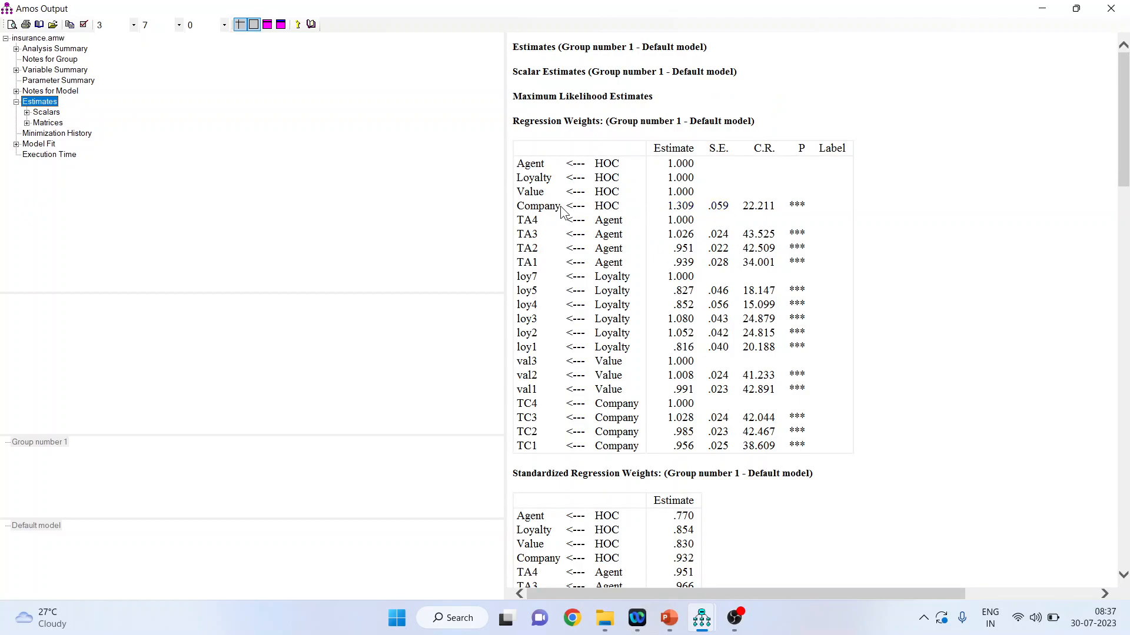
{"action": "mouse_move", "coordinate": [565, 219]}
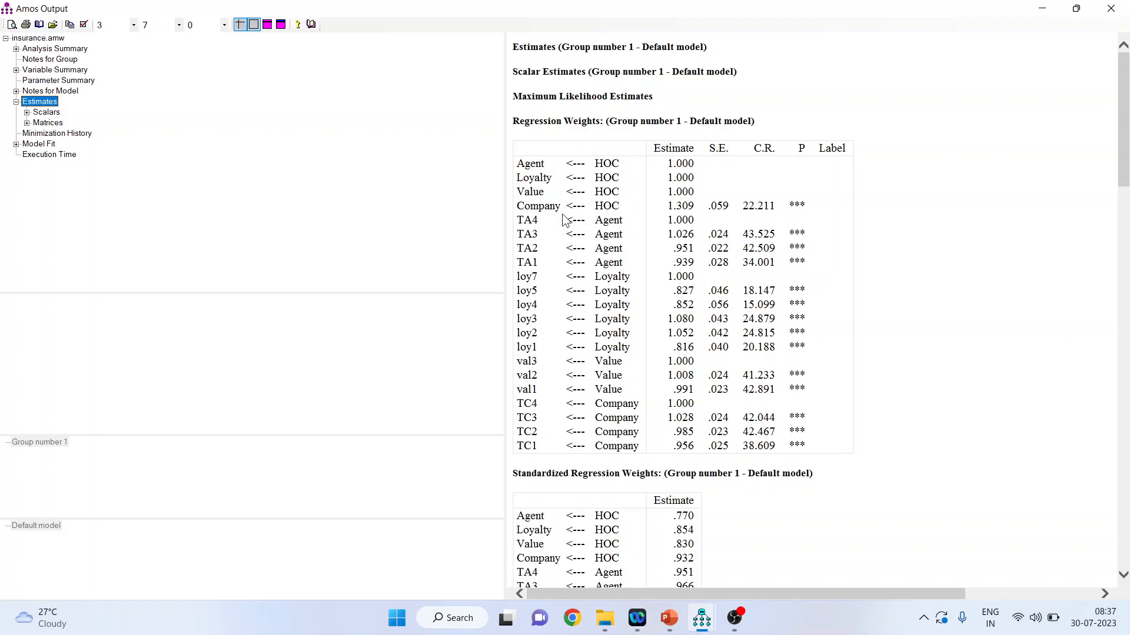
{"action": "mouse_move", "coordinate": [847, 207]}
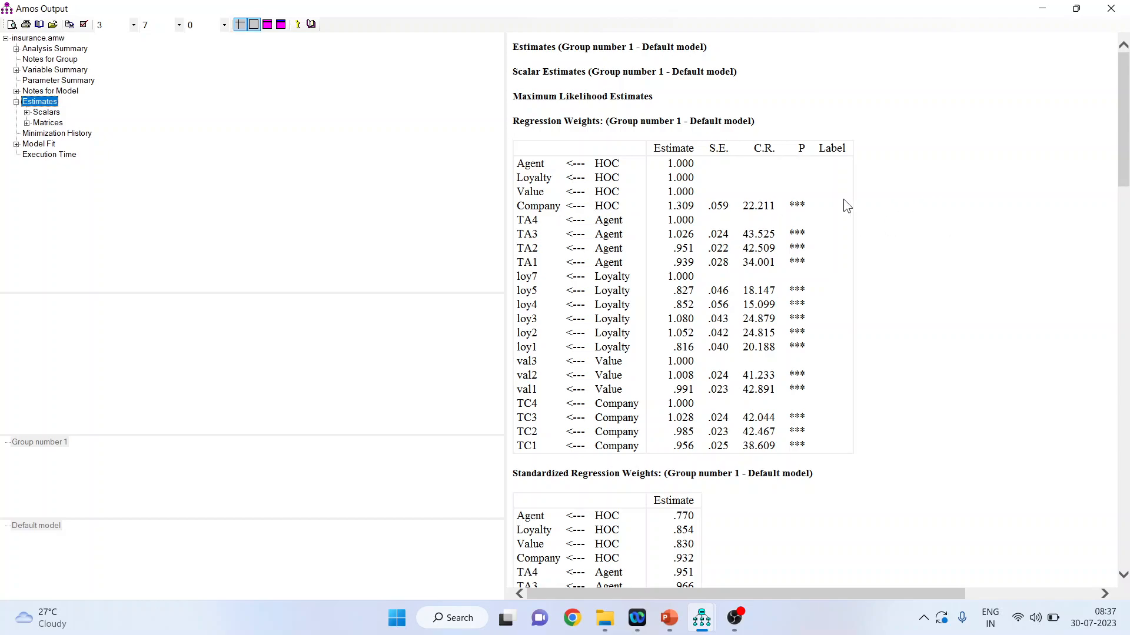
{"action": "mouse_move", "coordinate": [796, 205]}
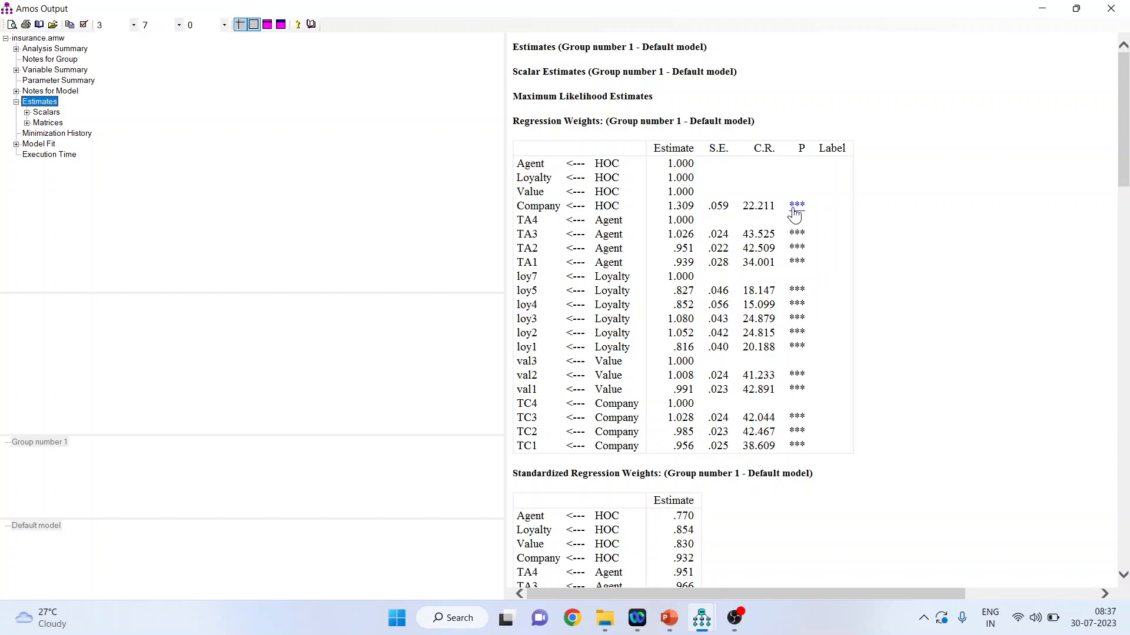
{"action": "left_click", "coordinate": [667, 618]}
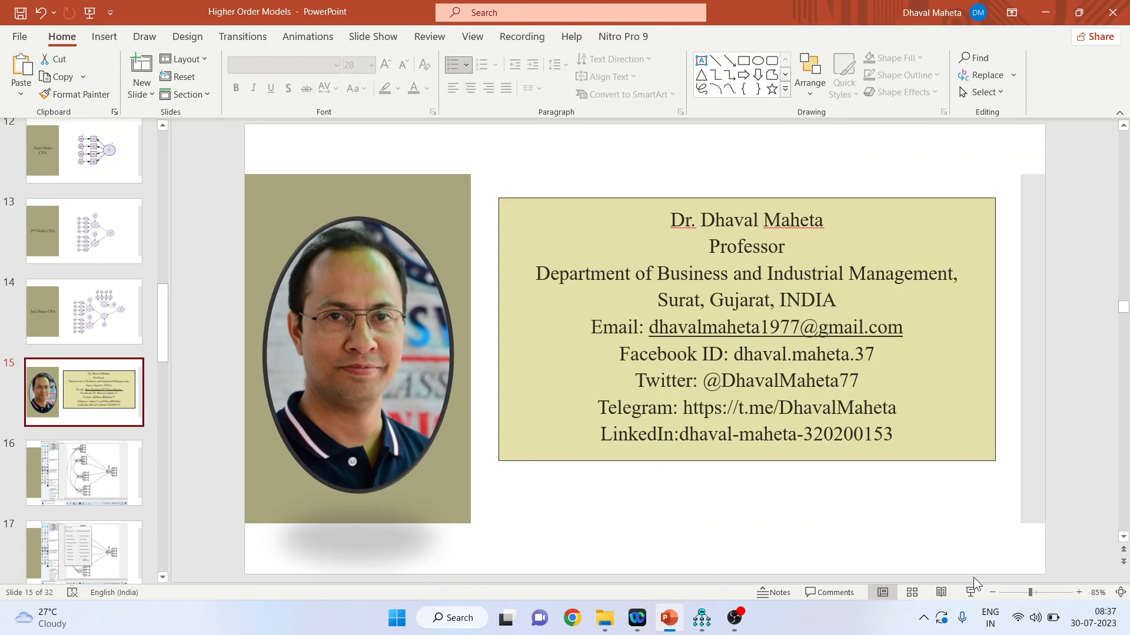